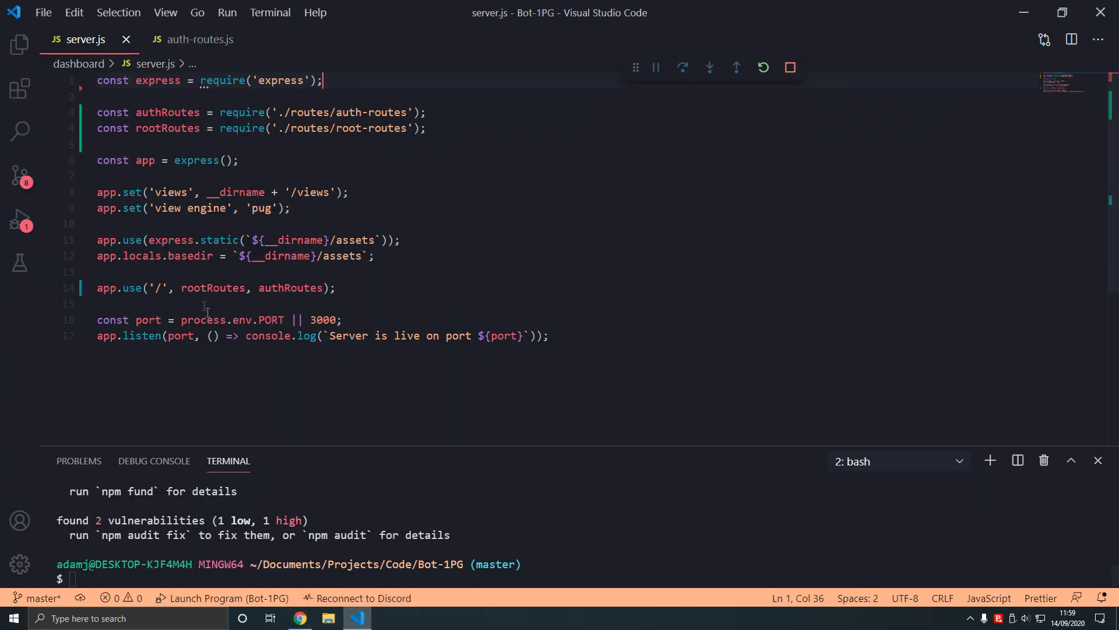
Review the dashboard, the Disco-OAuth docs, auth-routes.js and server.js in turn.
{"action": "left_click", "coordinate": [299, 618]}
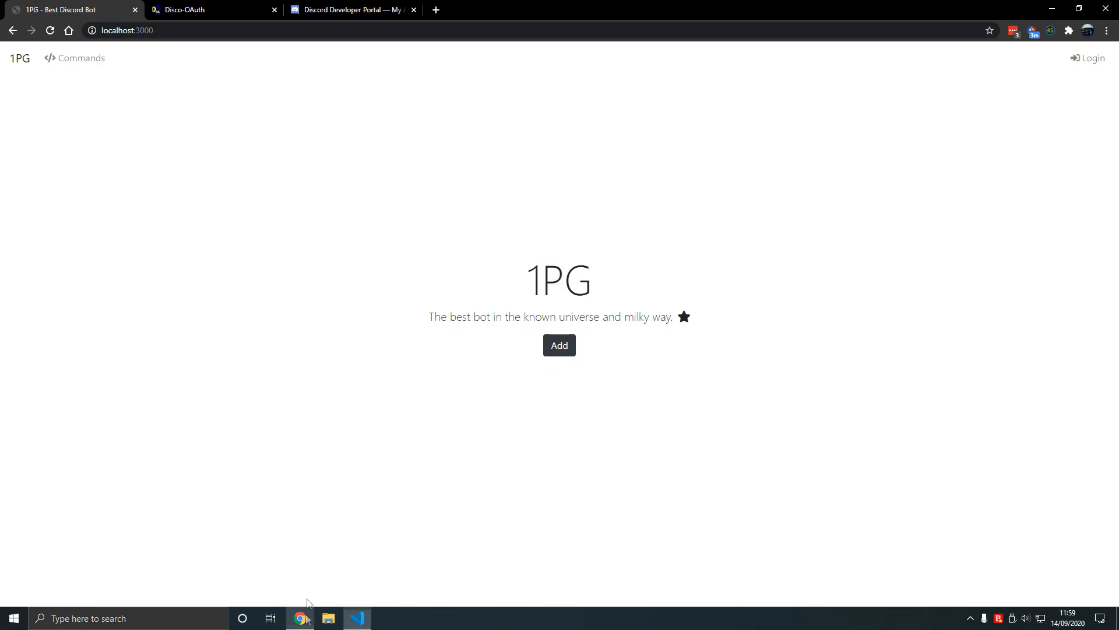
{"action": "left_click", "coordinate": [208, 10]}
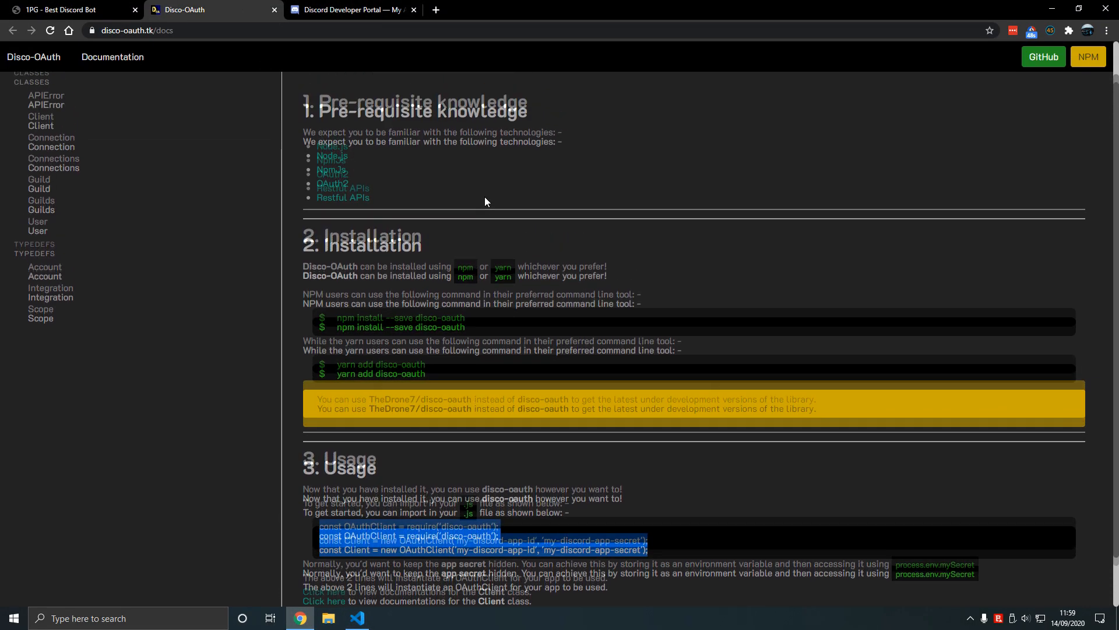
{"action": "left_click", "coordinate": [71, 9]}
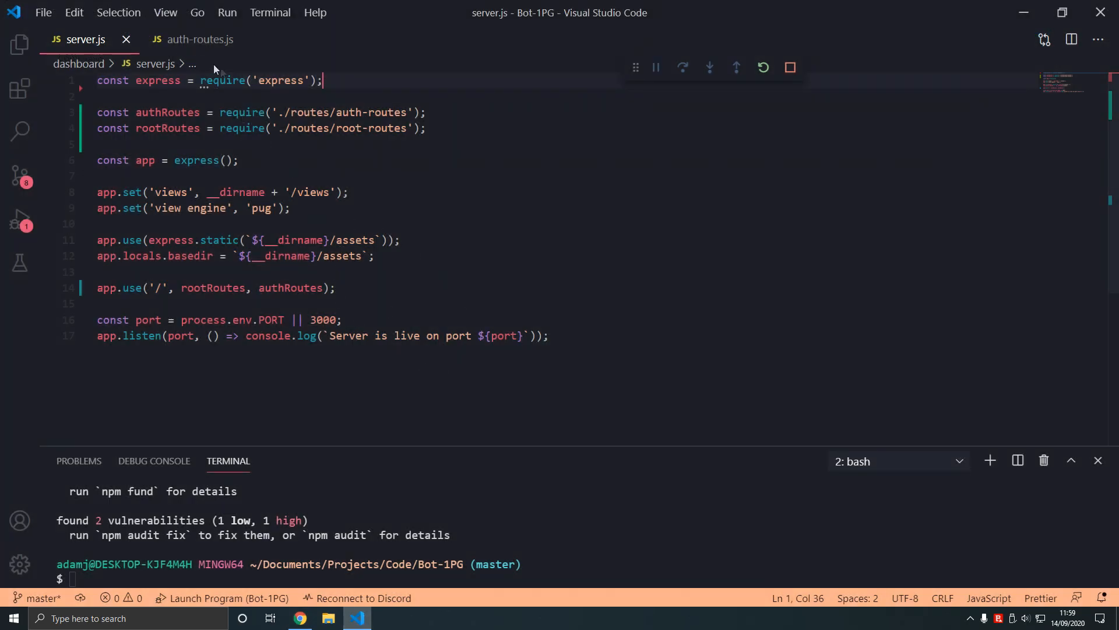
{"action": "left_click", "coordinate": [198, 39]}
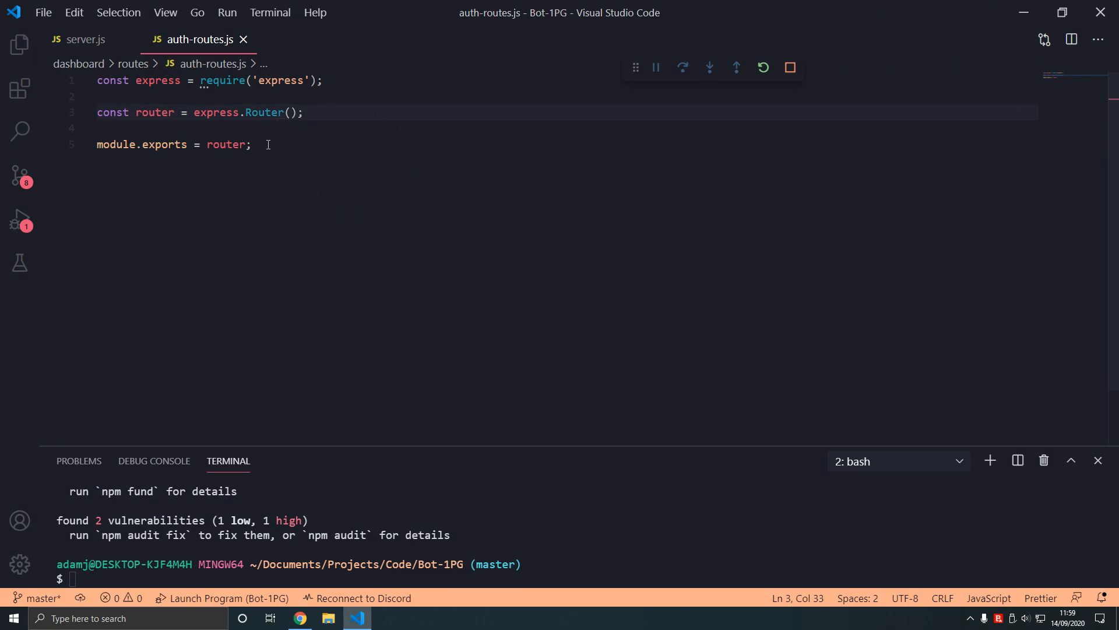
{"action": "left_click", "coordinate": [83, 40]}
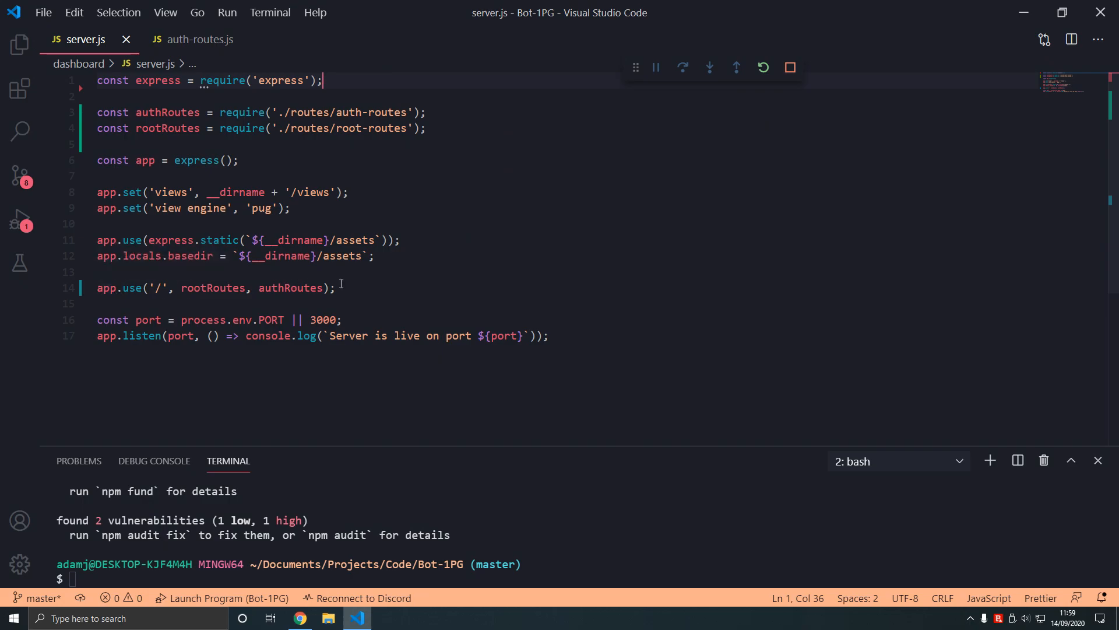
Check the route-mounting line in server.js against auth-routes.js and root-routes.js, then view the dashboard.
{"action": "triple_click", "coordinate": [215, 288]}
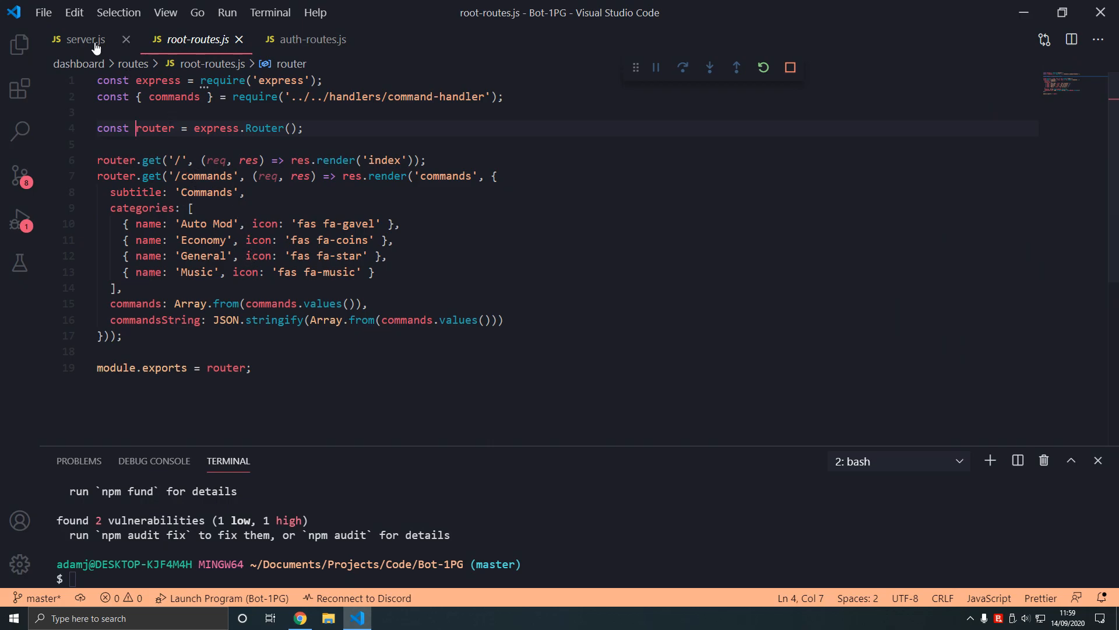
{"action": "left_click", "coordinate": [310, 39]}
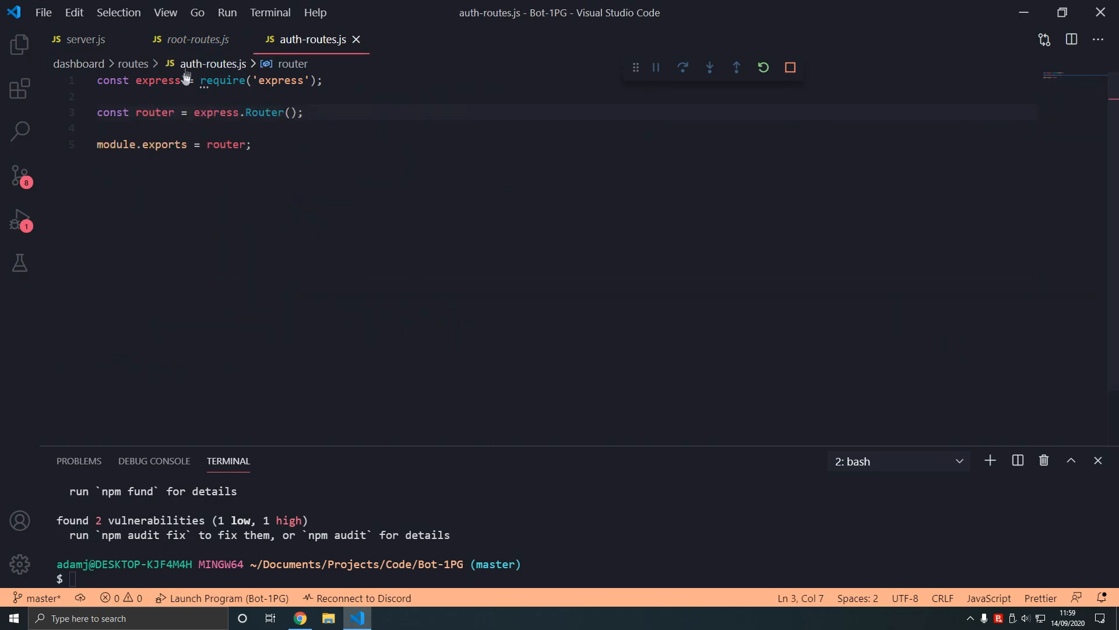
{"action": "left_click", "coordinate": [198, 39]}
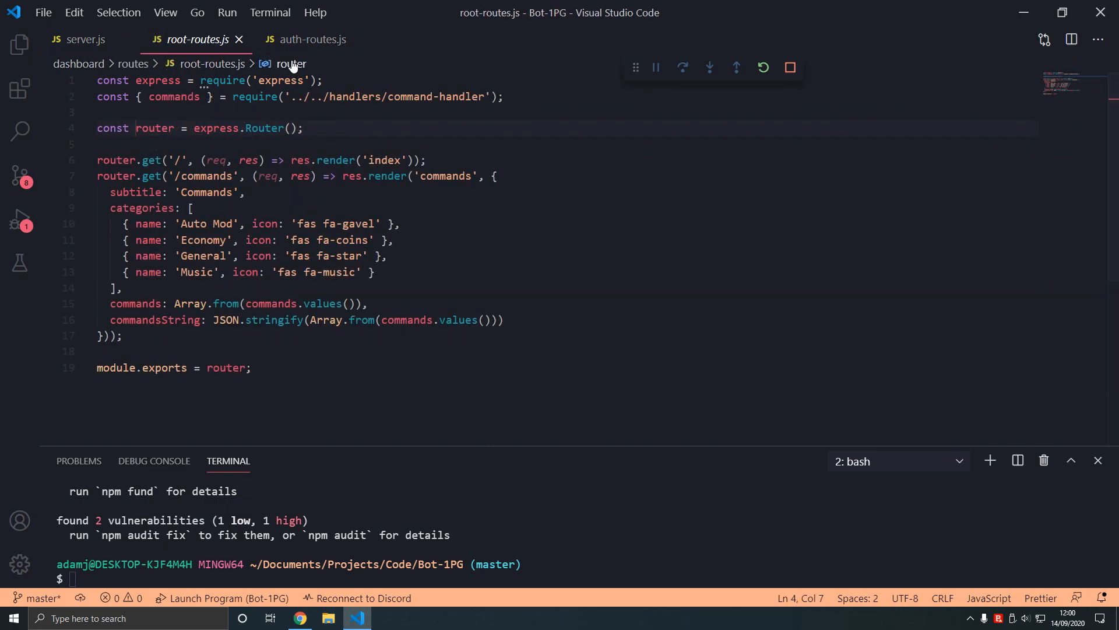
{"action": "left_click", "coordinate": [299, 618]}
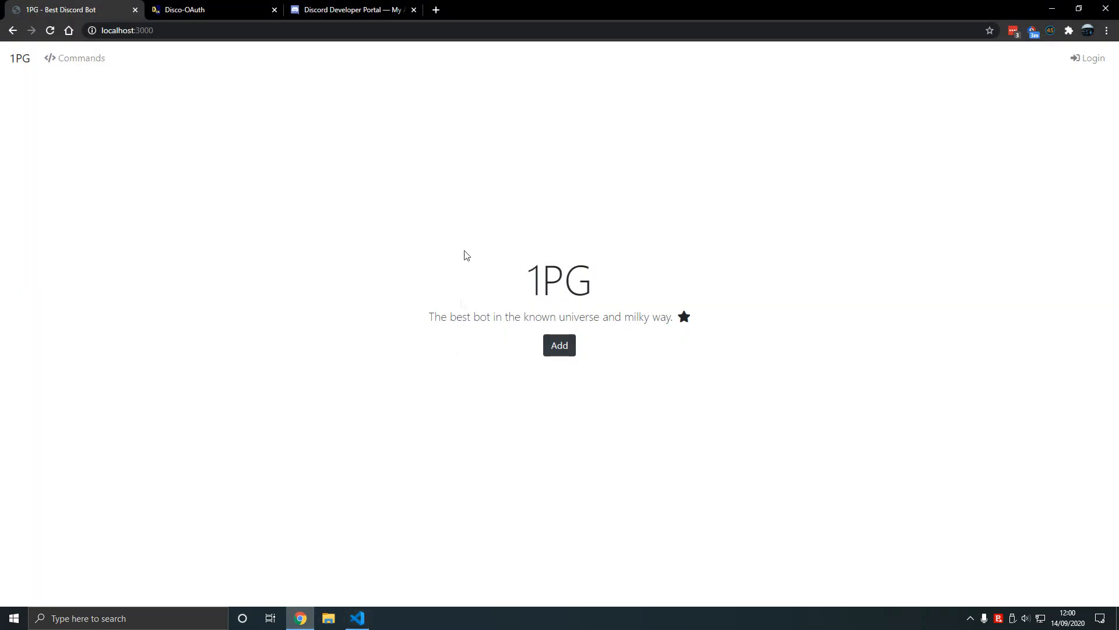
{"action": "mouse_move", "coordinate": [383, 141]}
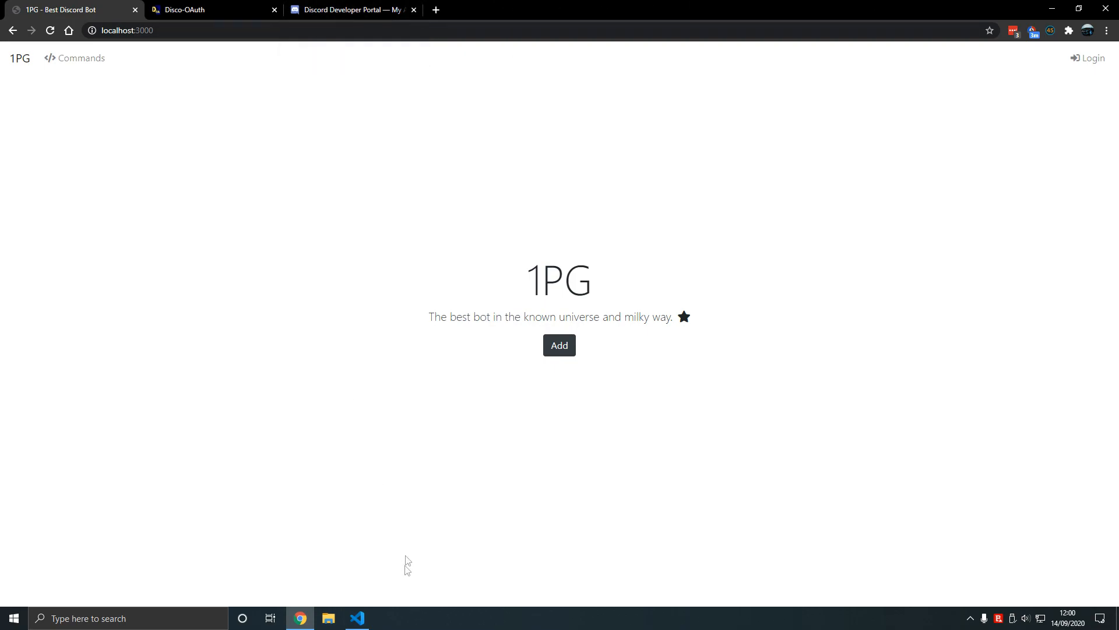
{"action": "mouse_move", "coordinate": [217, 109]}
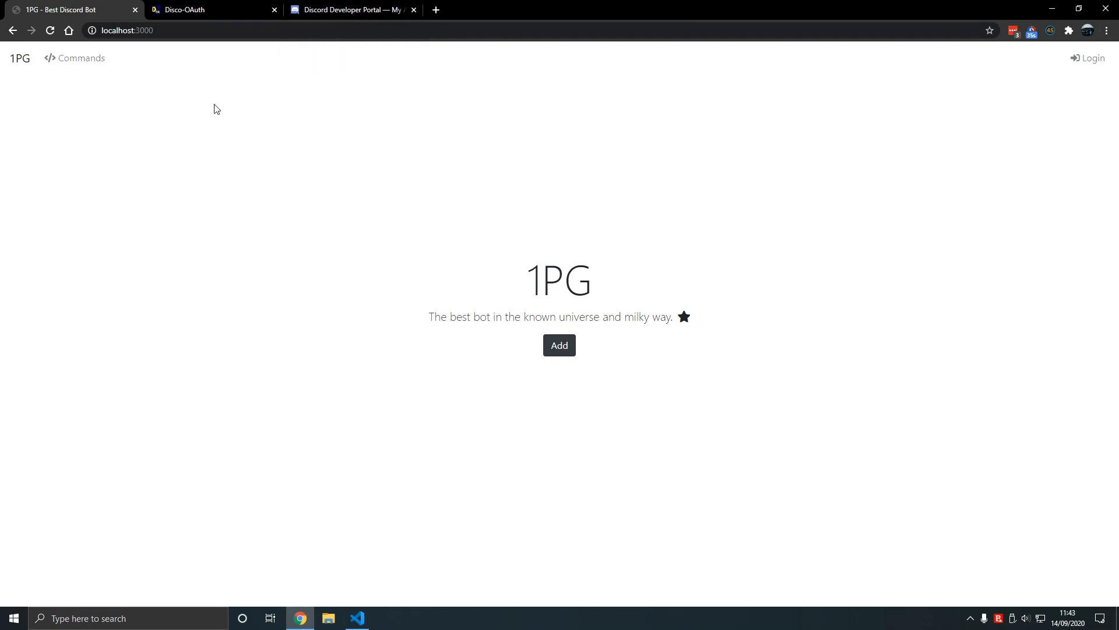
{"action": "mouse_move", "coordinate": [518, 256]}
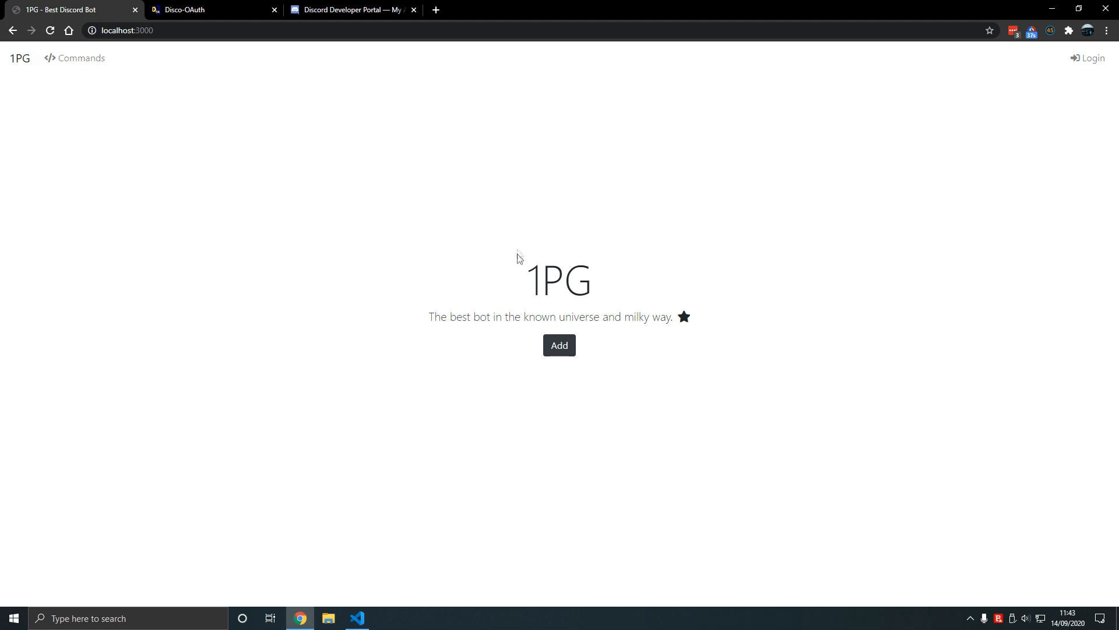
{"action": "mouse_move", "coordinate": [142, 291]}
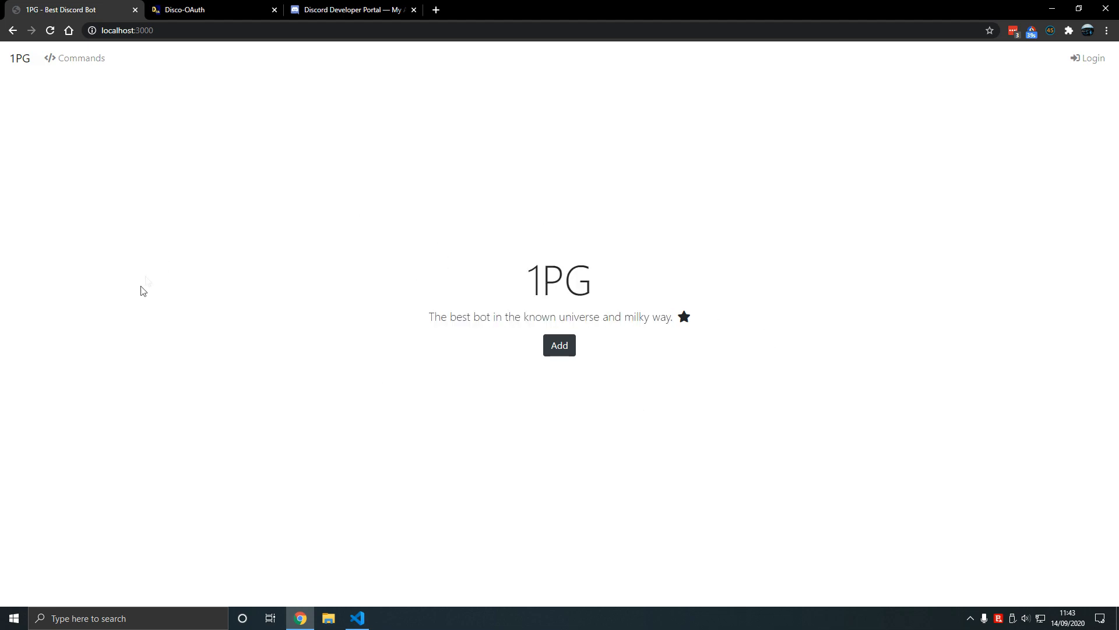
Visit the Commands page, list the General category commands, and return home.
{"action": "left_click", "coordinate": [80, 58]}
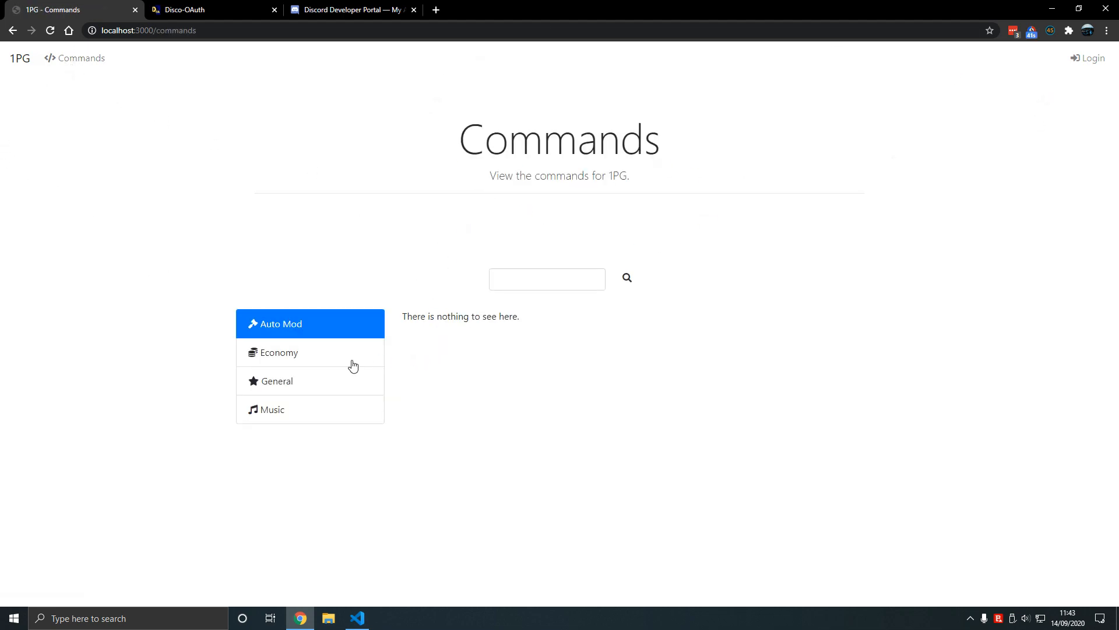
{"action": "left_click", "coordinate": [275, 380]}
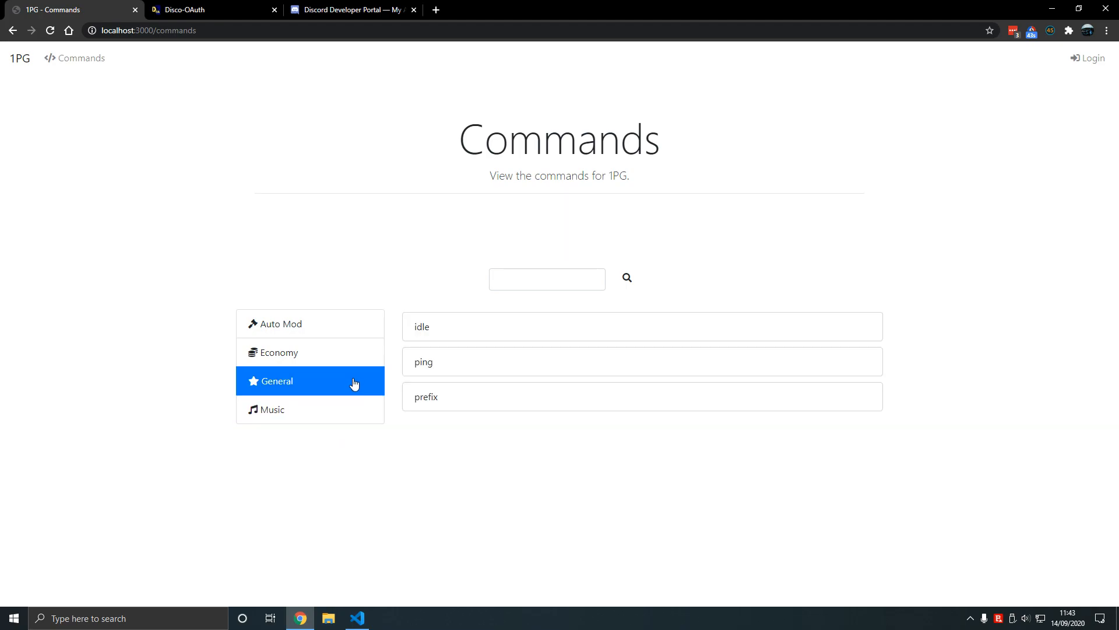
{"action": "left_click", "coordinate": [279, 352]}
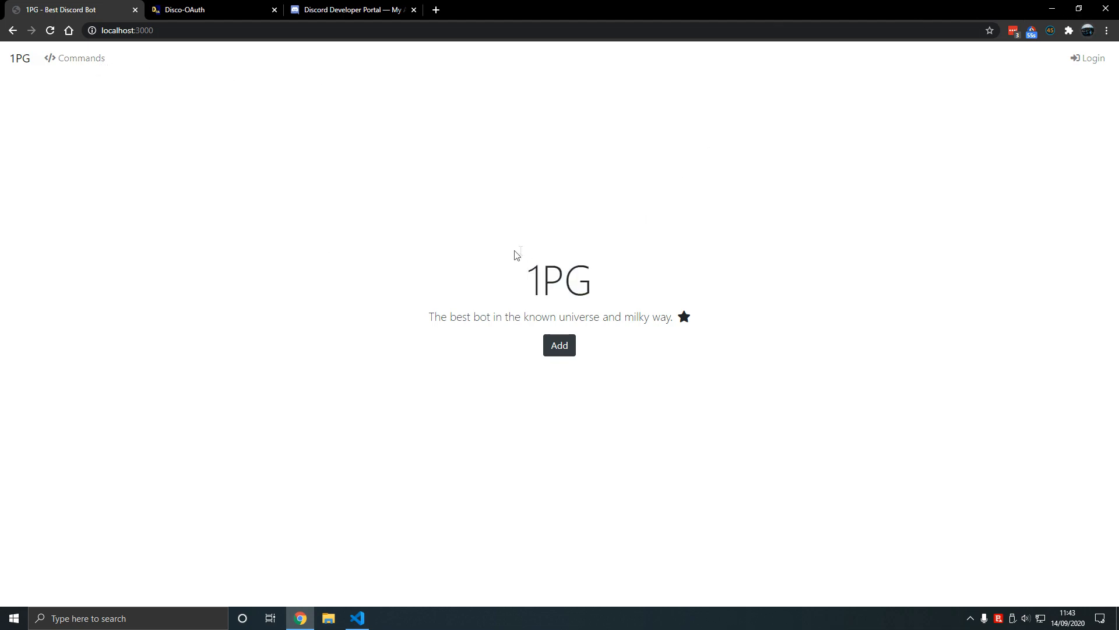
{"action": "mouse_move", "coordinate": [513, 281]}
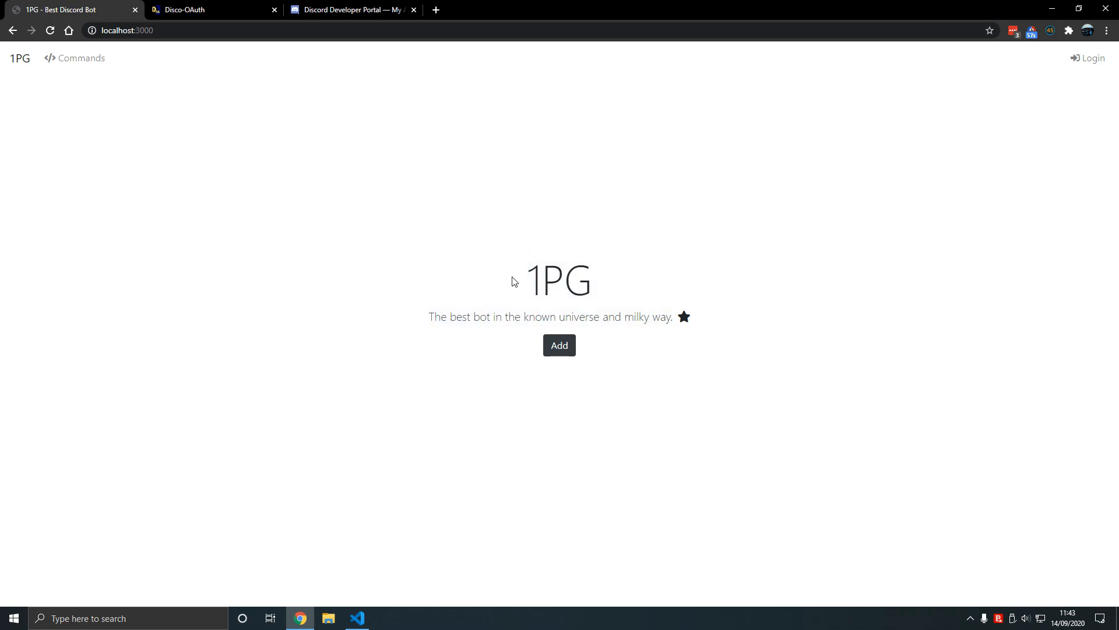
{"action": "mouse_move", "coordinate": [424, 56]}
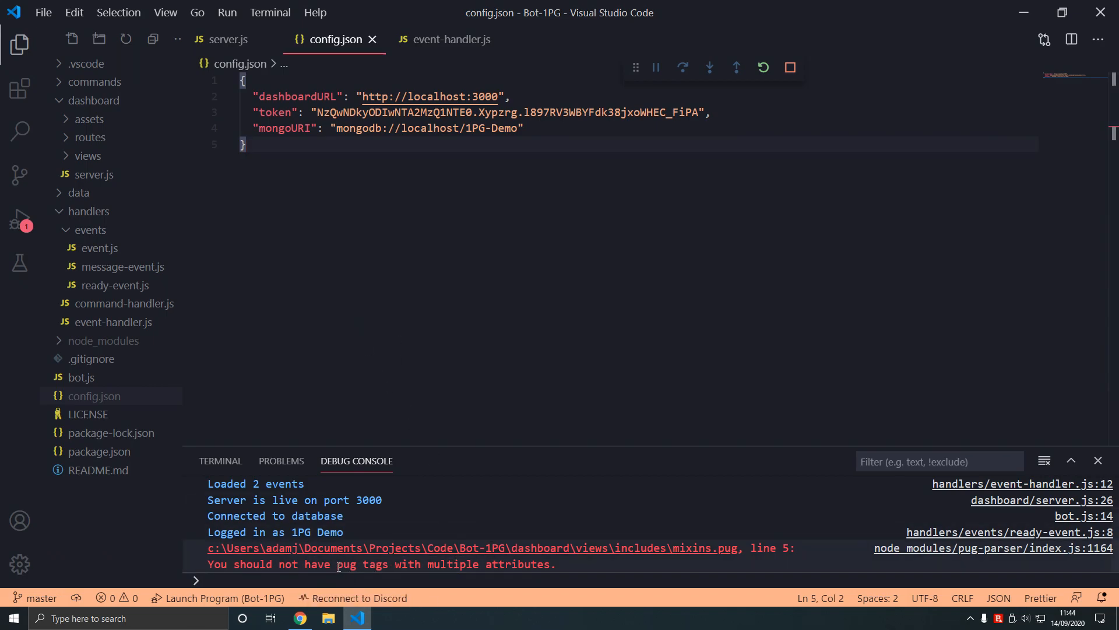
In mixins.pug merge id=command.name + 'Command' into the list-group-item attribute list.
{"action": "left_click_drag", "start_coordinate": [336, 565], "coordinate": [553, 564]}
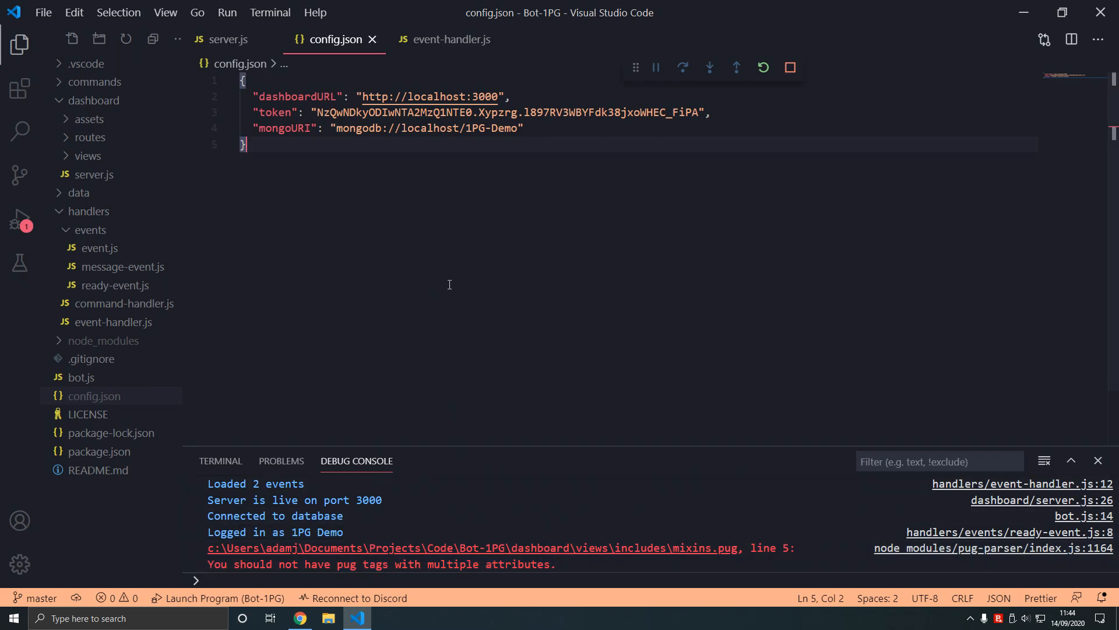
{"action": "left_click", "coordinate": [473, 548]}
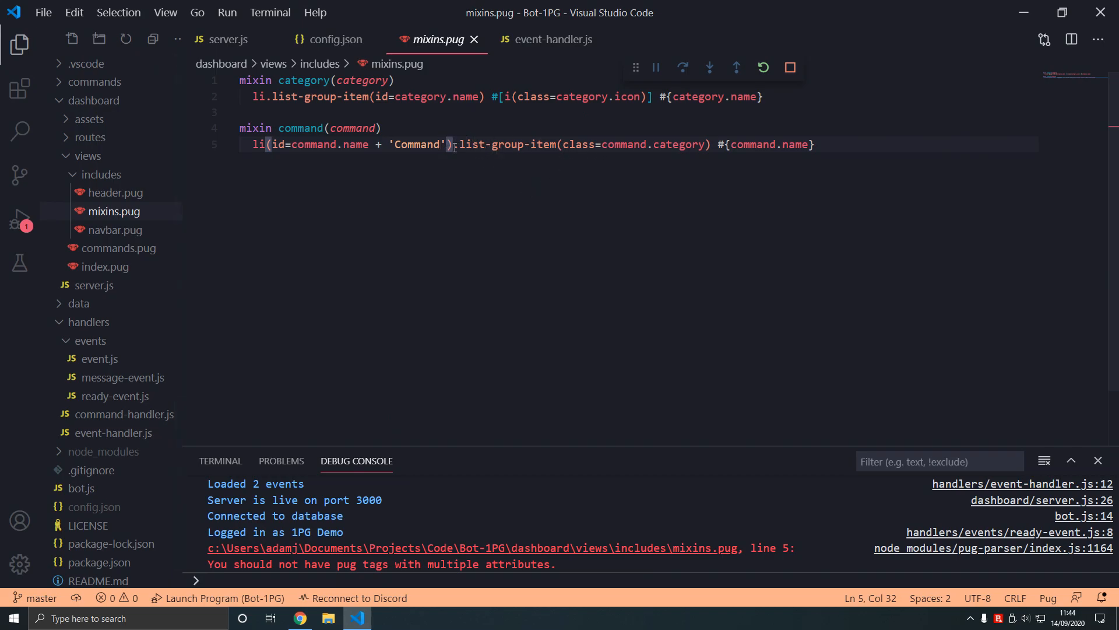
{"action": "key", "text": "Backspace"}
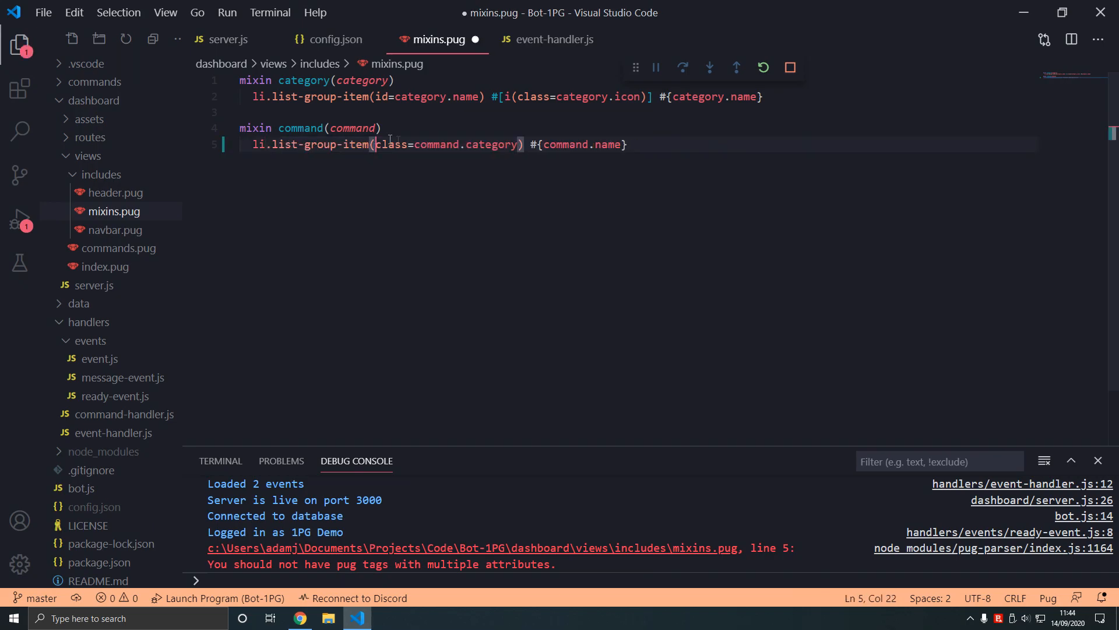
{"action": "type", "text": "id=command.name + 'Command',"}
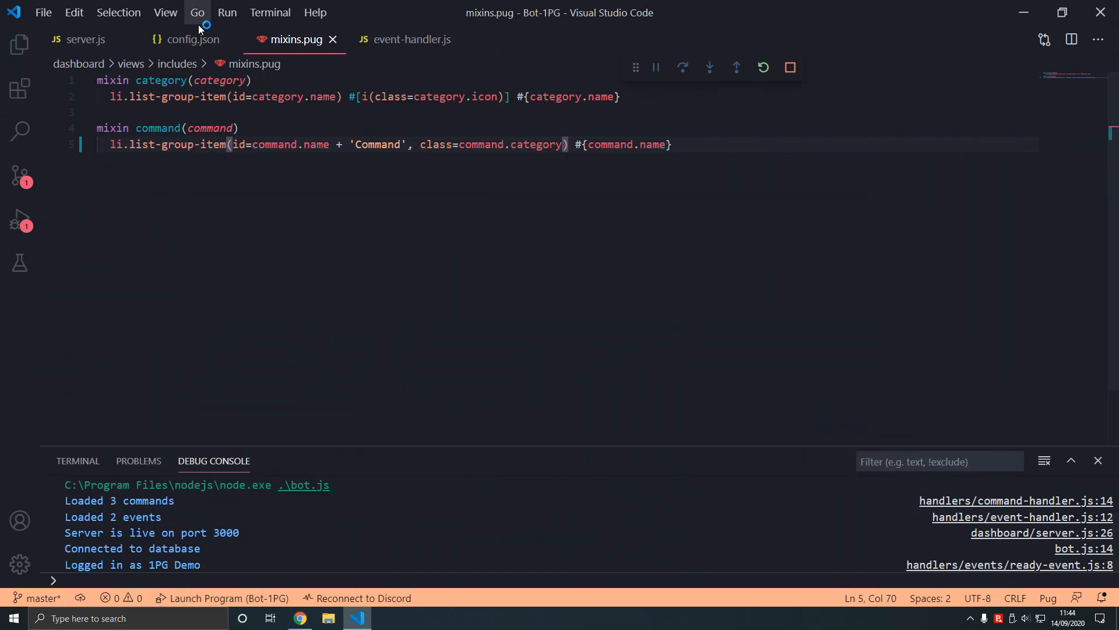
Add an empty "secret" entry after mongoURI in config.json.
{"action": "left_click", "coordinate": [191, 39]}
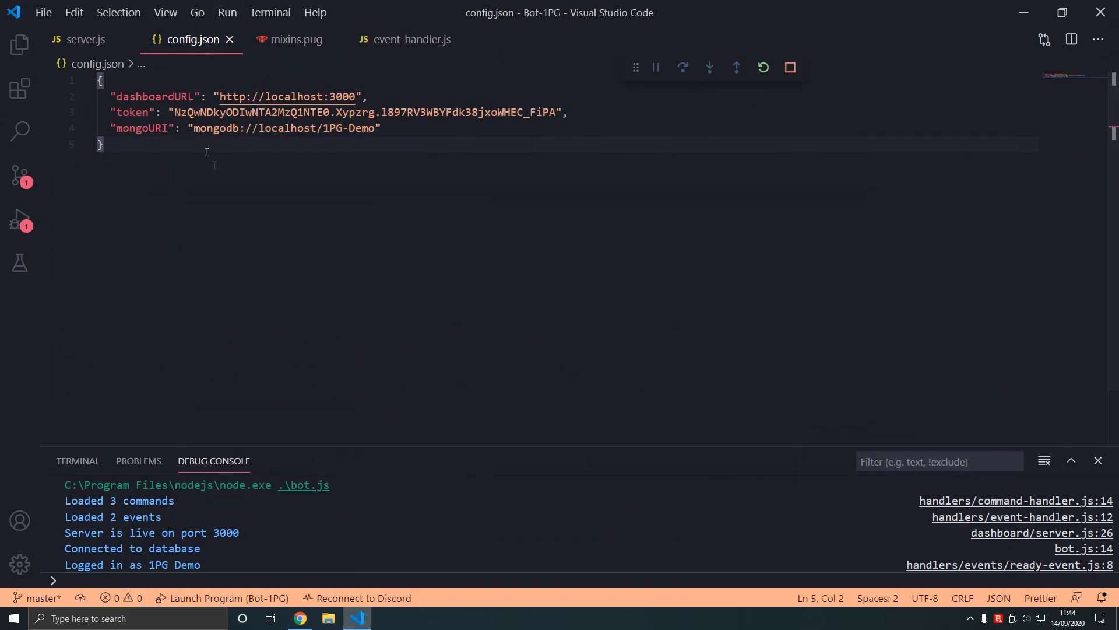
{"action": "left_click", "coordinate": [412, 39]}
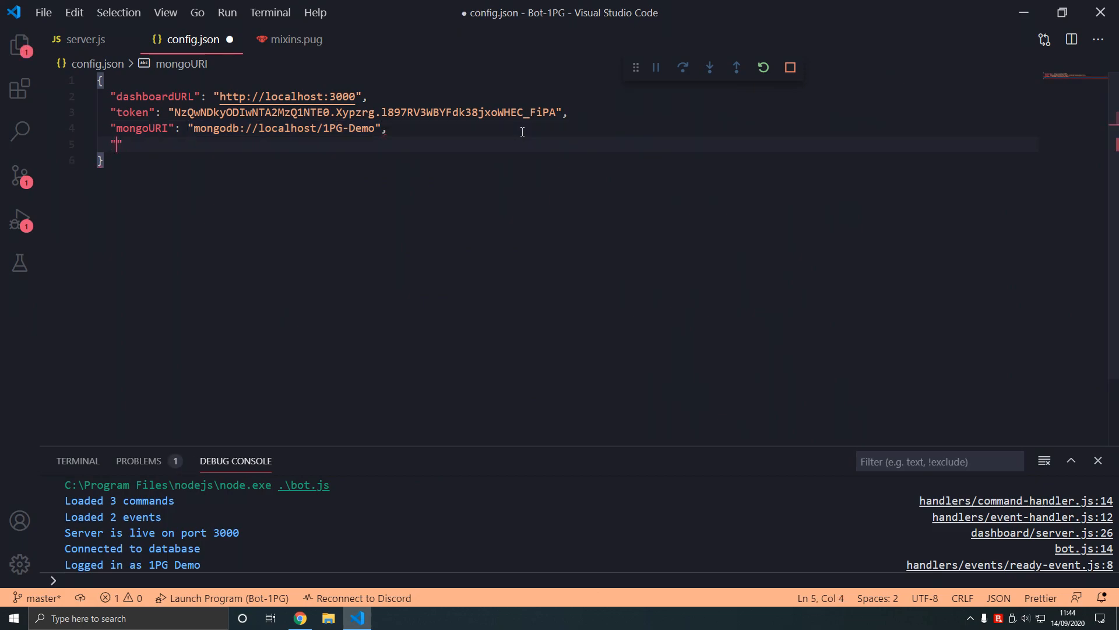
{"action": "type", "text": "secret\": \""}
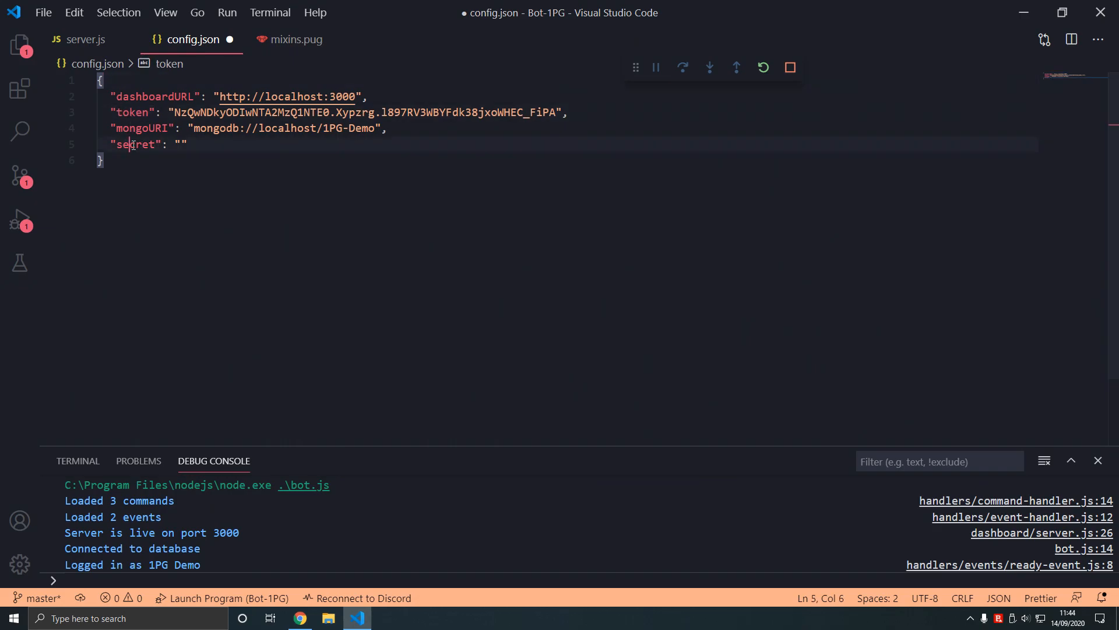
{"action": "type", "text": "bot\": {"}
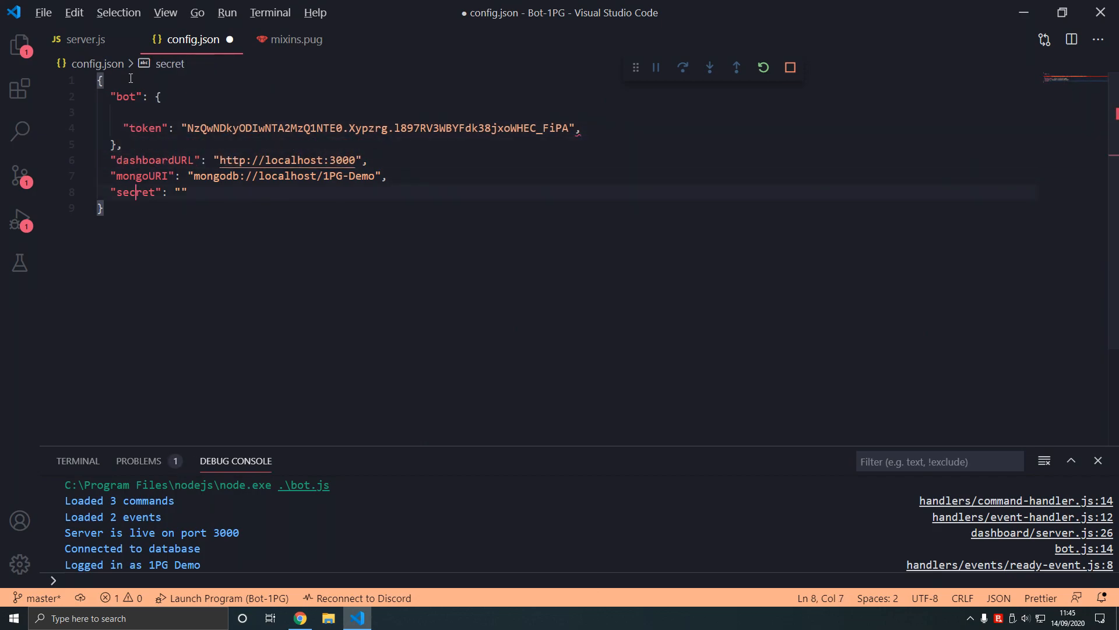
{"action": "type", "text": "read"}
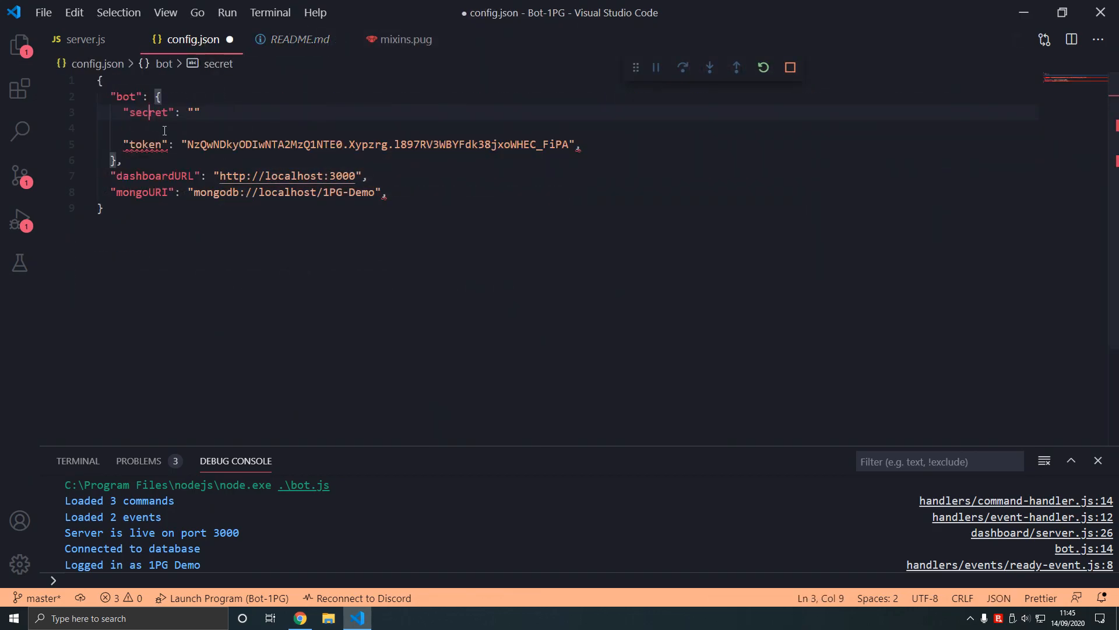
{"action": "left_click", "coordinate": [299, 39]}
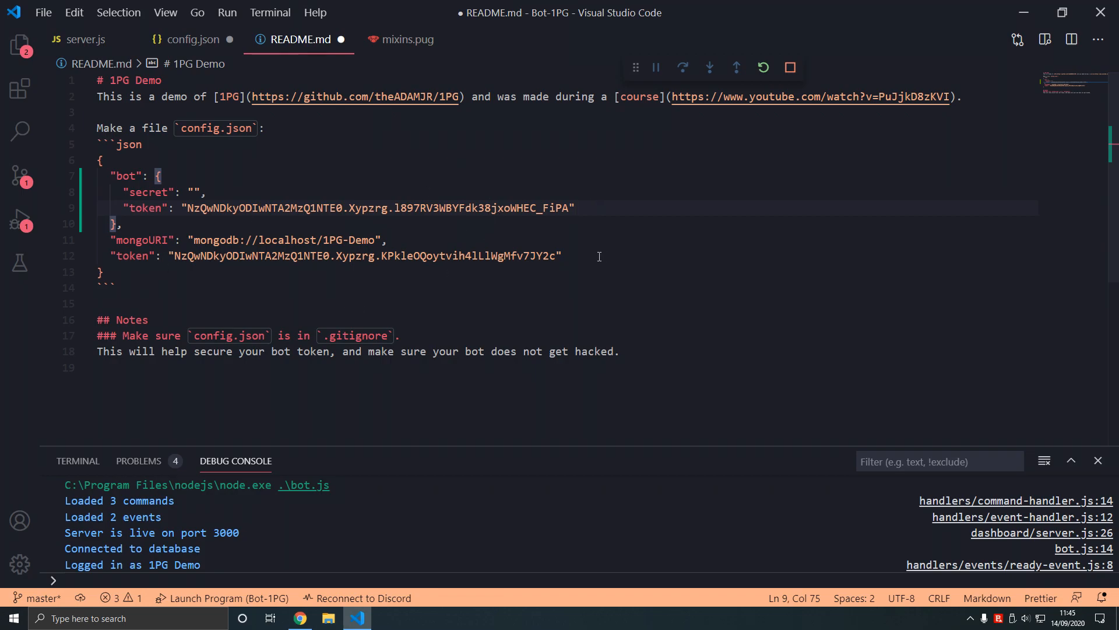
{"action": "left_click", "coordinate": [193, 39]}
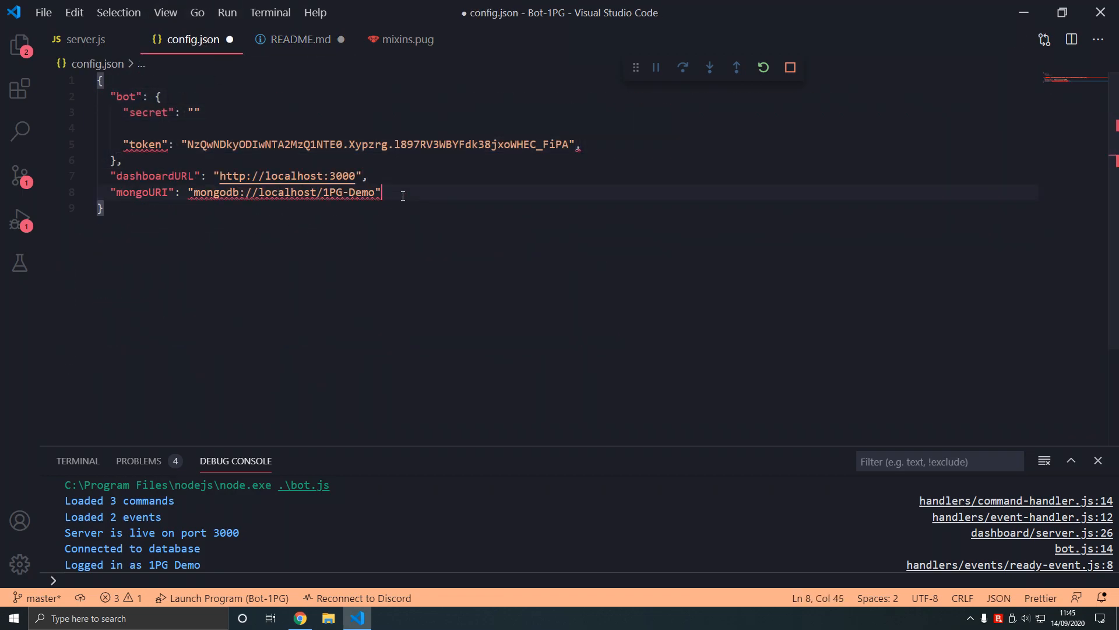
{"action": "left_click", "coordinate": [300, 39]}
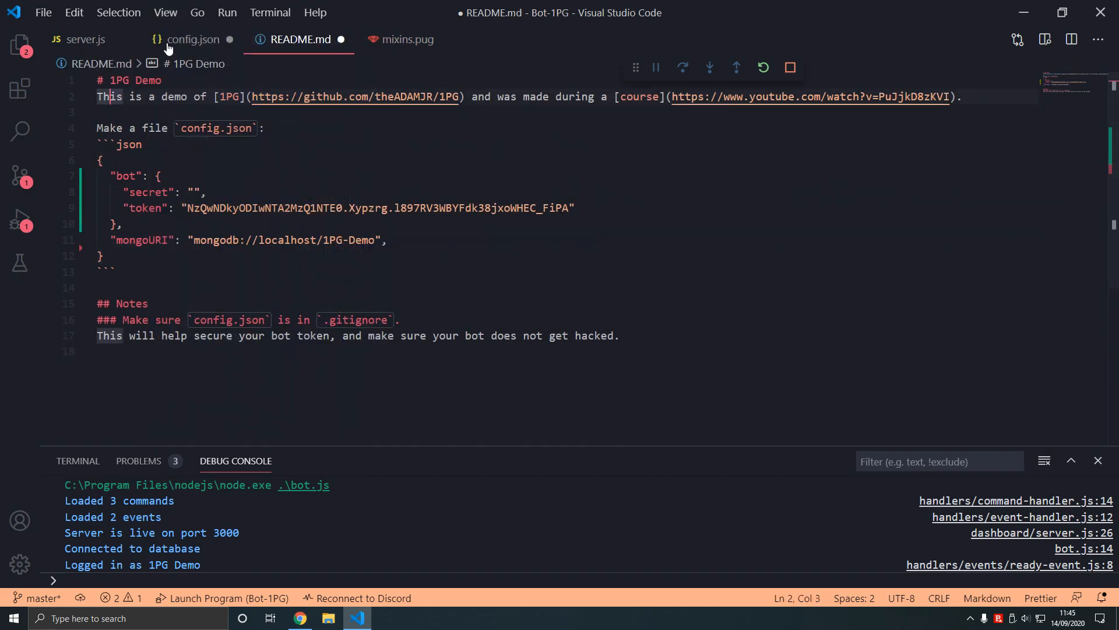
{"action": "mouse_move", "coordinate": [266, 179]}
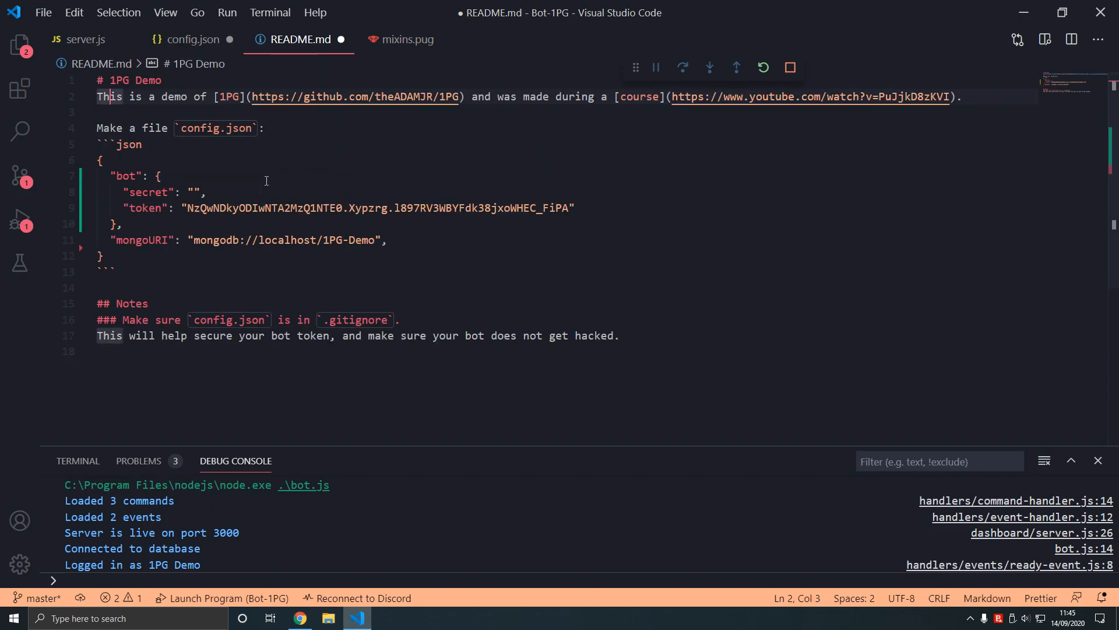
{"action": "type", "text": "\"dashboardURL\": \"http://localhost:3000\","}
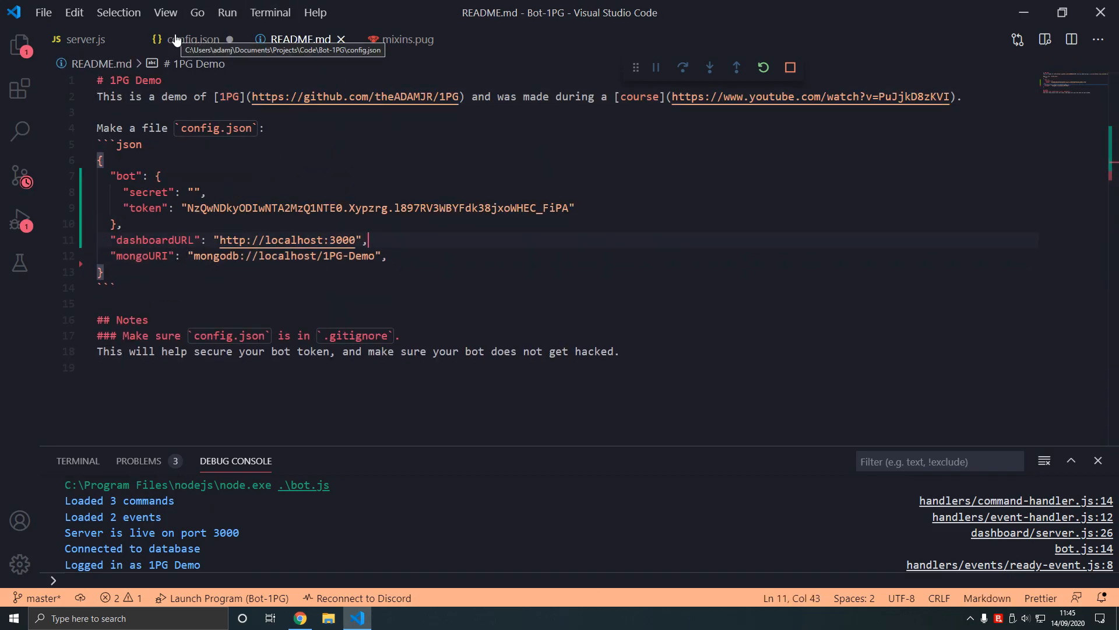
{"action": "left_click", "coordinate": [192, 40]}
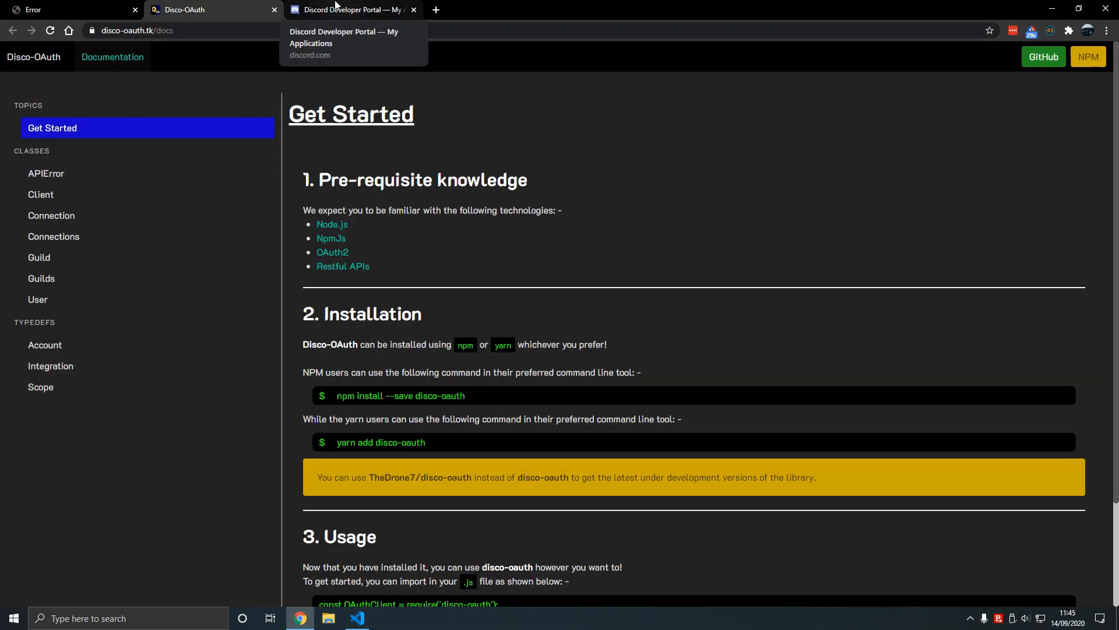
Regenerate the app's client secret in the portal and paste it as config.json's secret.
{"action": "left_click", "coordinate": [350, 10]}
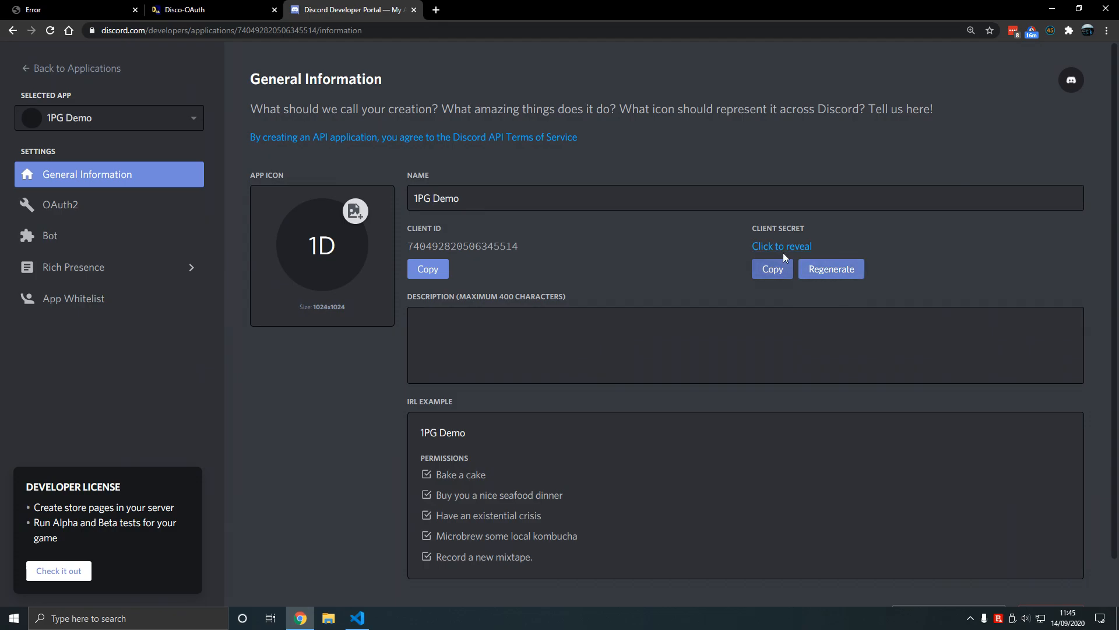
{"action": "left_click", "coordinate": [830, 268]}
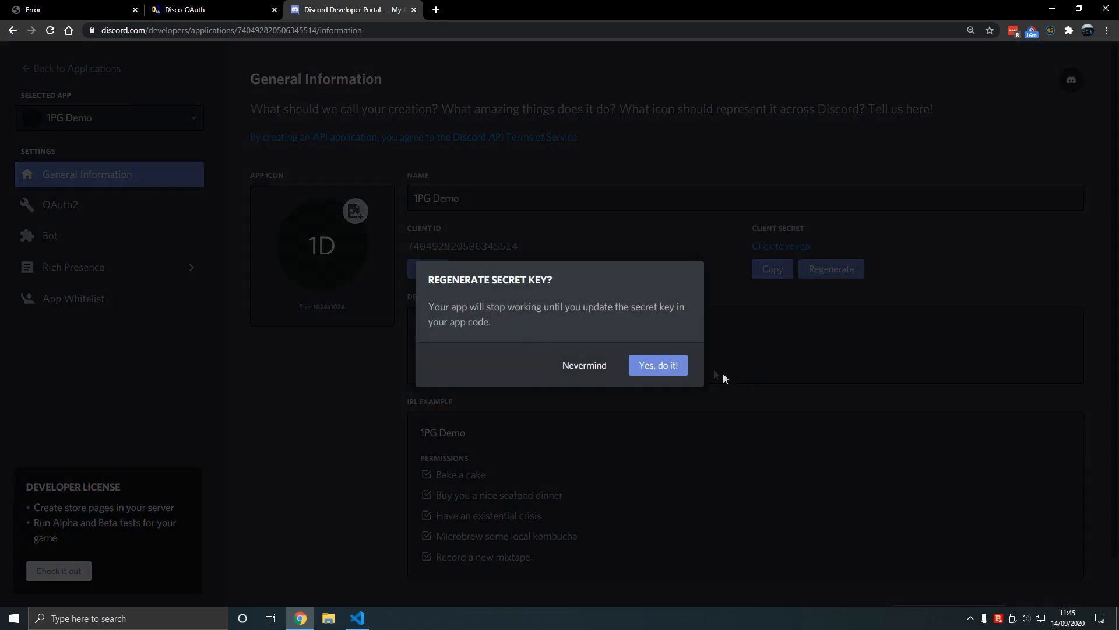
{"action": "left_click", "coordinate": [657, 364]}
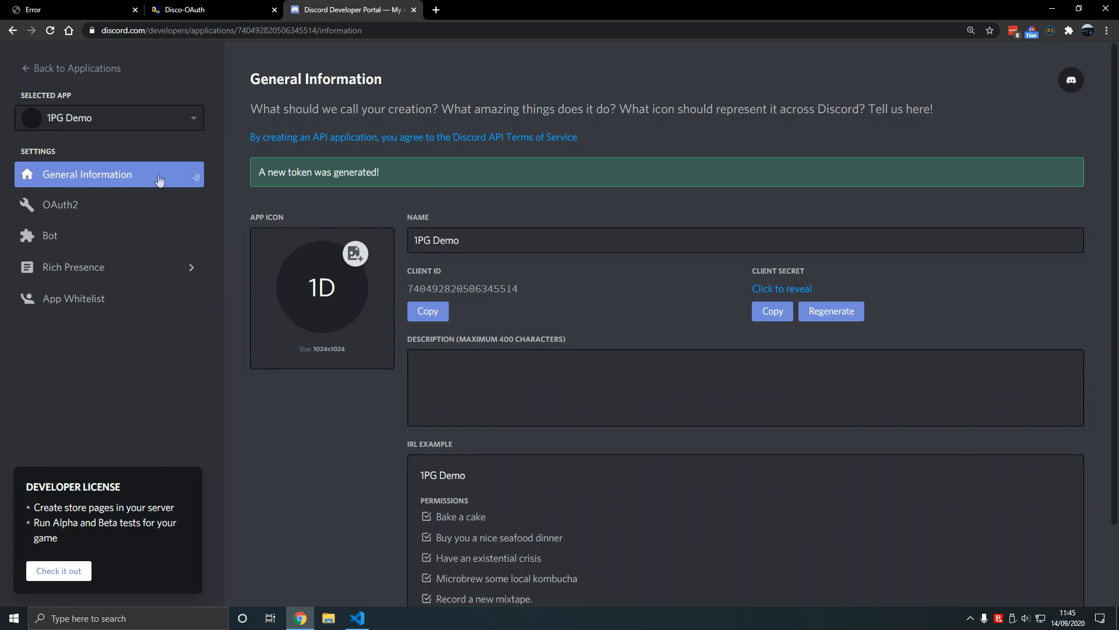
{"action": "left_click", "coordinate": [771, 311]}
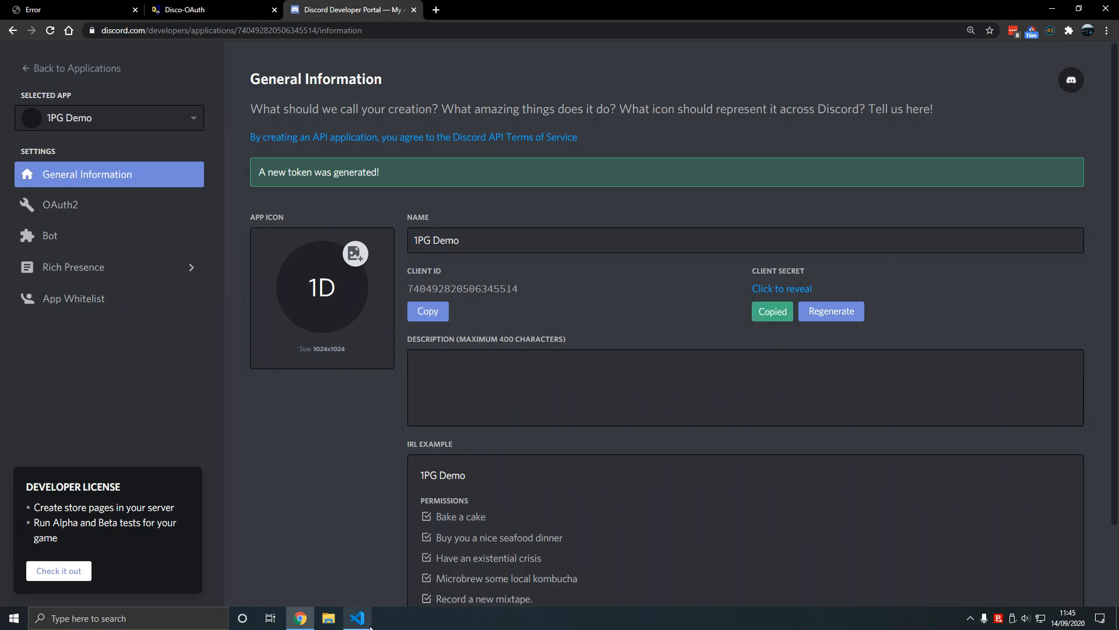
{"action": "left_click", "coordinate": [357, 618]}
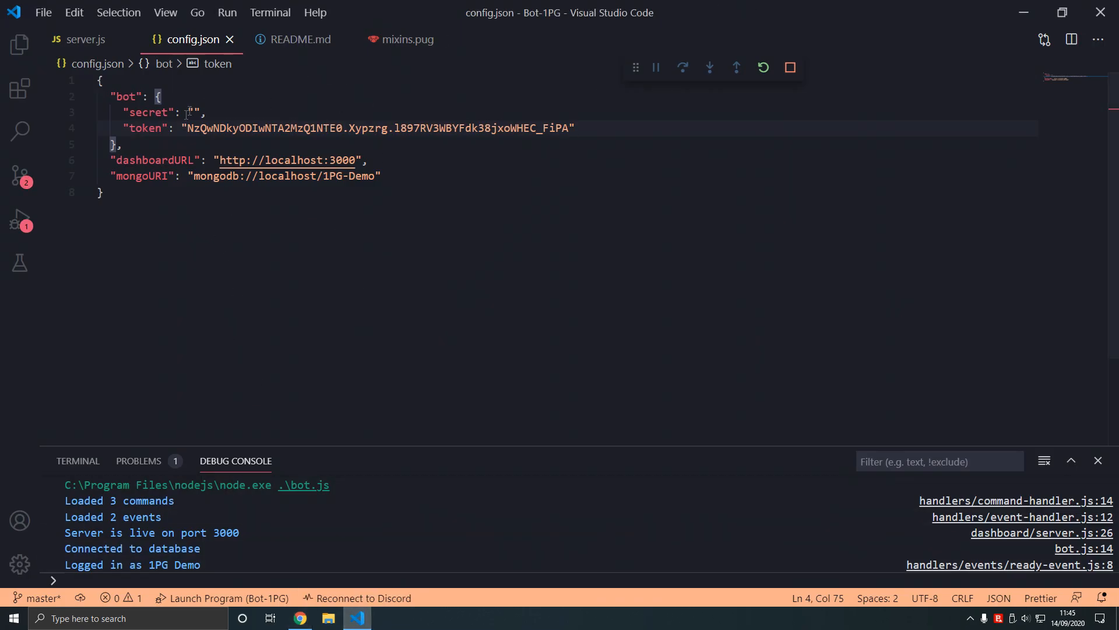
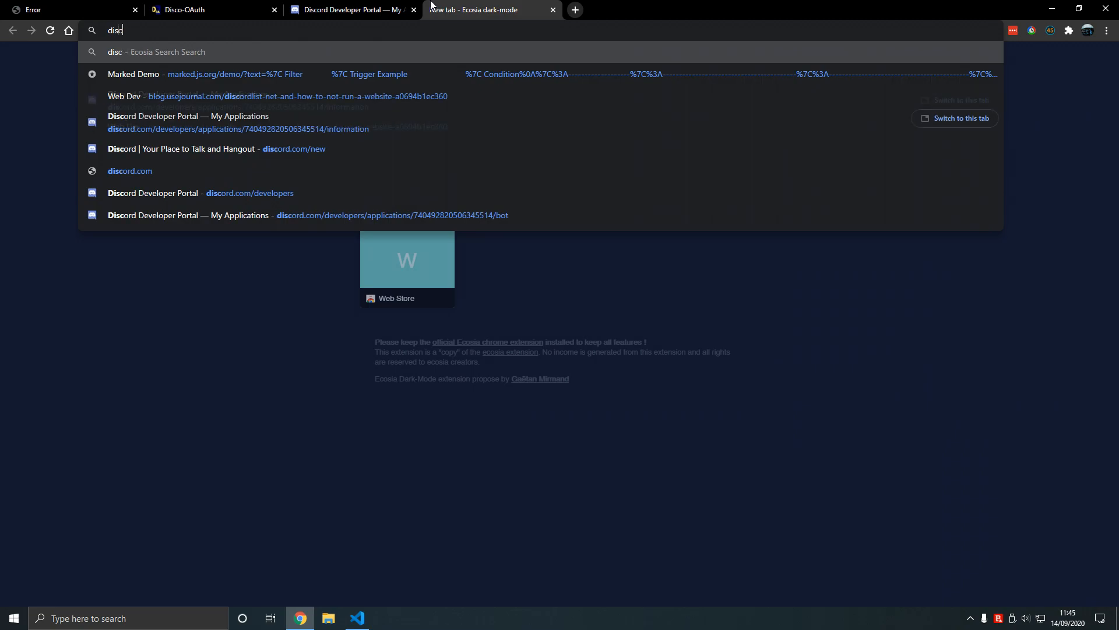
Open Discord's OAuth2 documentation page and read the client_id/client_secret note.
{"action": "type", "text": "google.c"}
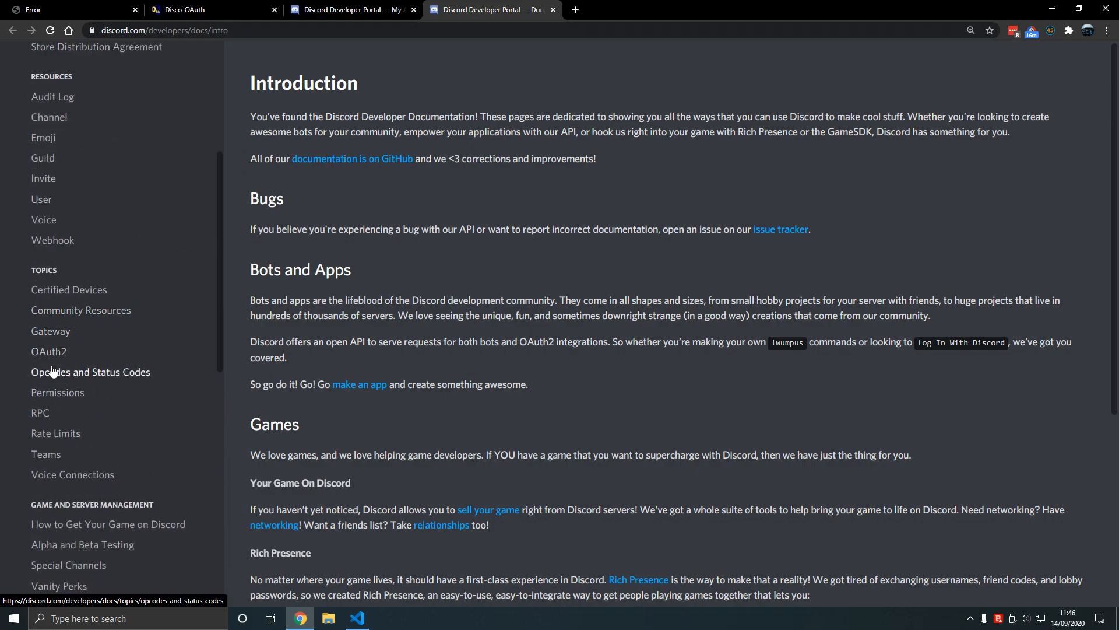
{"action": "left_click", "coordinate": [48, 351]}
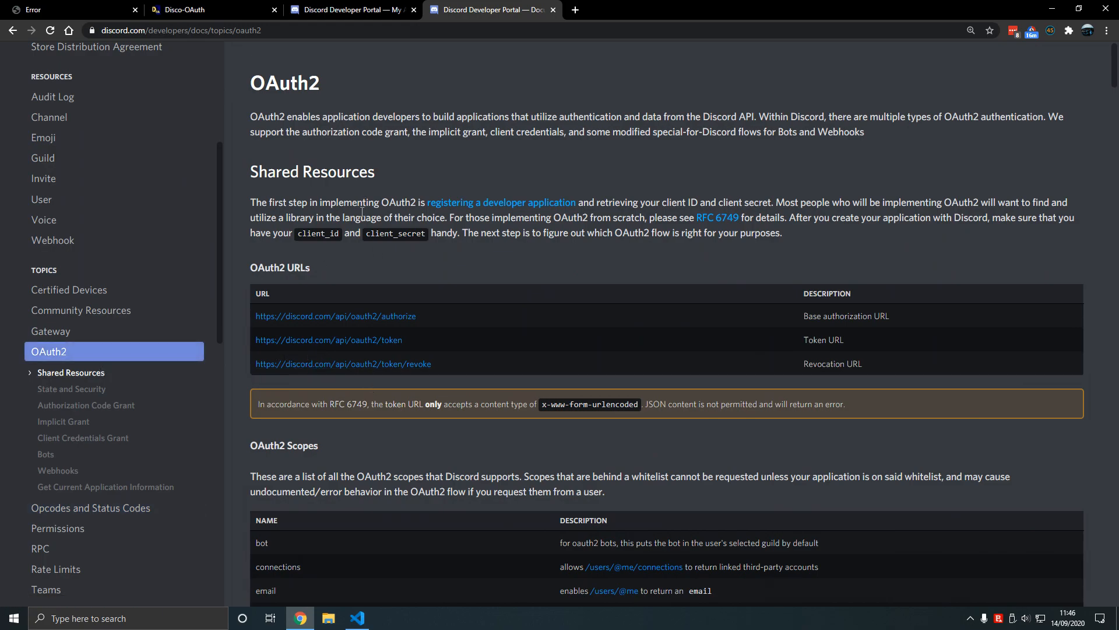
{"action": "double_click", "coordinate": [394, 233]}
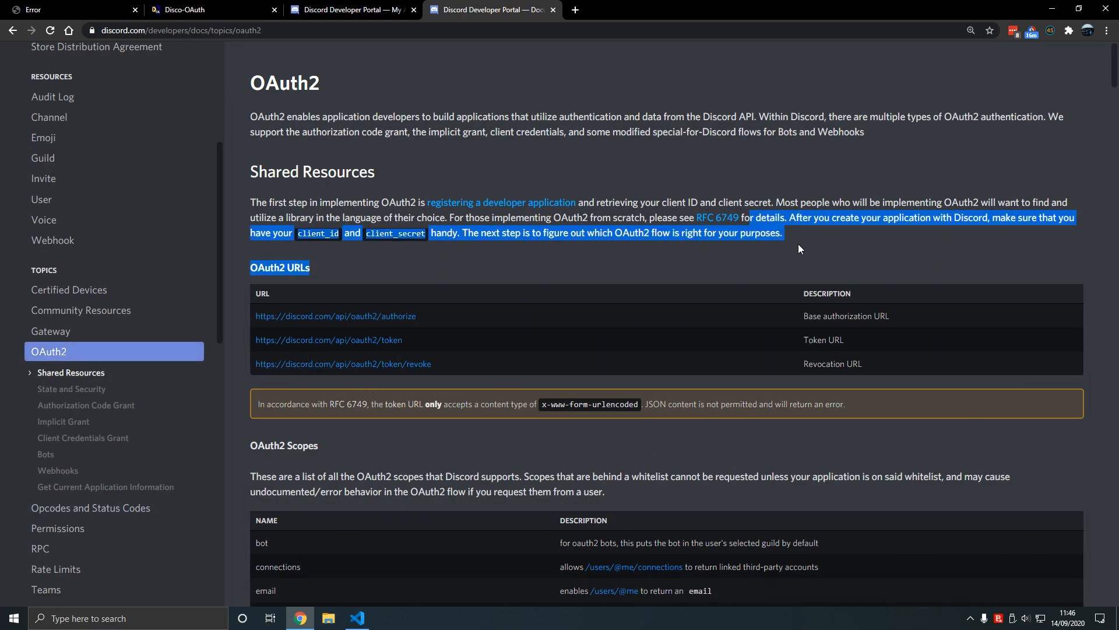
{"action": "left_click", "coordinate": [478, 297]}
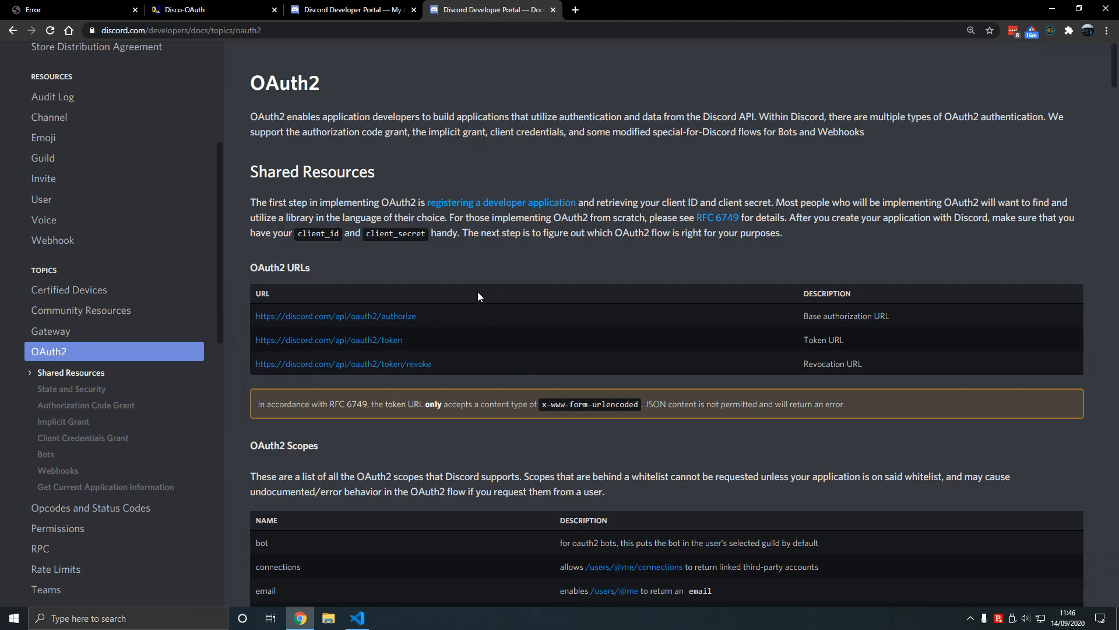
{"action": "mouse_move", "coordinate": [424, 328]}
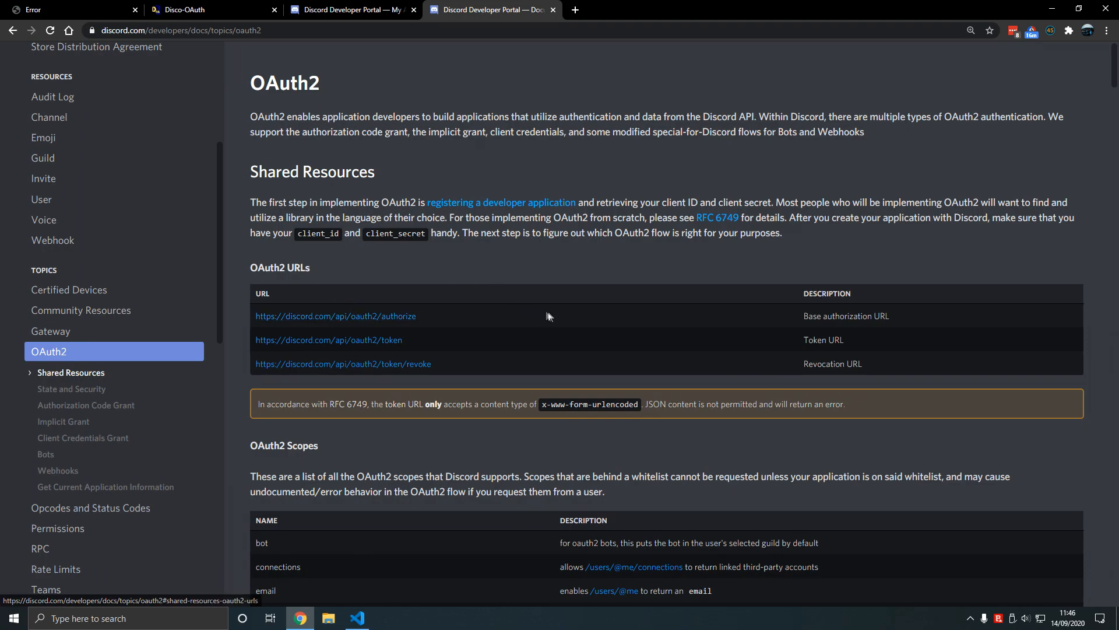
{"action": "scroll", "scroll_direction": "down", "scroll_amount": 3}
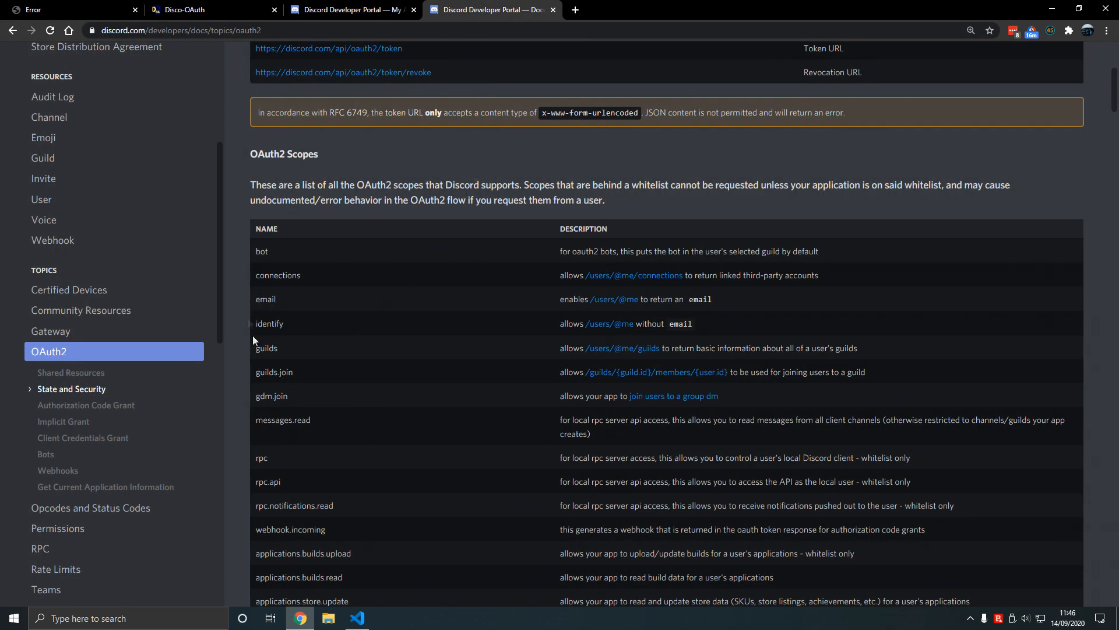
{"action": "mouse_move", "coordinate": [271, 290]}
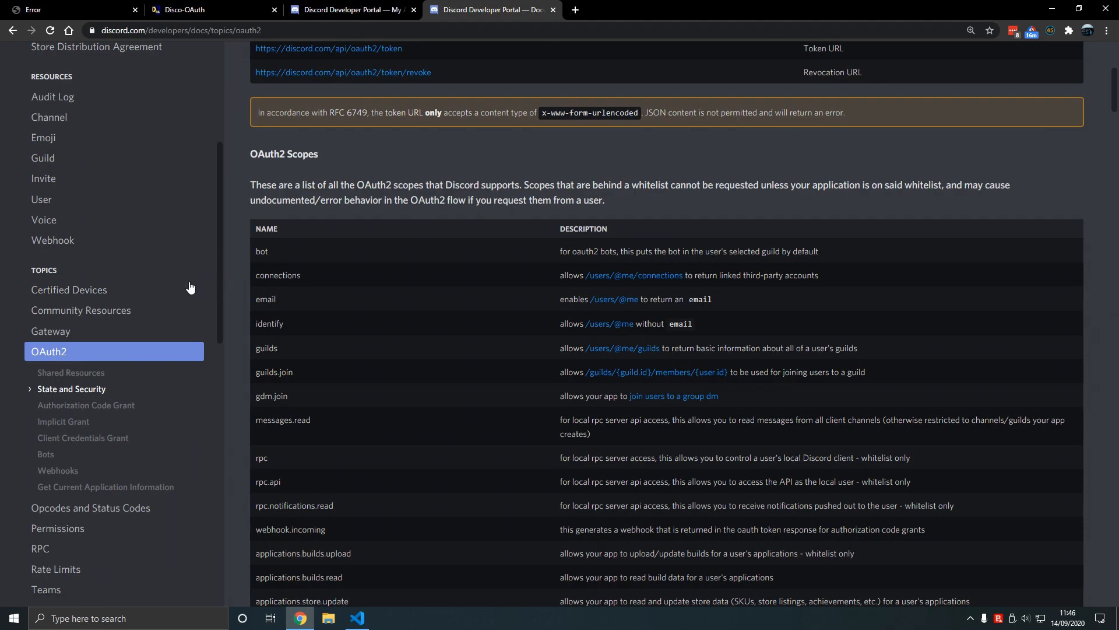
{"action": "scroll", "scroll_direction": "down", "scroll_amount": 3}
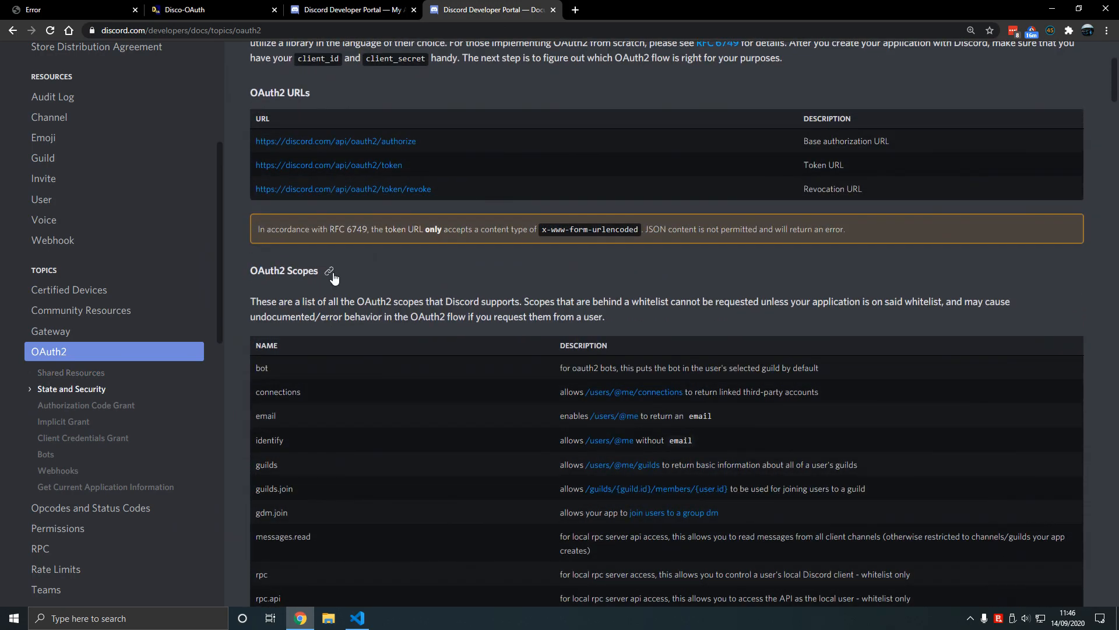
Read through the OAuth2 scopes table, noting connections, bot and identify.
{"action": "double_click", "coordinate": [283, 271]}
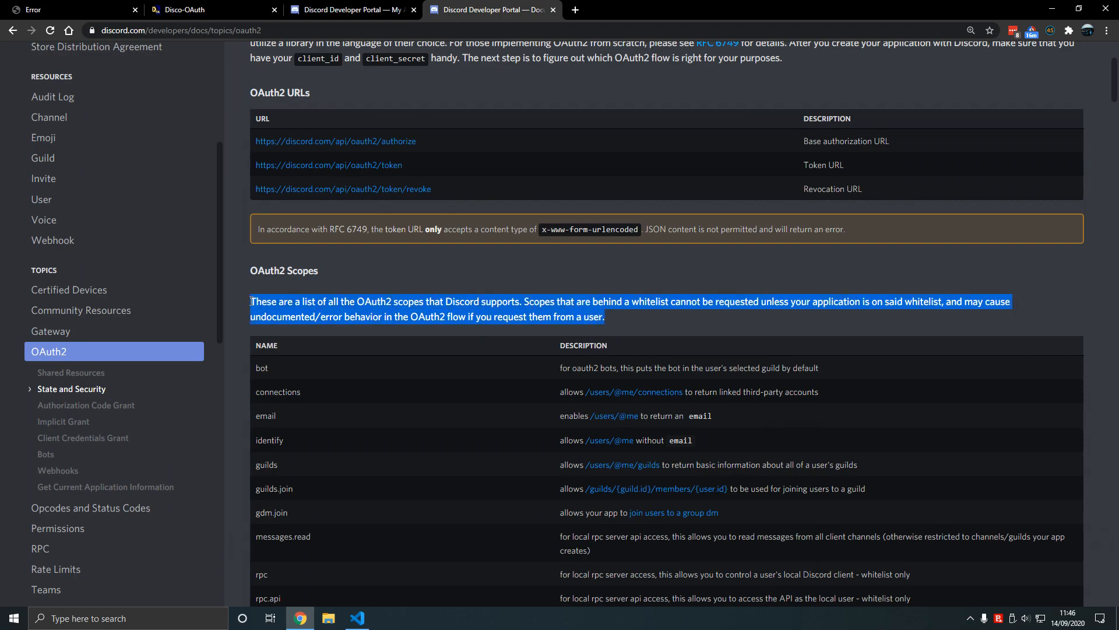
{"action": "left_click", "coordinate": [638, 323]}
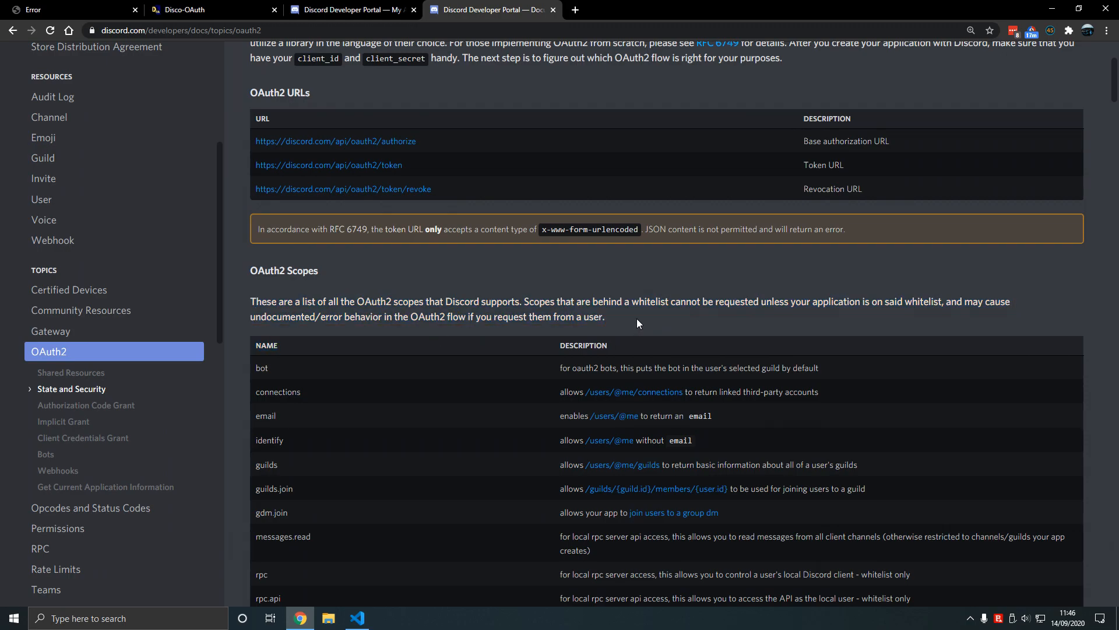
{"action": "scroll", "scroll_direction": "down", "scroll_amount": 3}
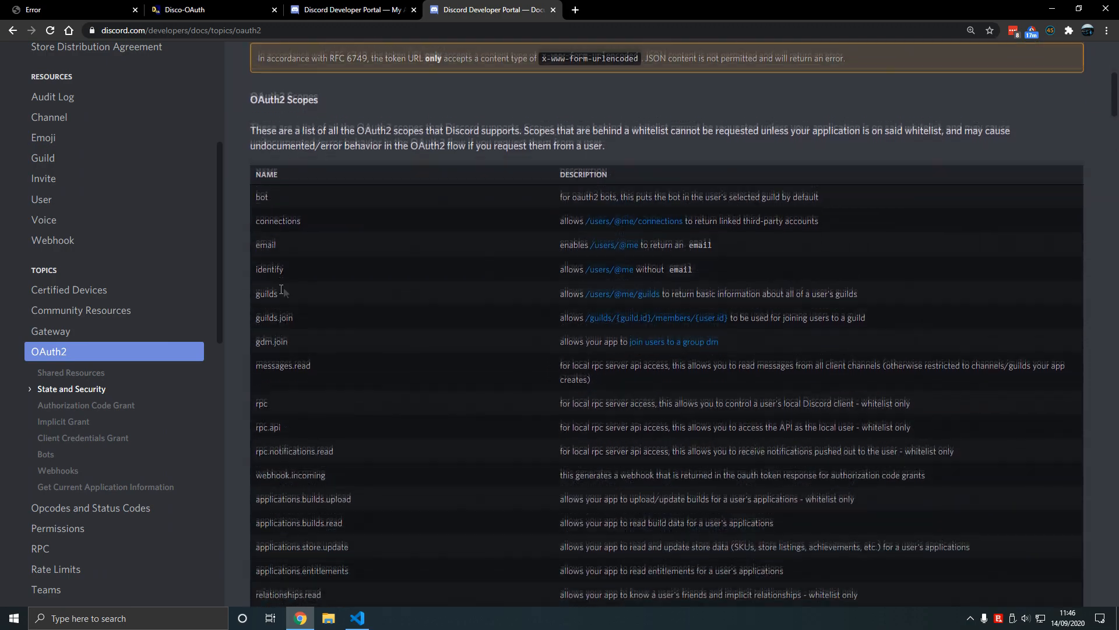
{"action": "double_click", "coordinate": [278, 217]}
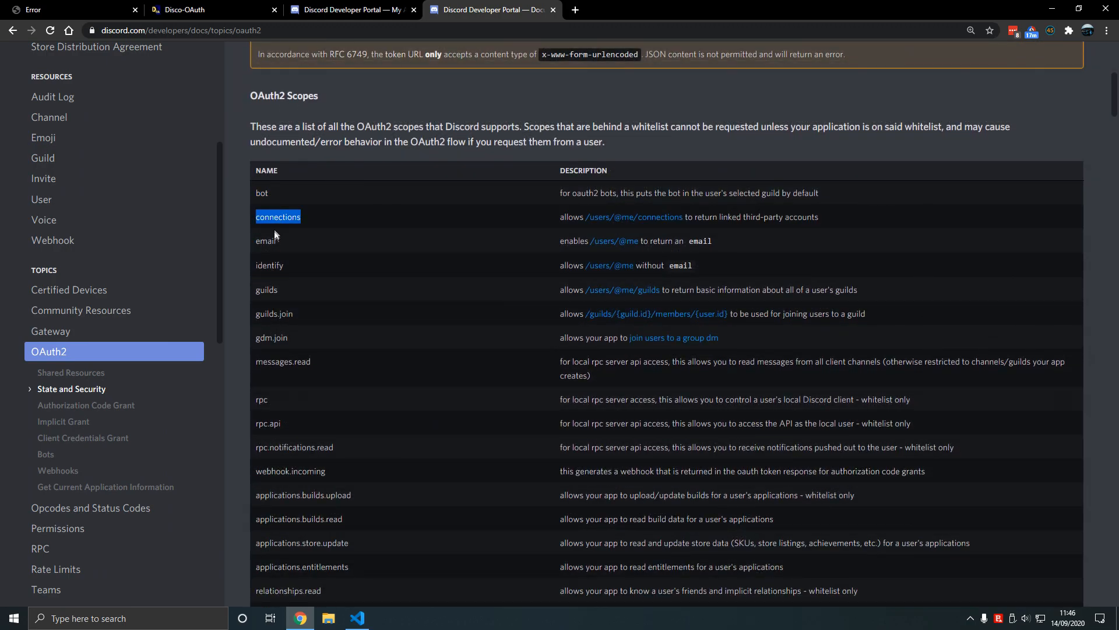
{"action": "double_click", "coordinate": [261, 192]}
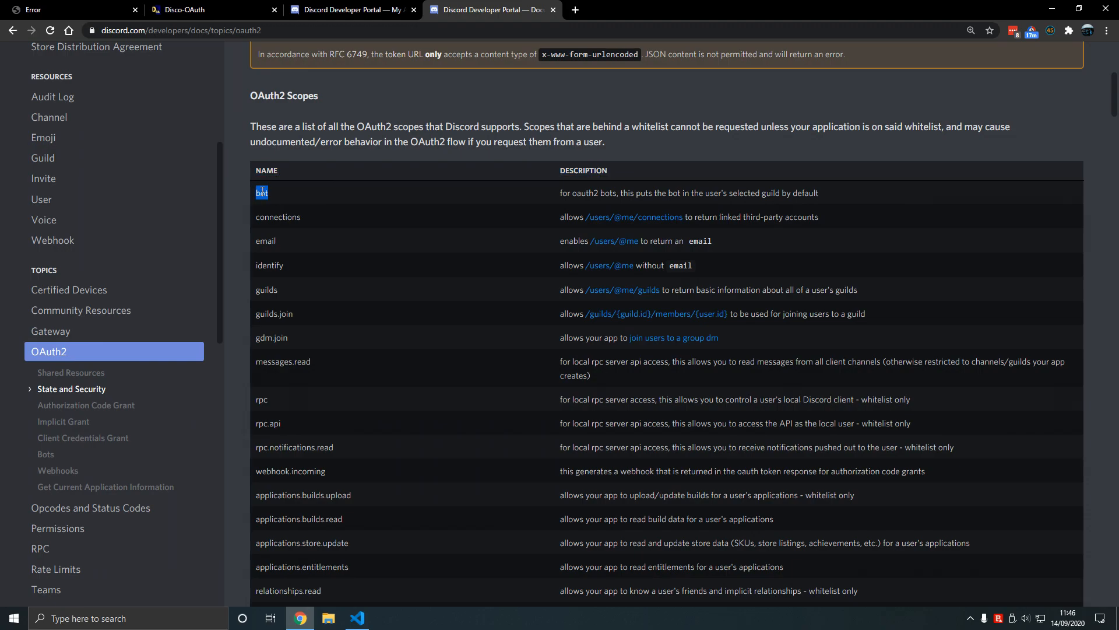
{"action": "scroll", "scroll_direction": "down", "scroll_amount": 3}
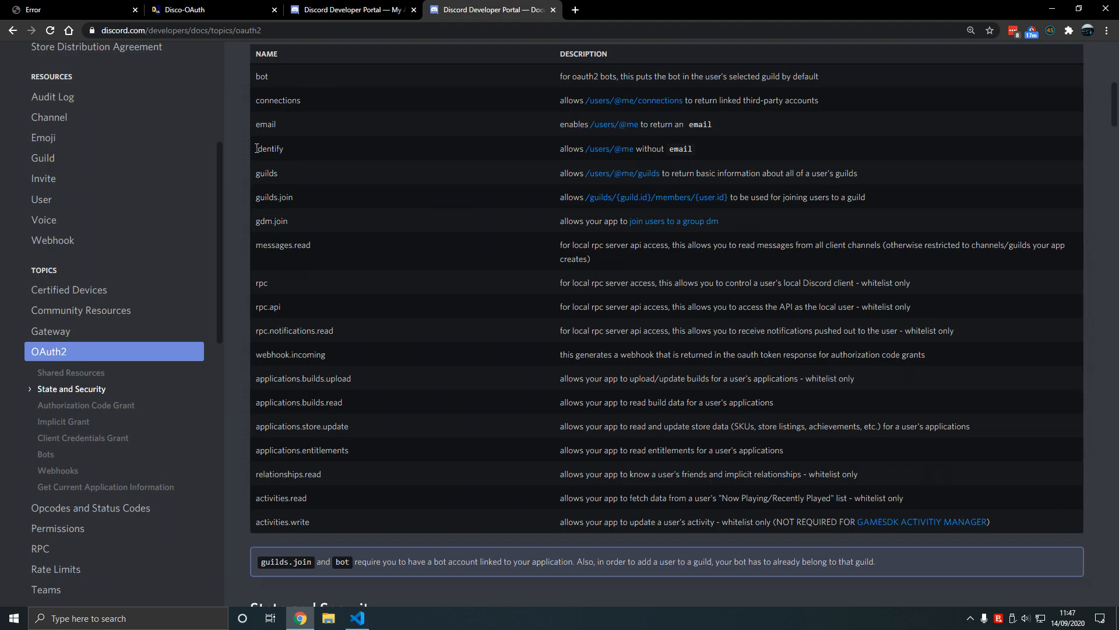
{"action": "double_click", "coordinate": [269, 148]}
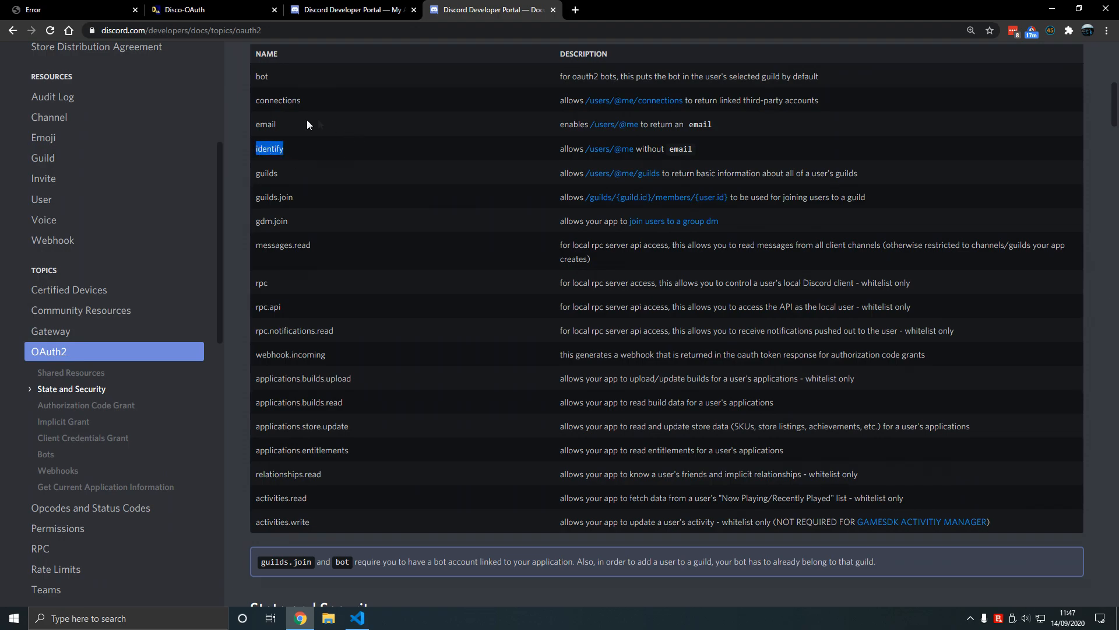
{"action": "mouse_move", "coordinate": [221, 342]}
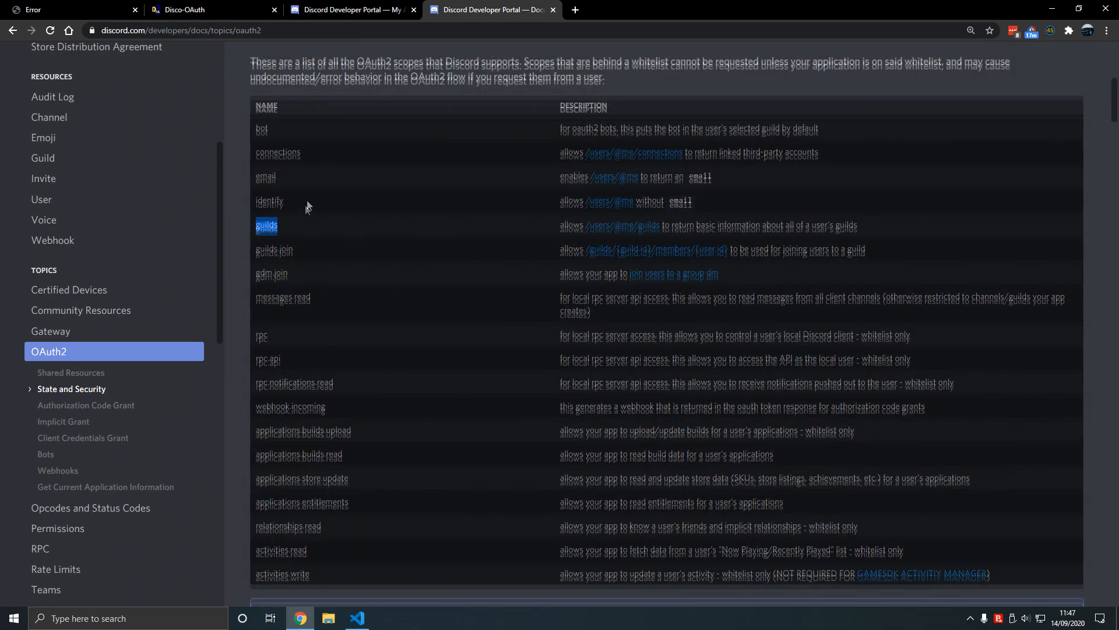
{"action": "scroll", "scroll_direction": "down", "scroll_amount": 3}
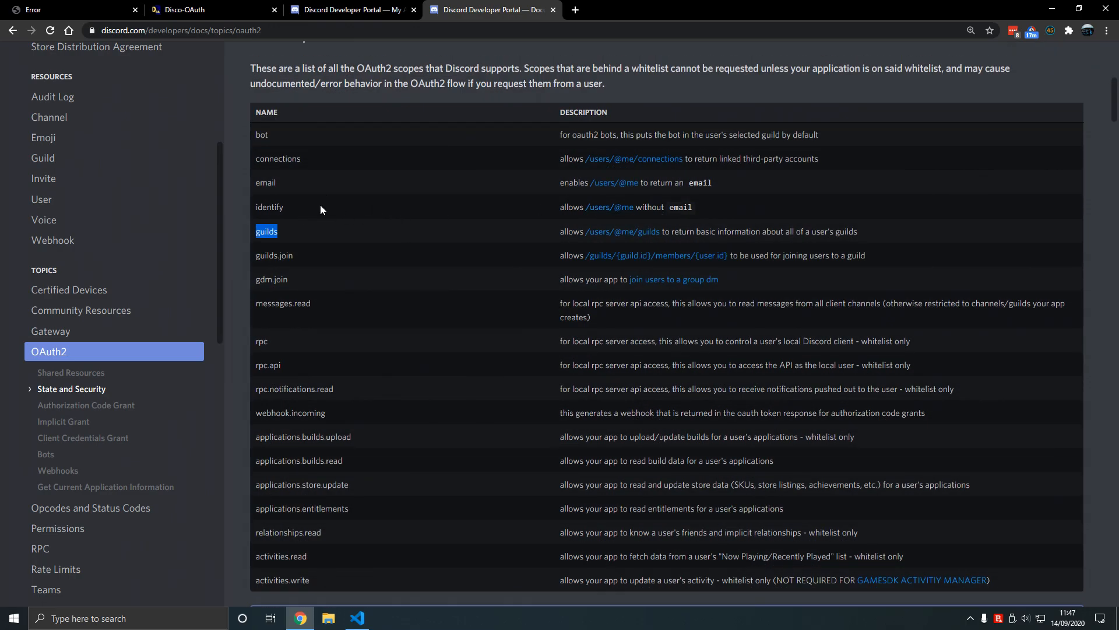
{"action": "double_click", "coordinate": [262, 134]}
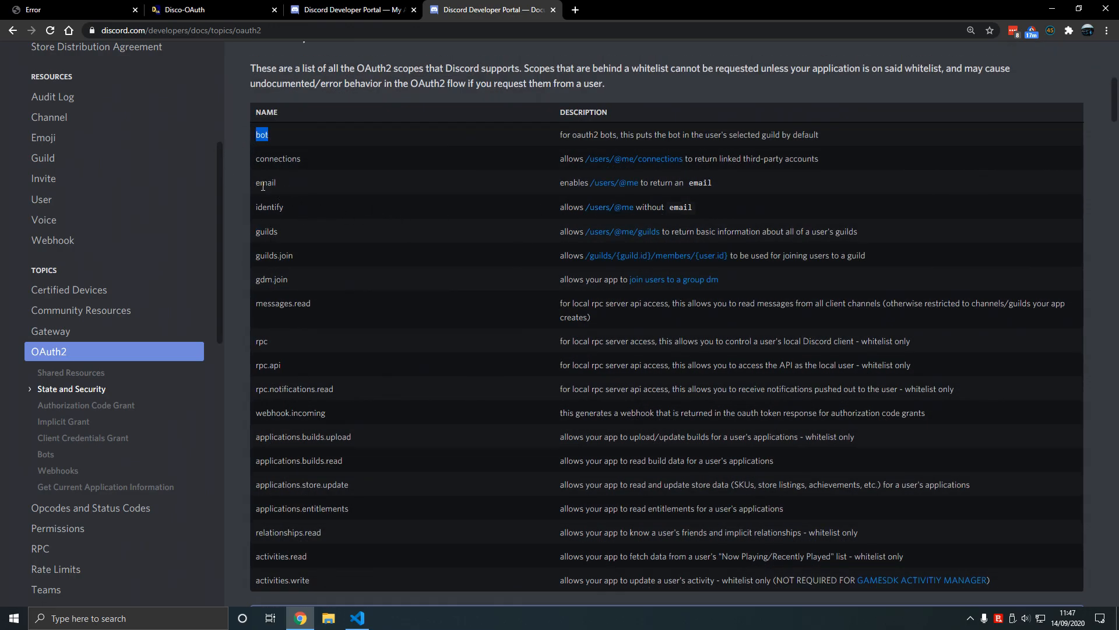
{"action": "scroll", "scroll_direction": "down", "scroll_amount": 3}
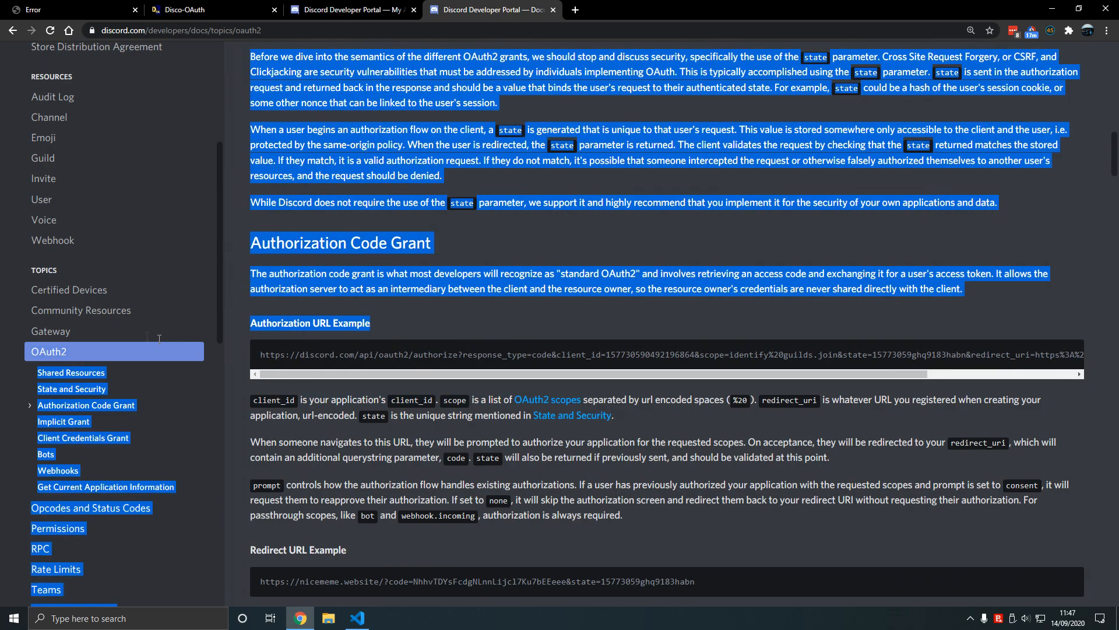
Scroll to the Authorization Code Grant token exchange parameters, then go to the Disco-OAuth docs.
{"action": "scroll", "scroll_direction": "down", "scroll_amount": 3}
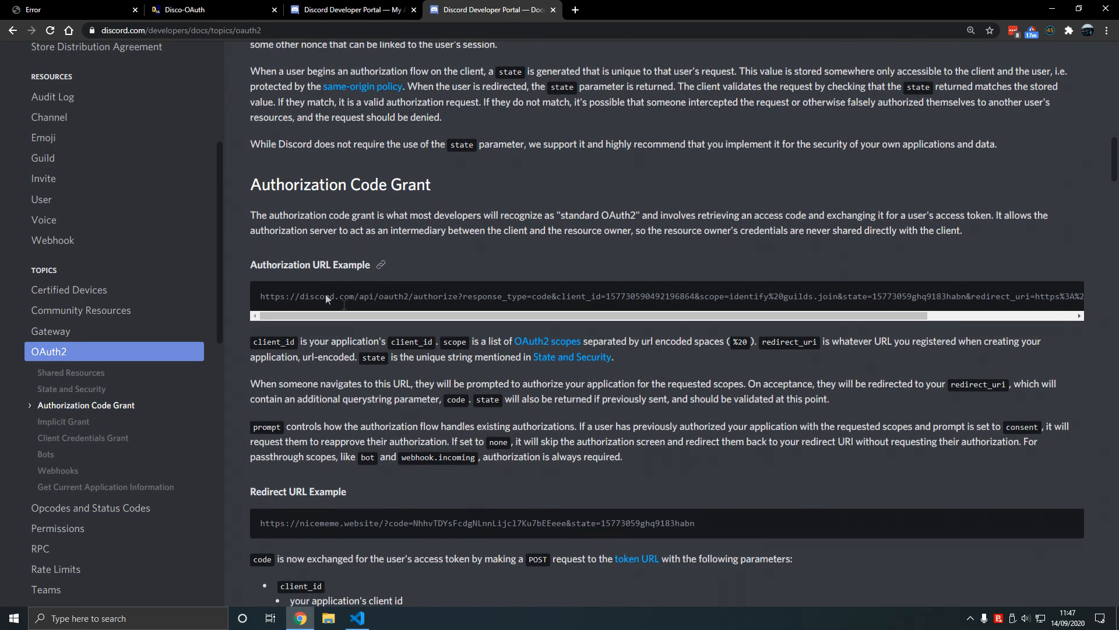
{"action": "scroll", "scroll_direction": "down", "scroll_amount": 3}
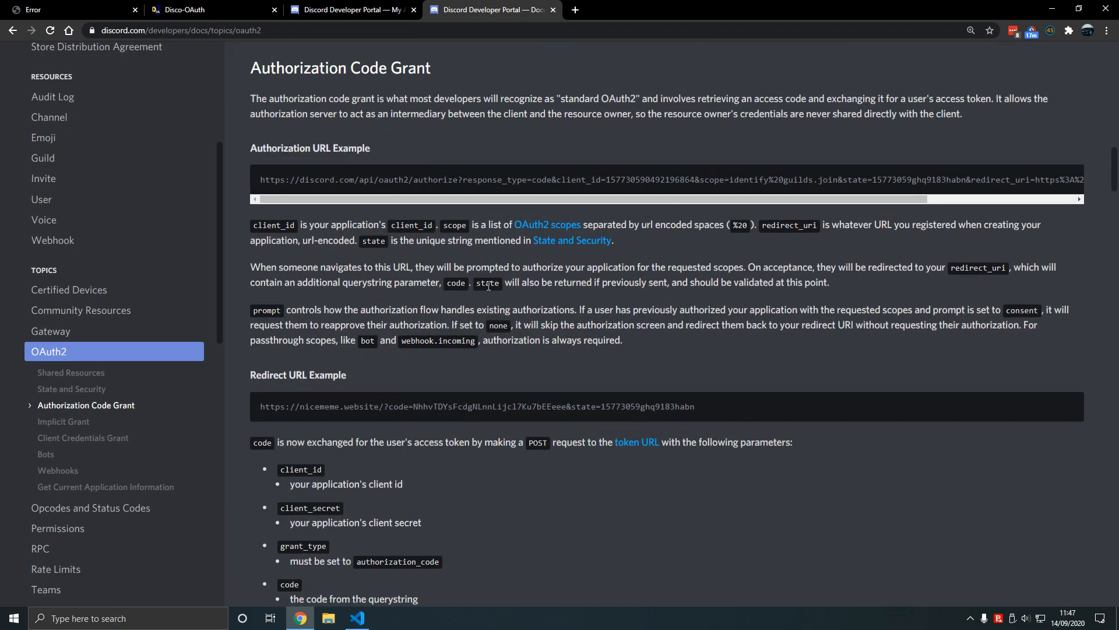
{"action": "scroll", "scroll_direction": "down", "scroll_amount": 3}
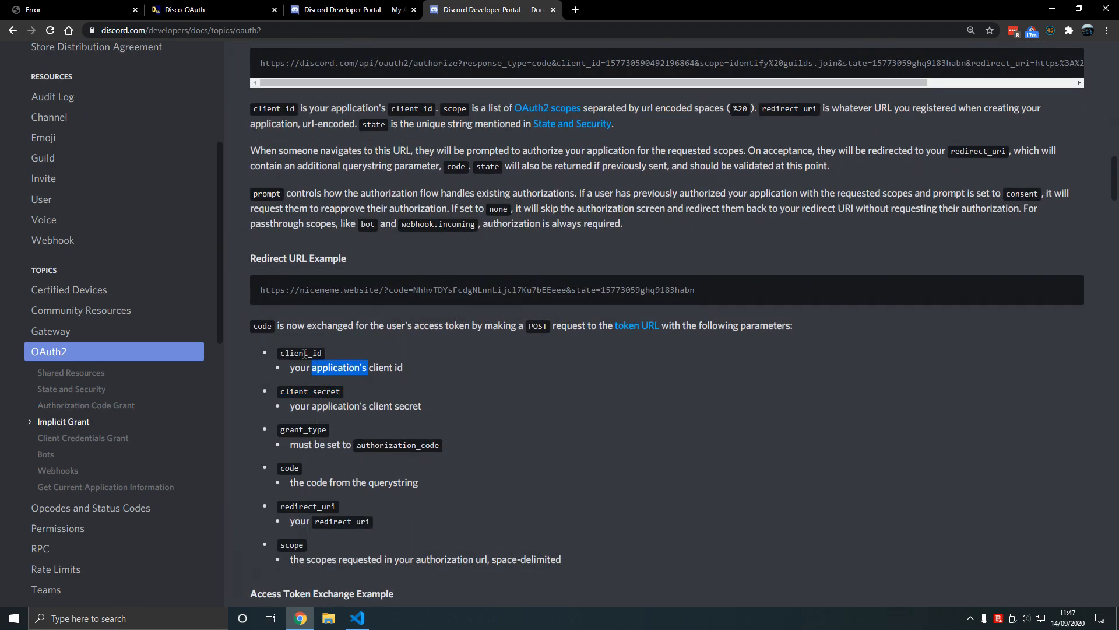
{"action": "left_click", "coordinate": [703, 542]}
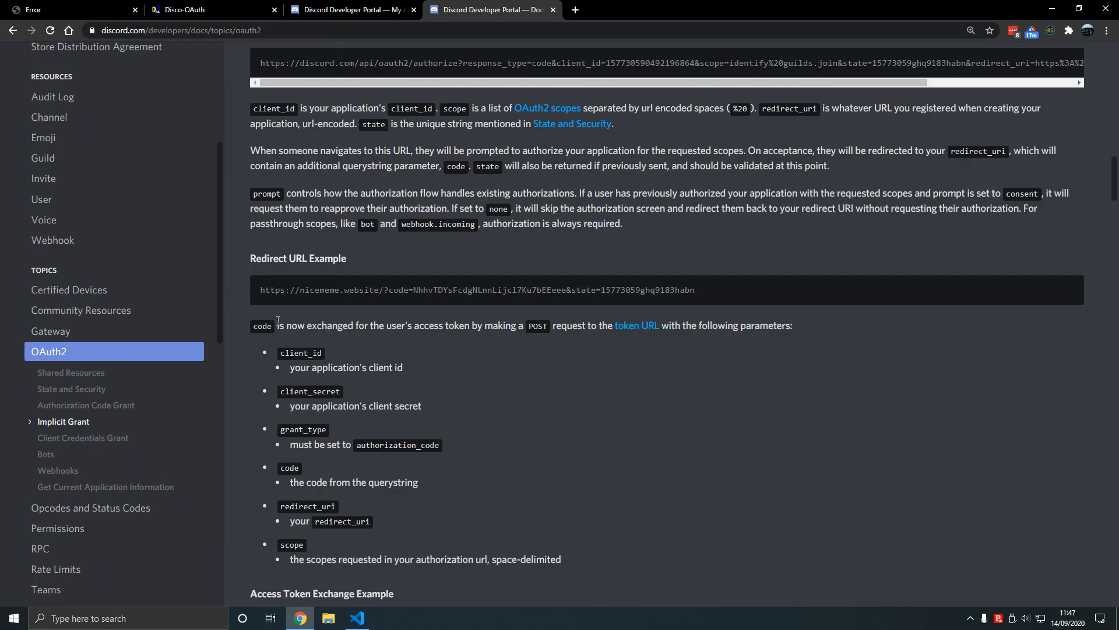
{"action": "left_click", "coordinate": [350, 9]}
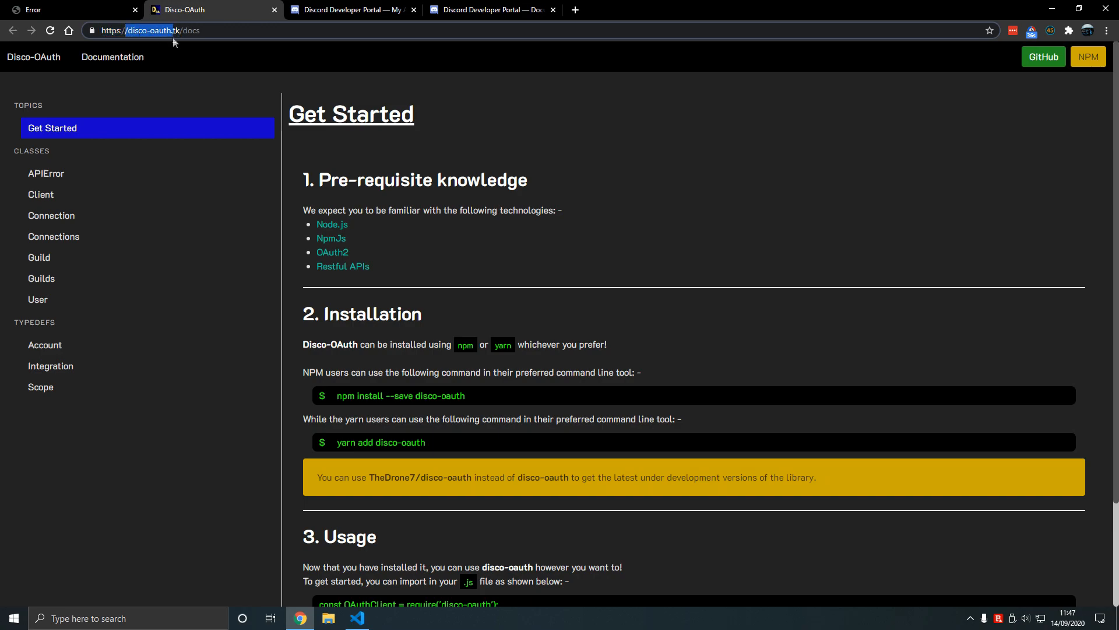
Scroll the Disco-OAuth docs to the Installation and Usage OAuthClient example.
{"action": "scroll", "scroll_direction": "down", "scroll_amount": 3}
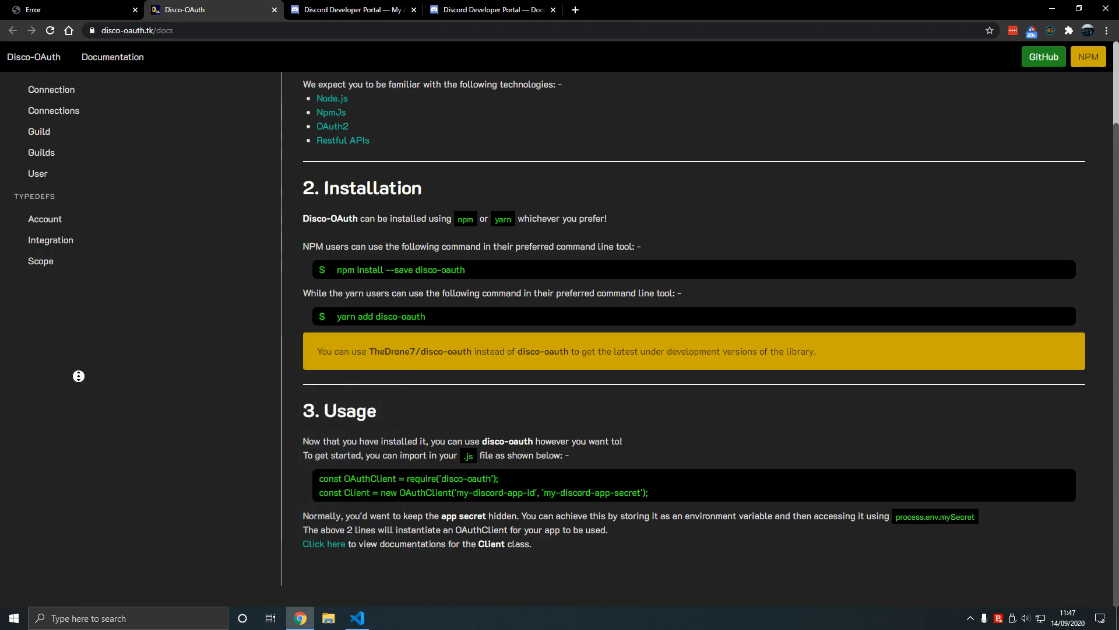
{"action": "mouse_move", "coordinate": [349, 602]}
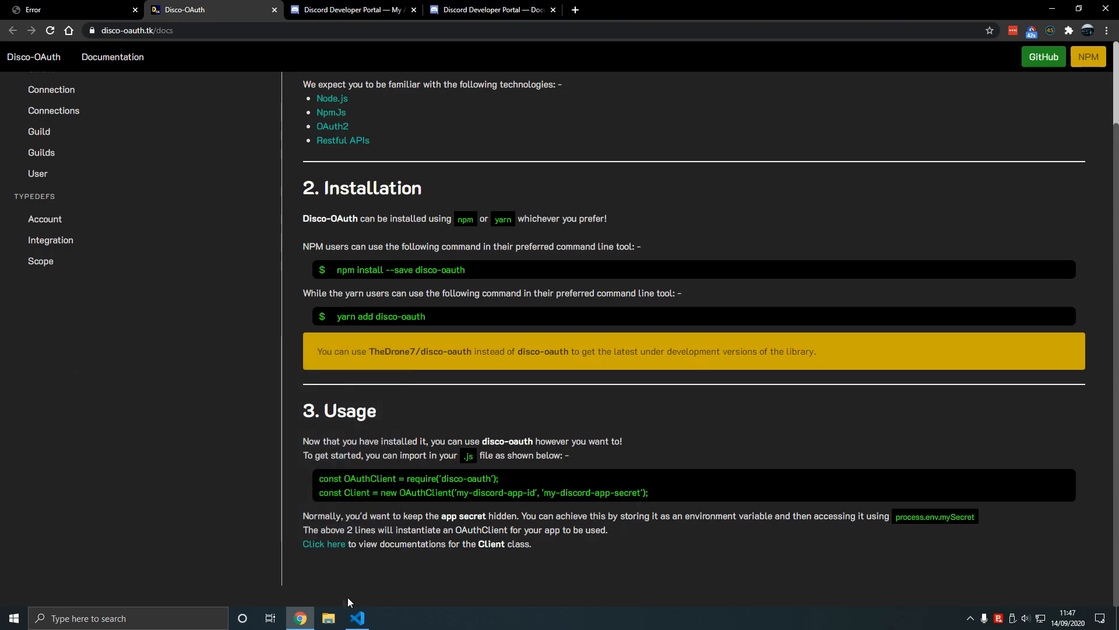
Create the new root routes file in the dashboard/routes folder.
{"action": "left_click", "coordinate": [357, 618]}
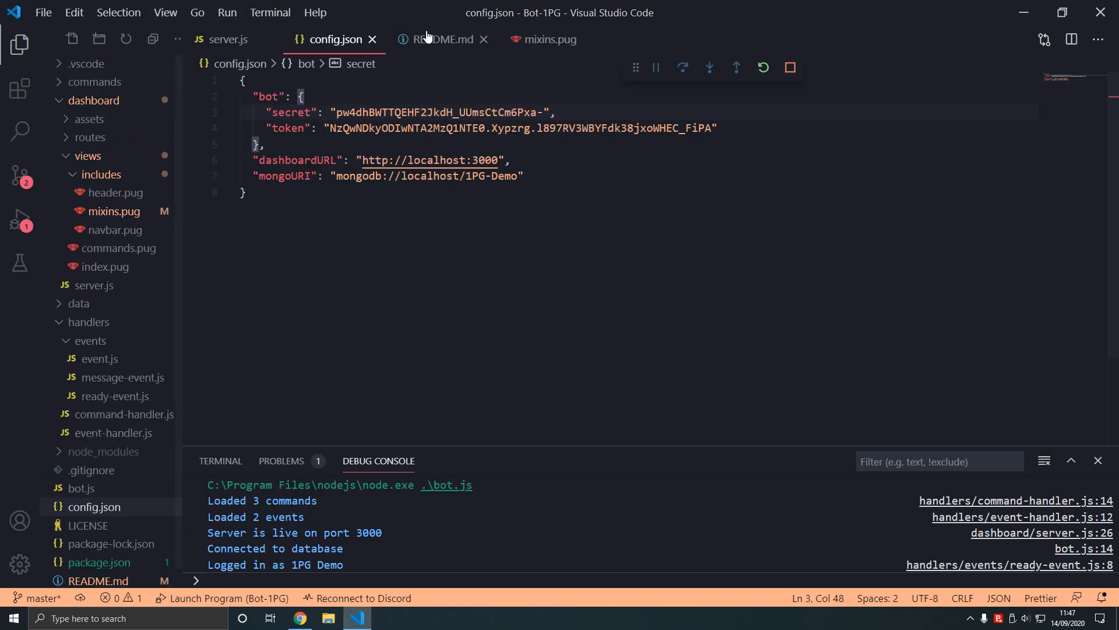
{"action": "left_click", "coordinate": [19, 176]}
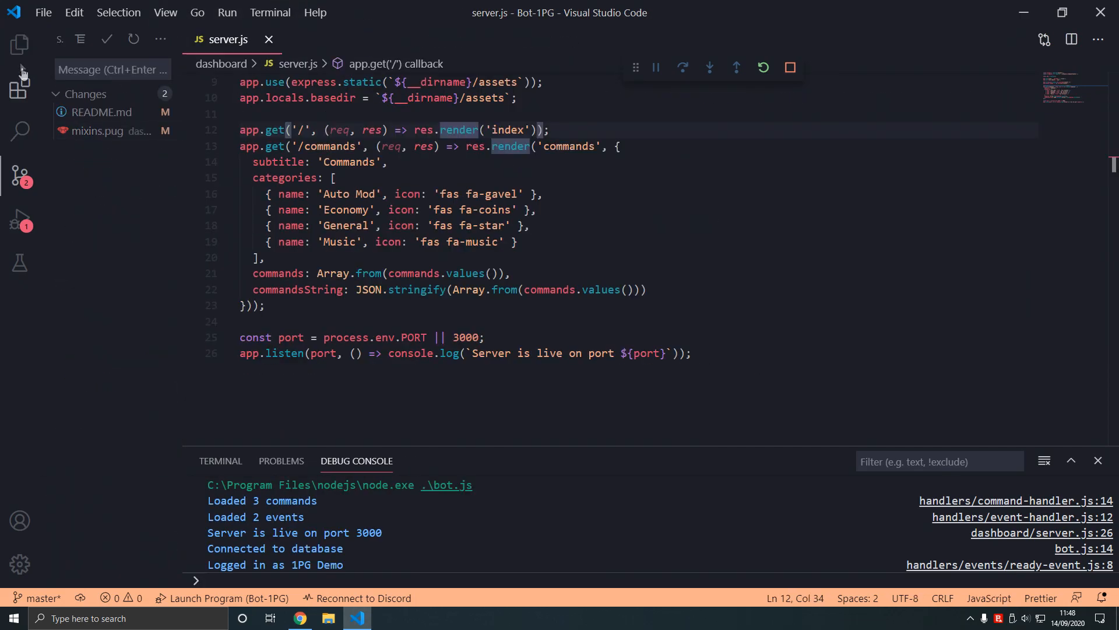
{"action": "left_click", "coordinate": [20, 45]}
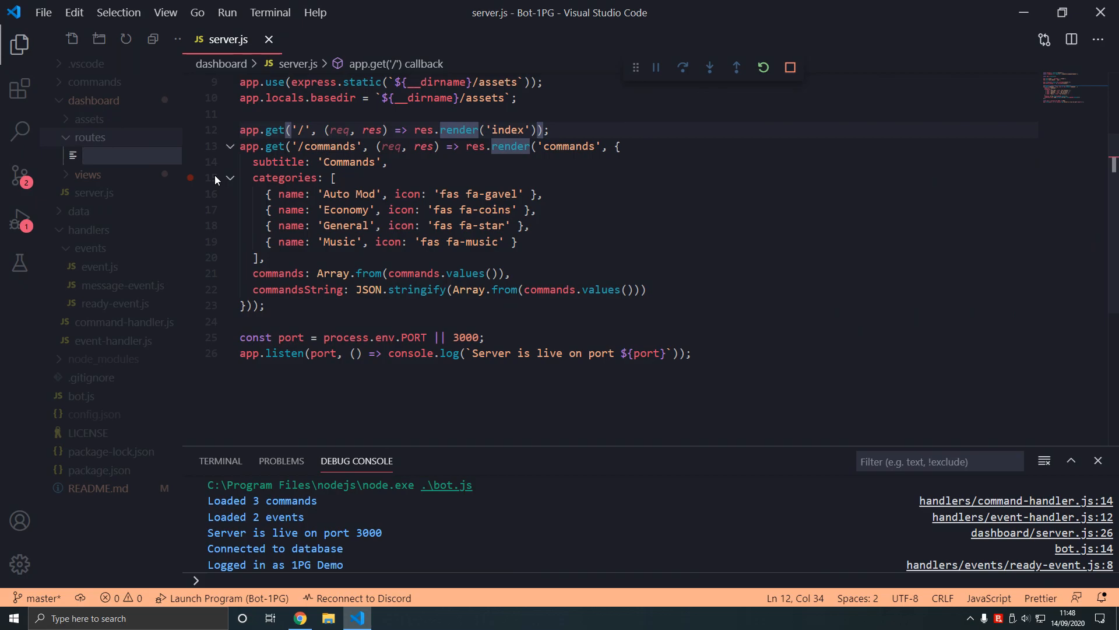
{"action": "type", "text": "r"}
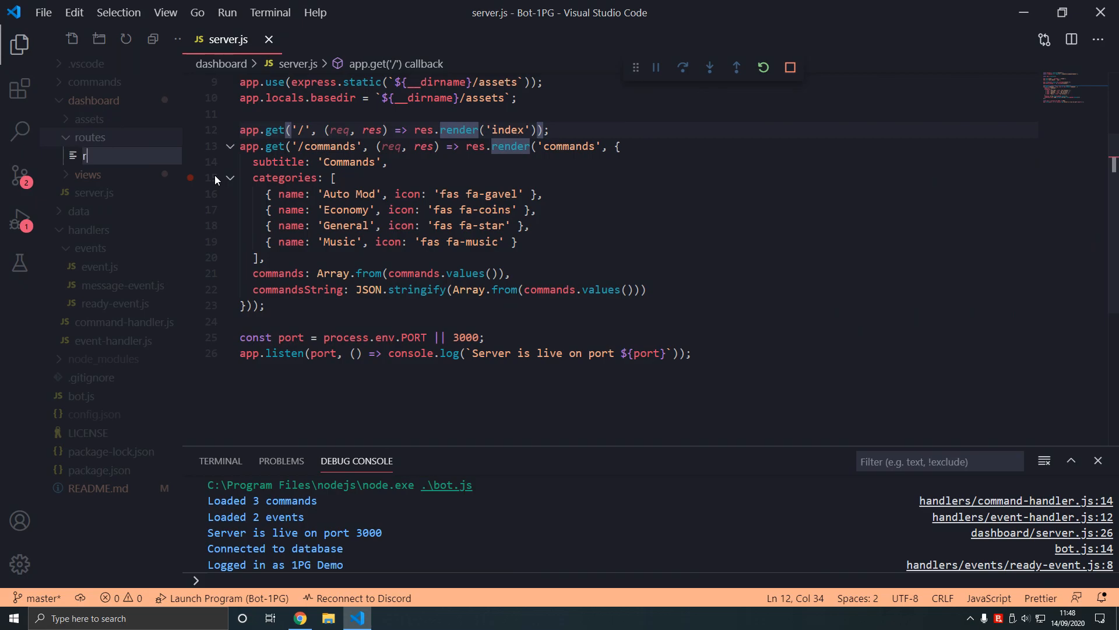
{"action": "type", "text": "oot.js"}
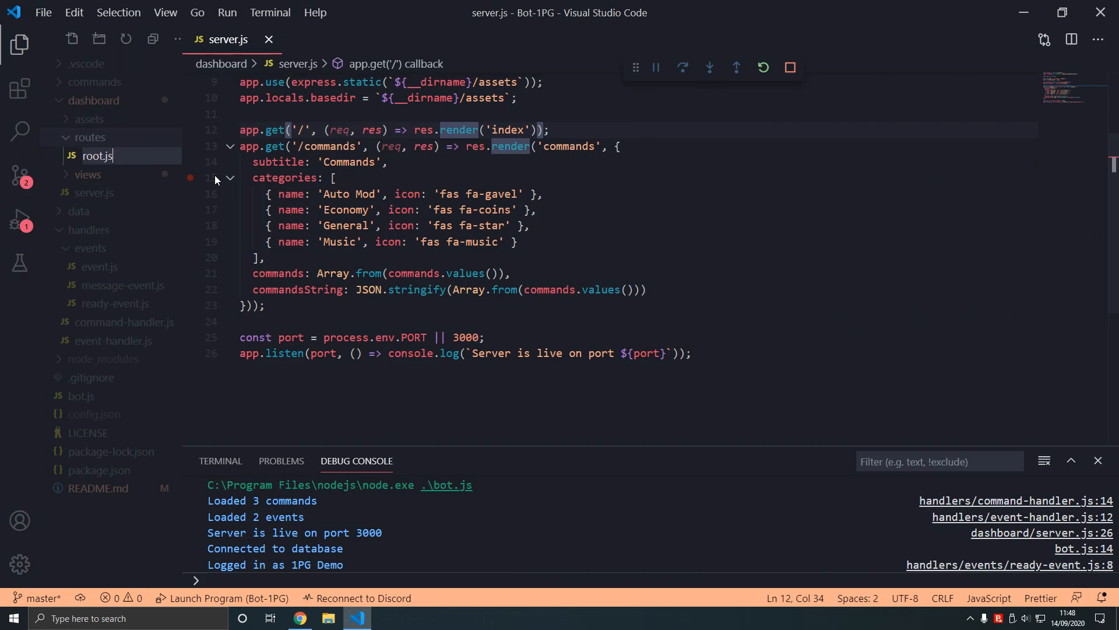
{"action": "left_click", "coordinate": [95, 155]}
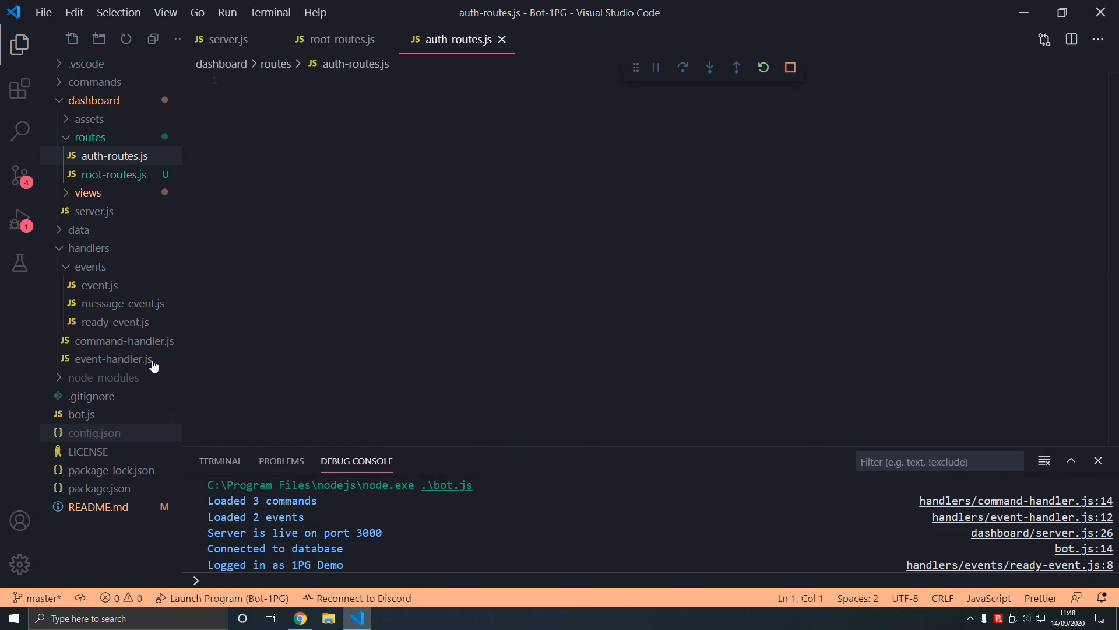
In root-routes.js replace app with a router constant and require express.
{"action": "left_click", "coordinate": [94, 211]}
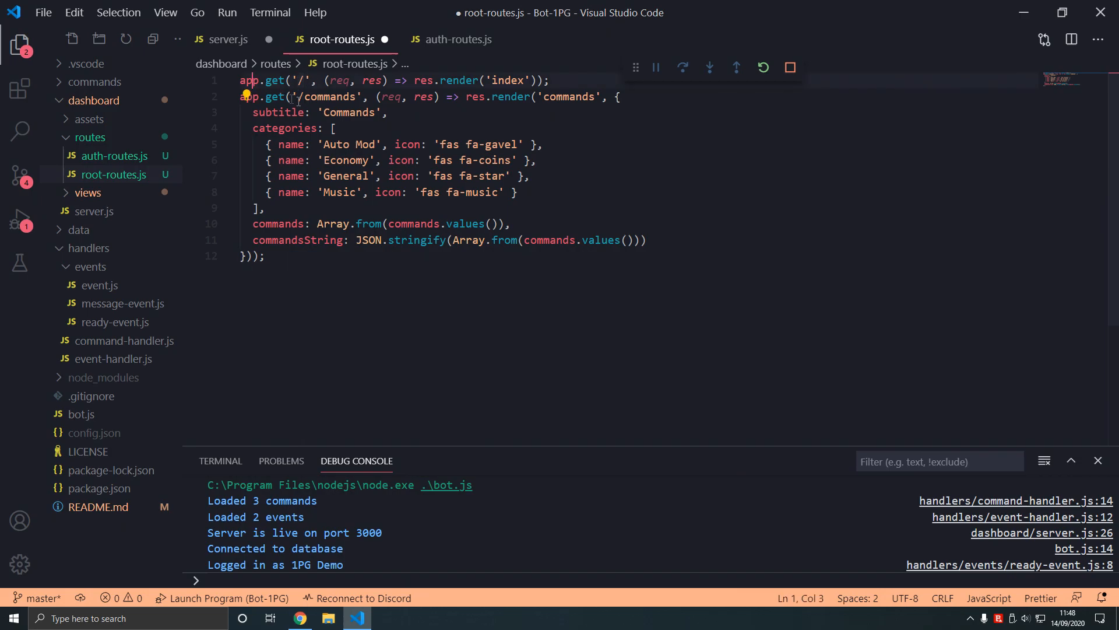
{"action": "double_click", "coordinate": [248, 80]}
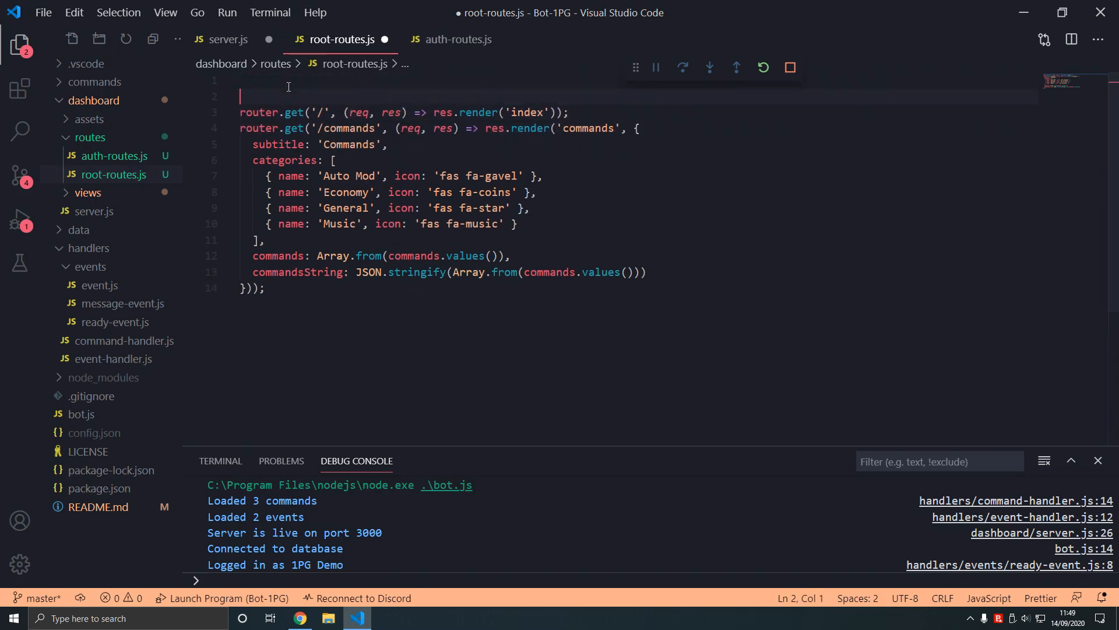
{"action": "type", "text": "const"}
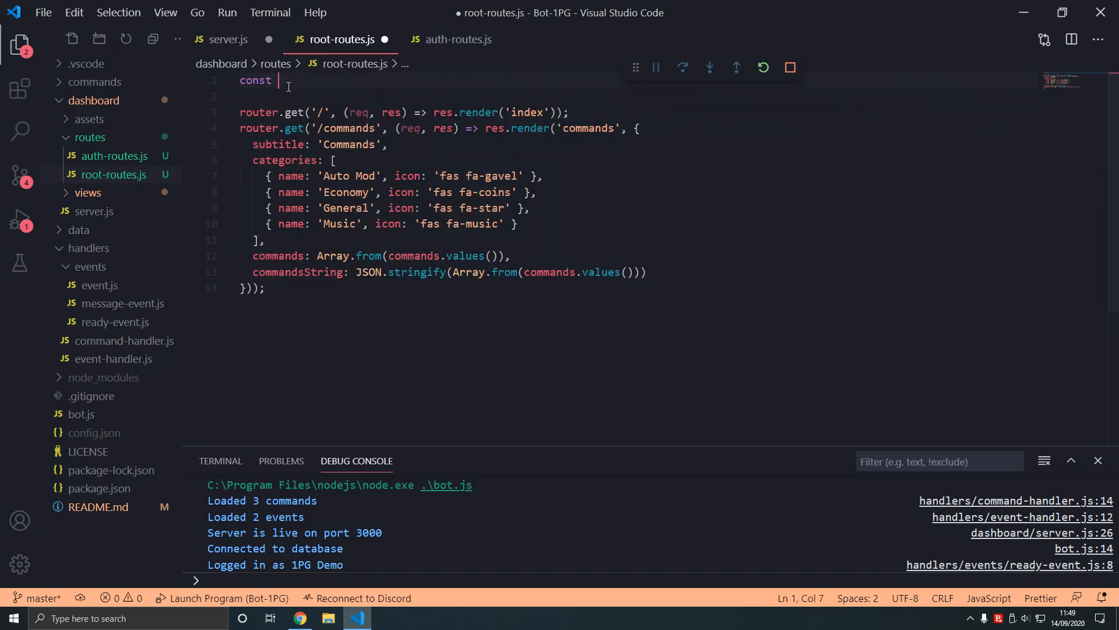
{"action": "type", "text": "router = e"}
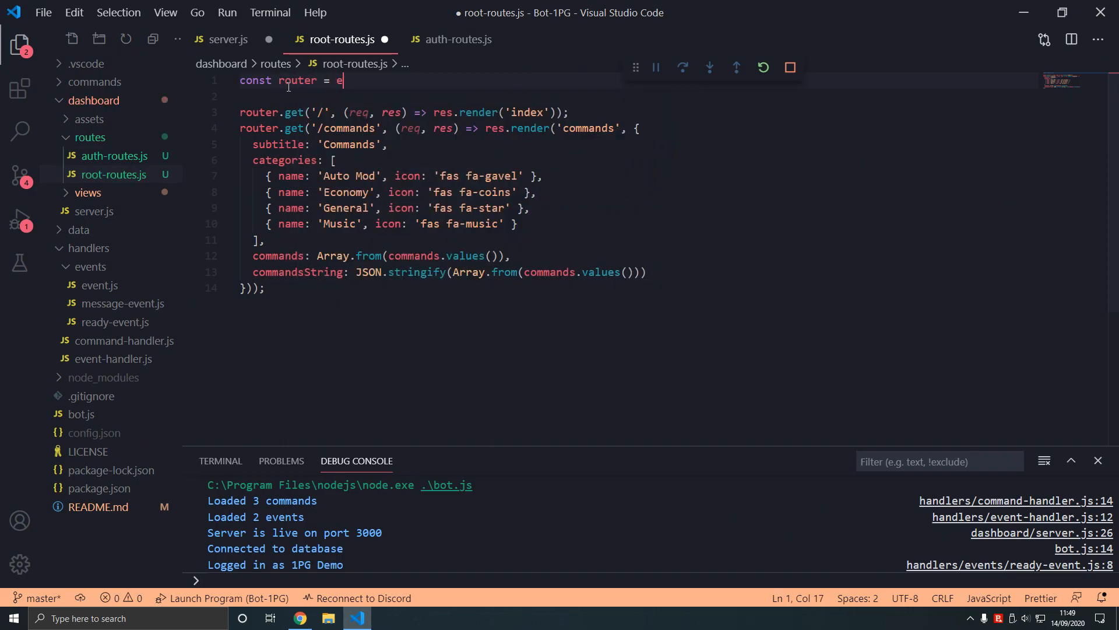
{"action": "type", "text": "xpress();"}
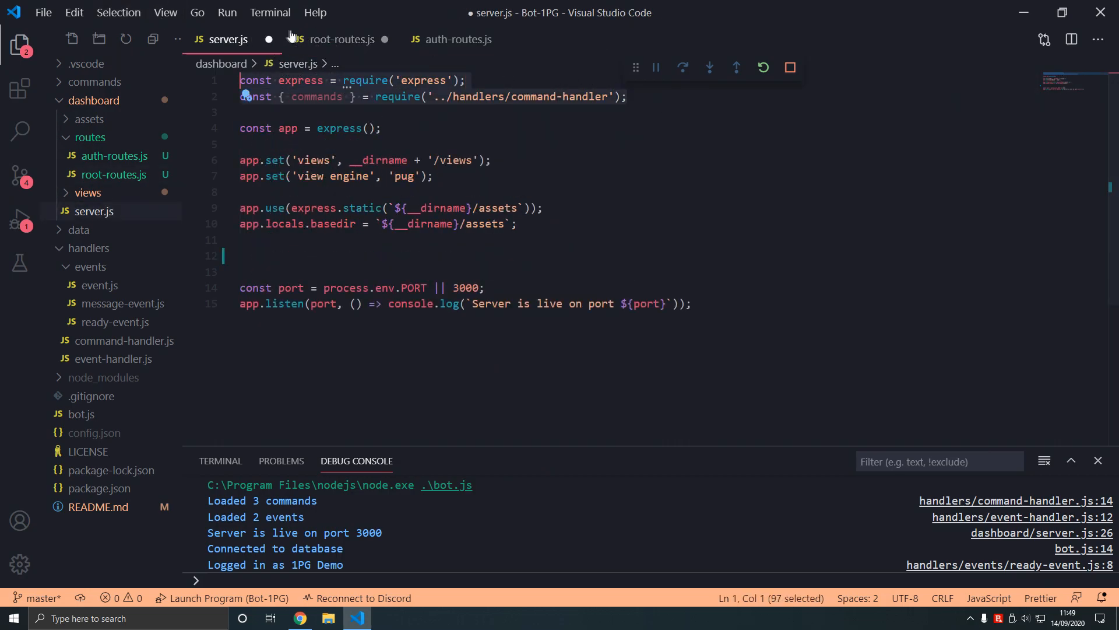
{"action": "left_click", "coordinate": [341, 39]}
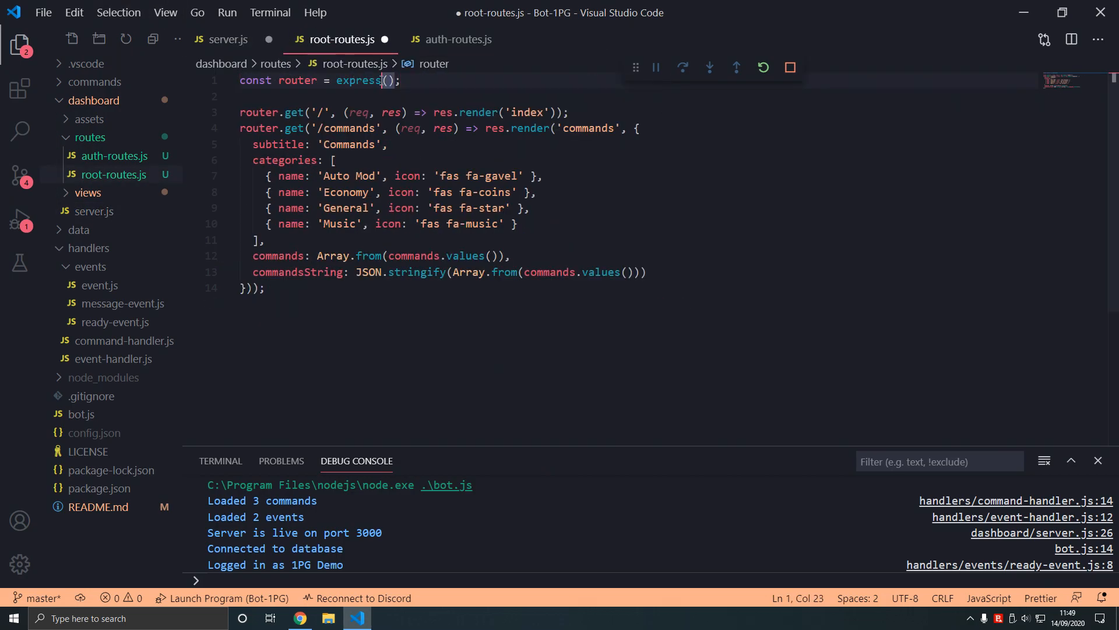
{"action": "type", "text": "const express = require('express');"}
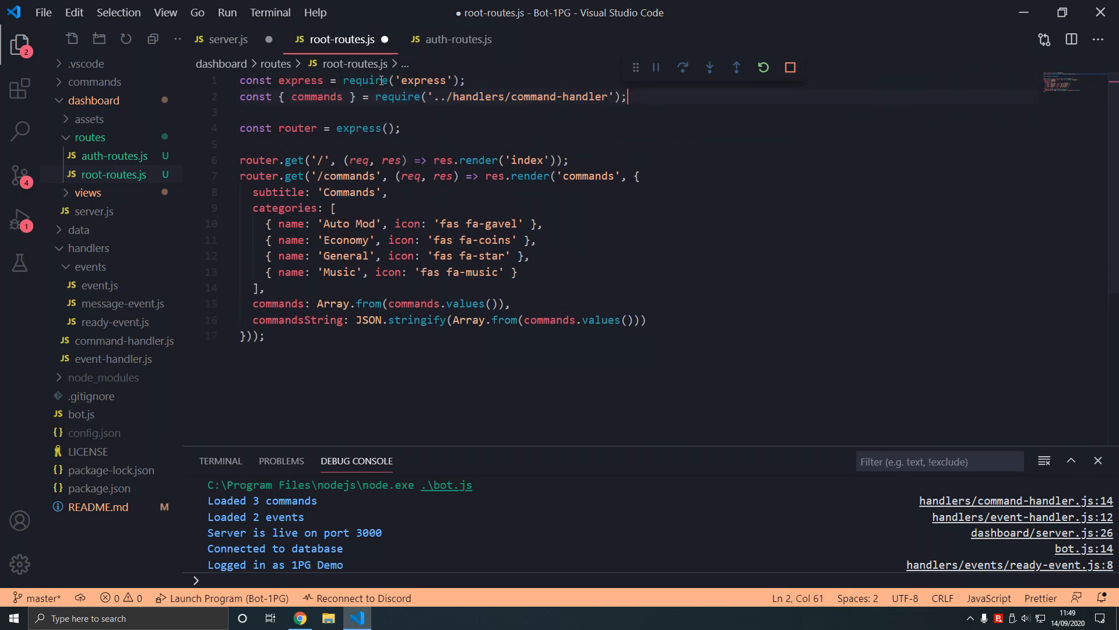
Use express.Router() for the router and add module.exports = router.
{"action": "left_click", "coordinate": [371, 128]}
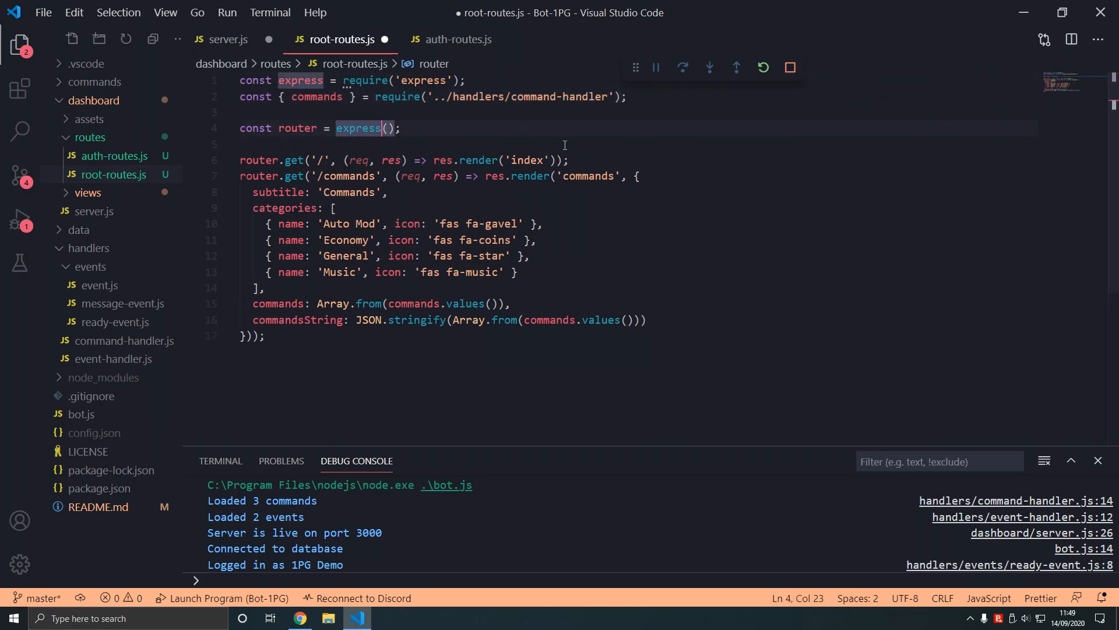
{"action": "type", "text": ".r"}
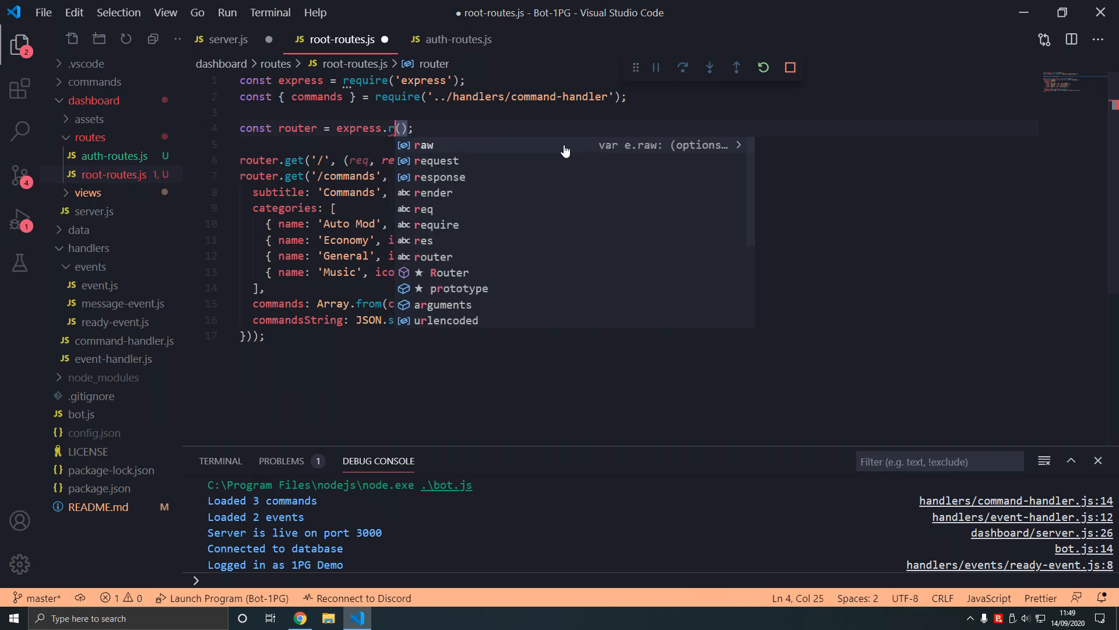
{"action": "type", "text": "outer"}
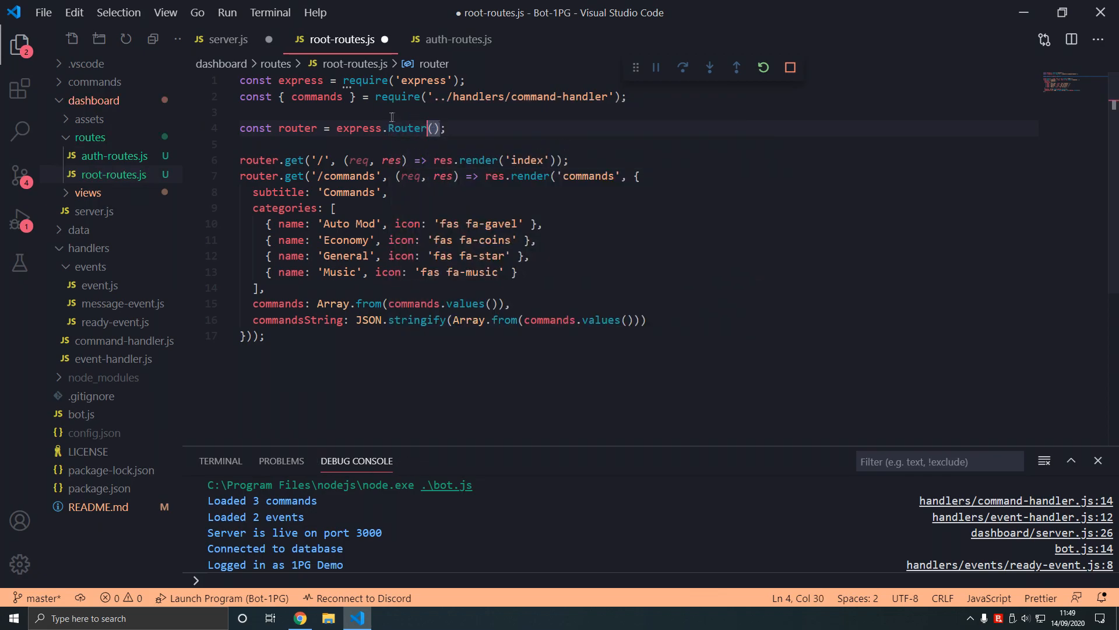
{"action": "double_click", "coordinate": [358, 128]}
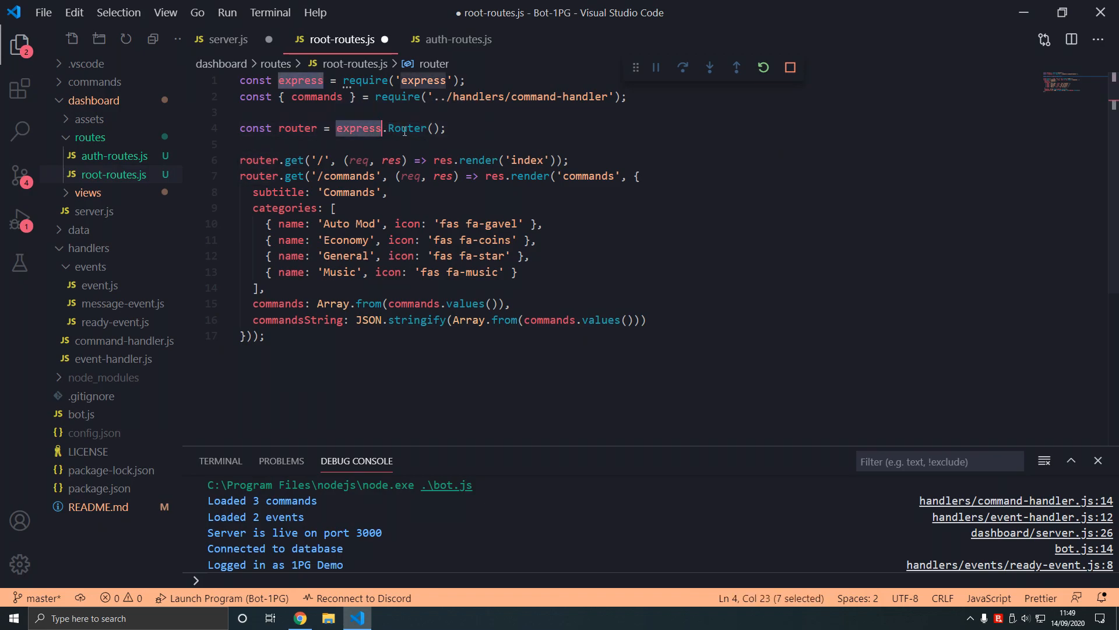
{"action": "double_click", "coordinate": [297, 128]}
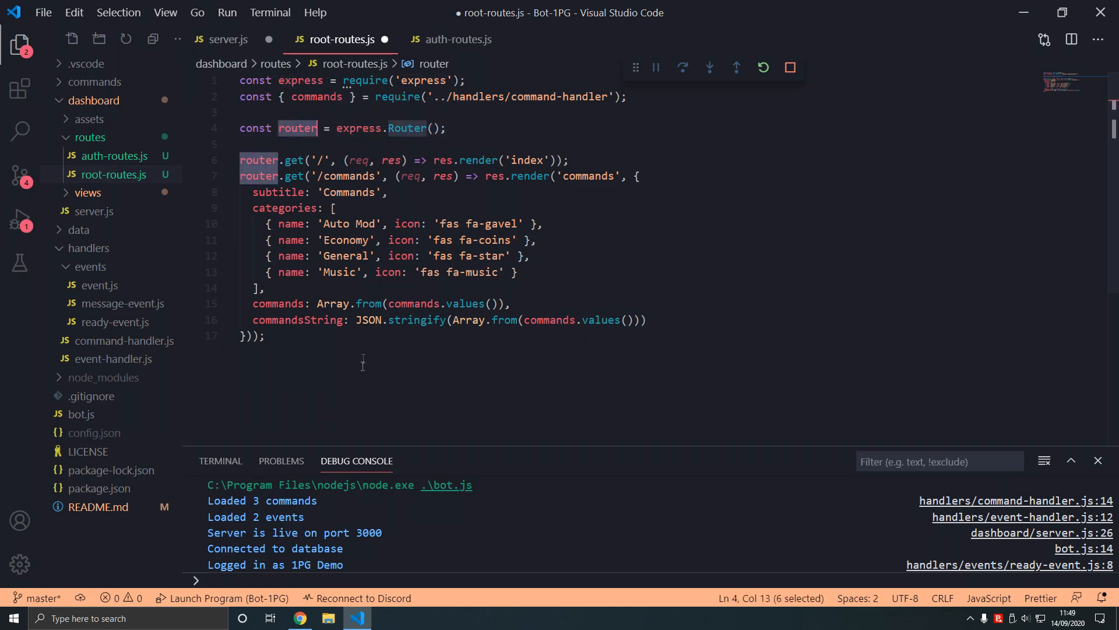
{"action": "type", "text": "module.exports ="}
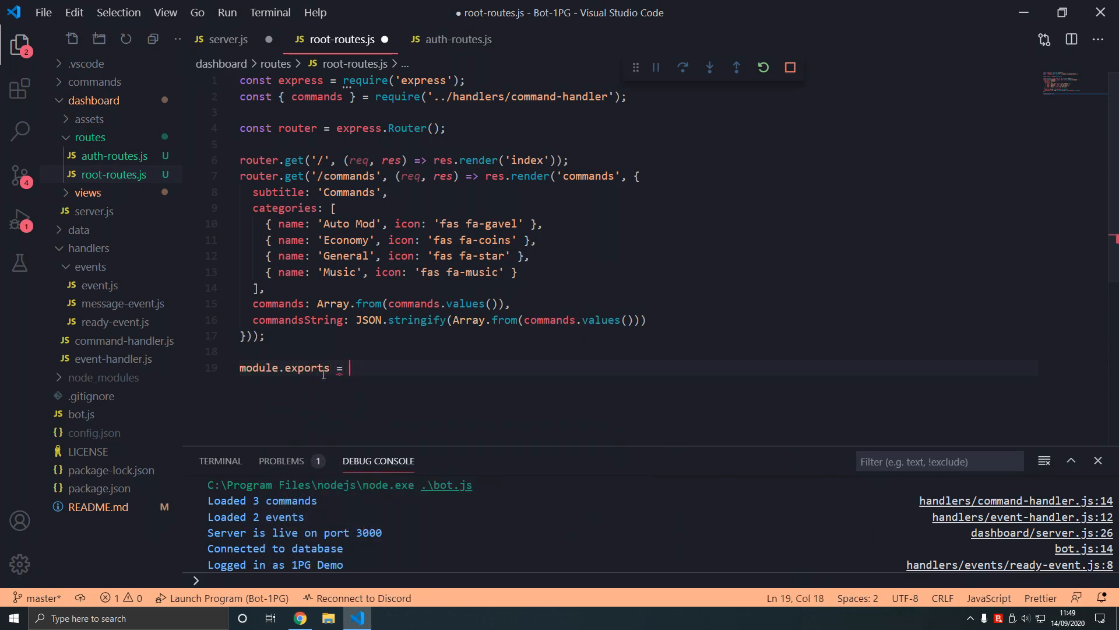
{"action": "type", "text": "router;"}
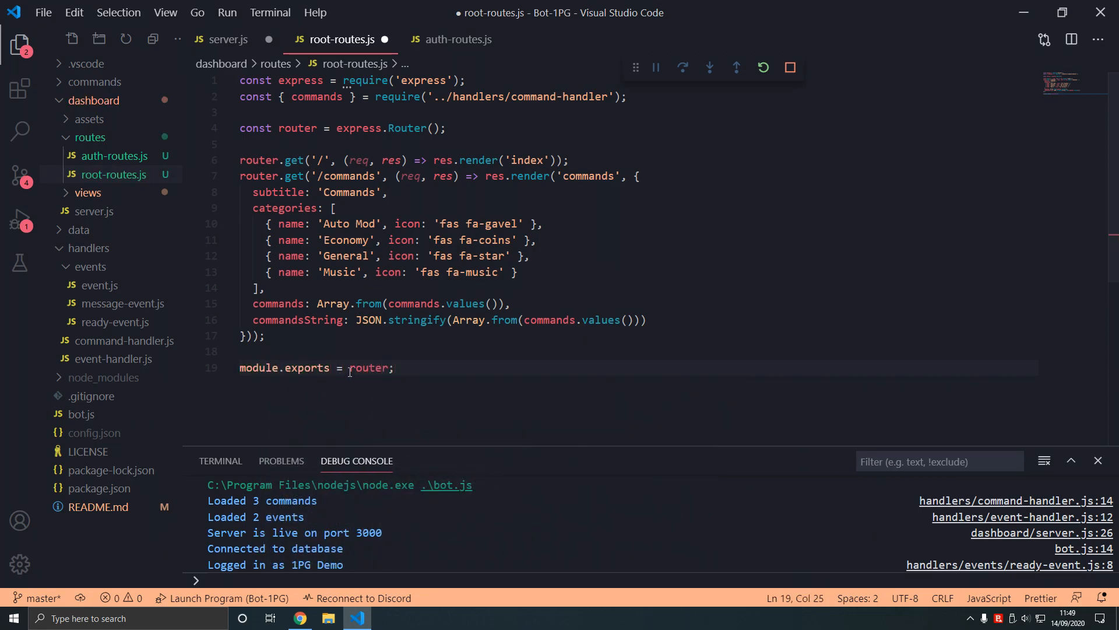
{"action": "double_click", "coordinate": [408, 128]}
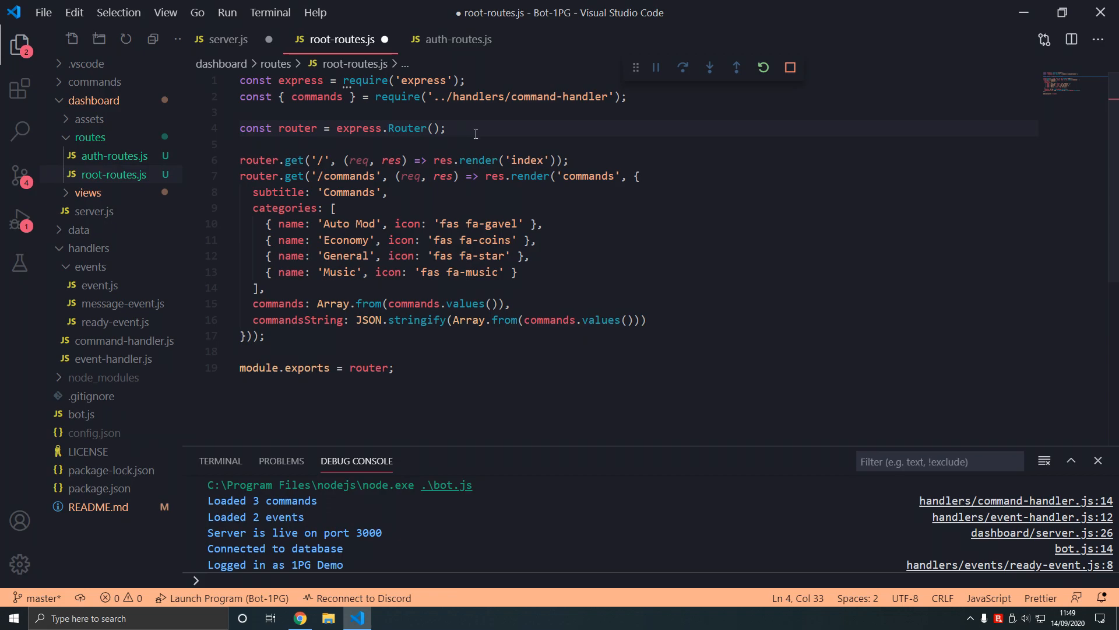
{"action": "type", "text": "router."}
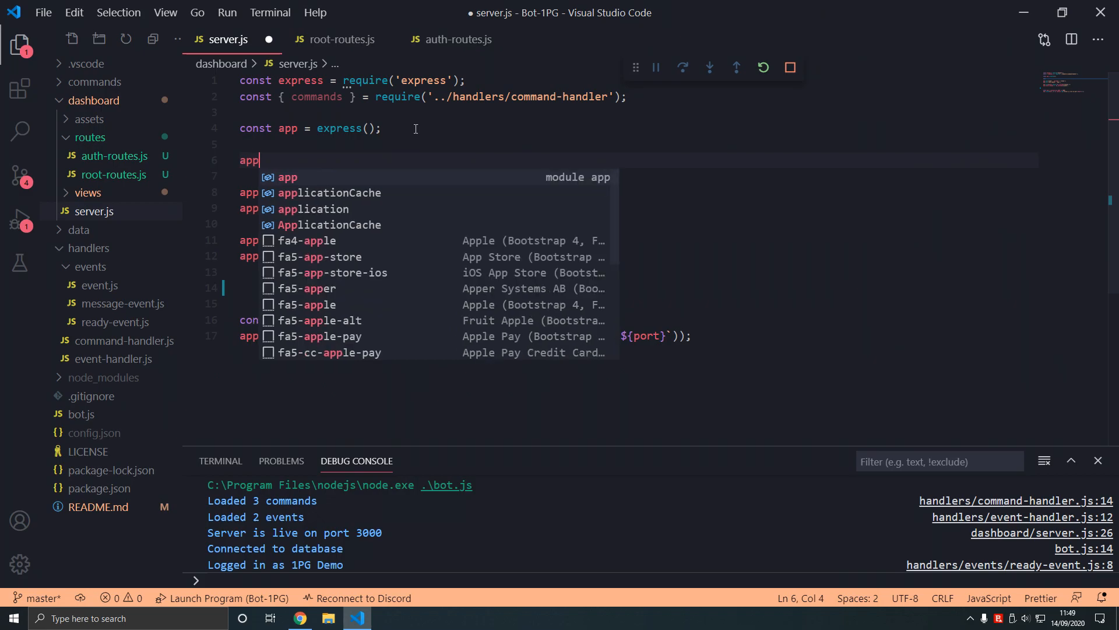
Mount both routers on the root path with app.use('/', rootRoutes, authRoutes) before the port setup.
{"action": "type", "text": "."}
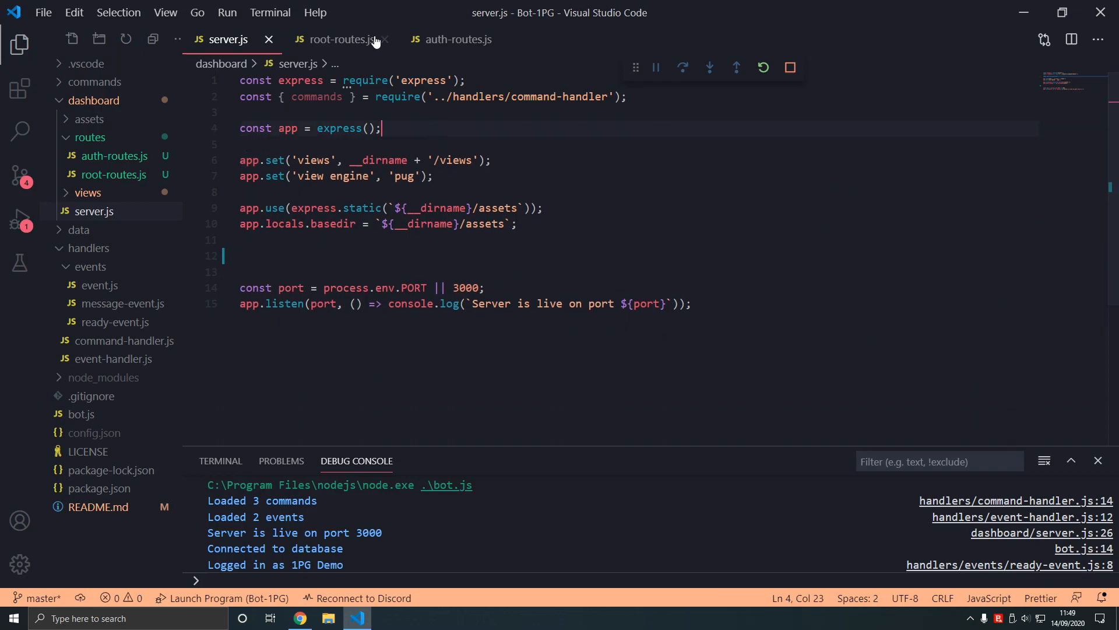
{"action": "left_click", "coordinate": [523, 239]}
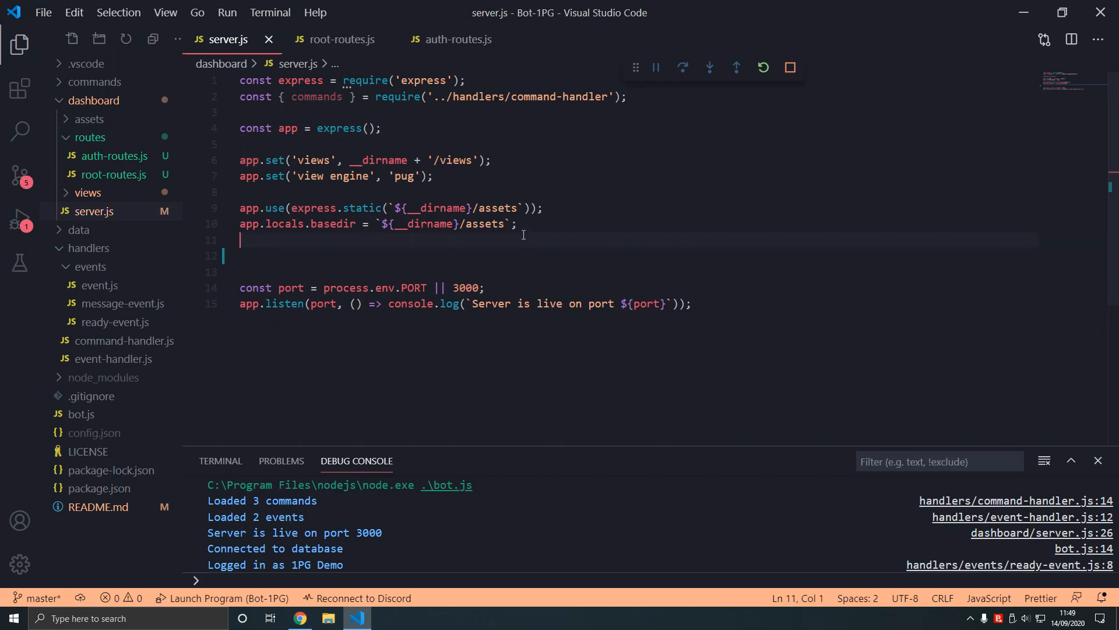
{"action": "type", "text": "app"}
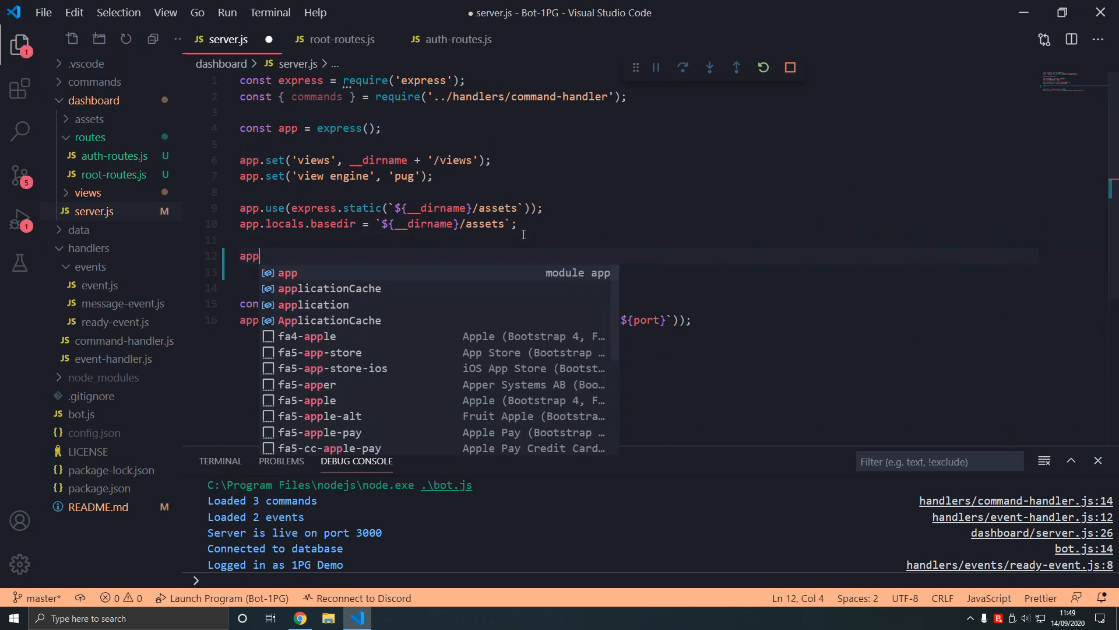
{"action": "type", "text": ".use();"}
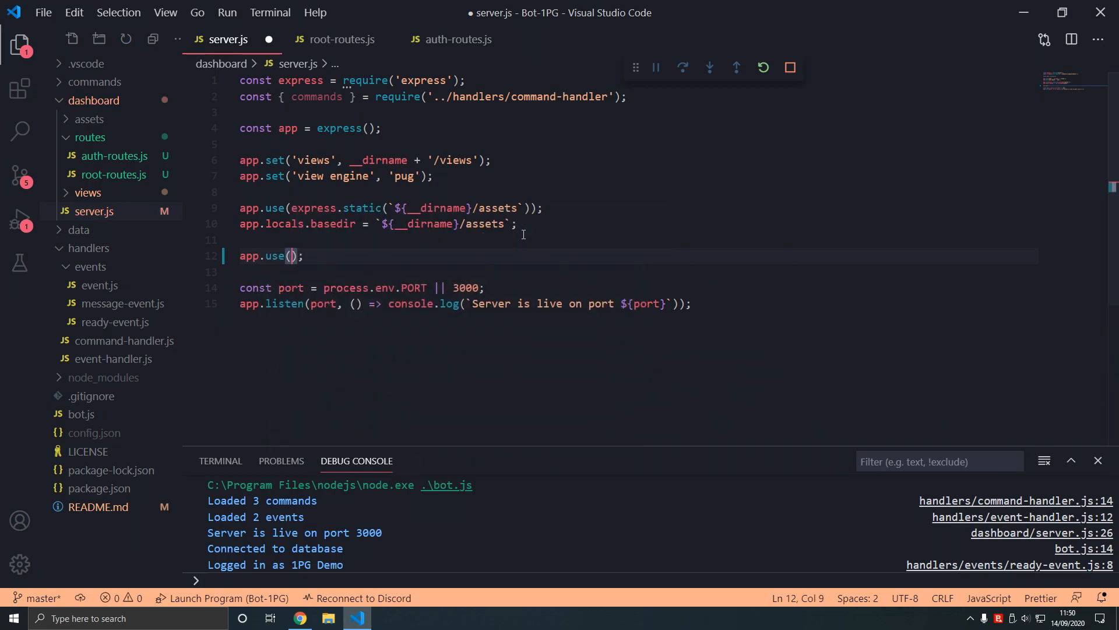
{"action": "type", "text": "'/'"}
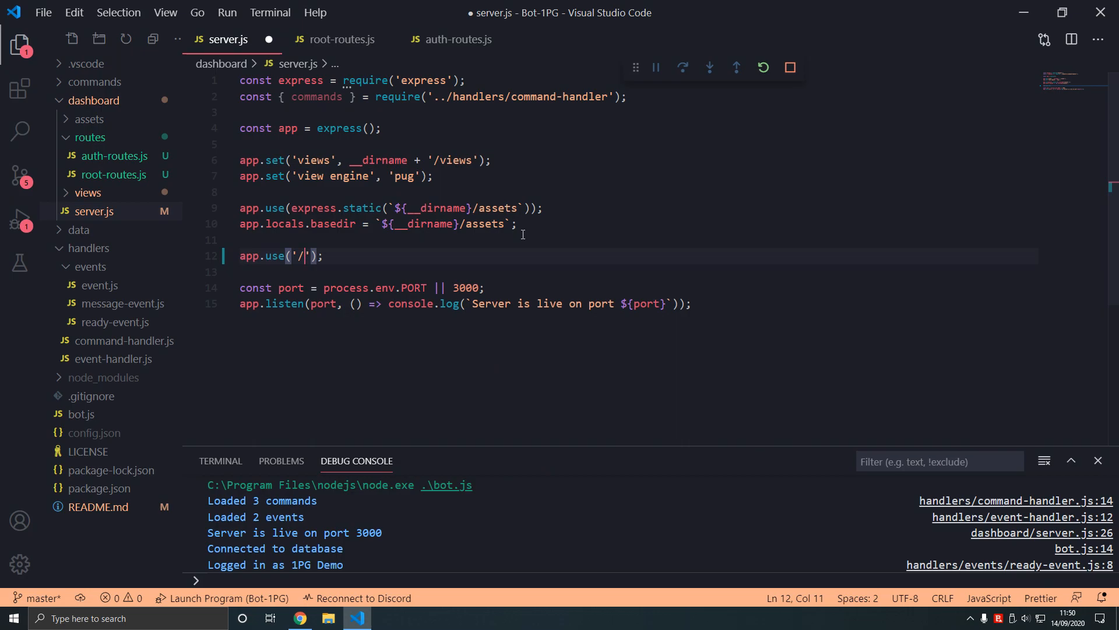
{"action": "type", "text": "',"}
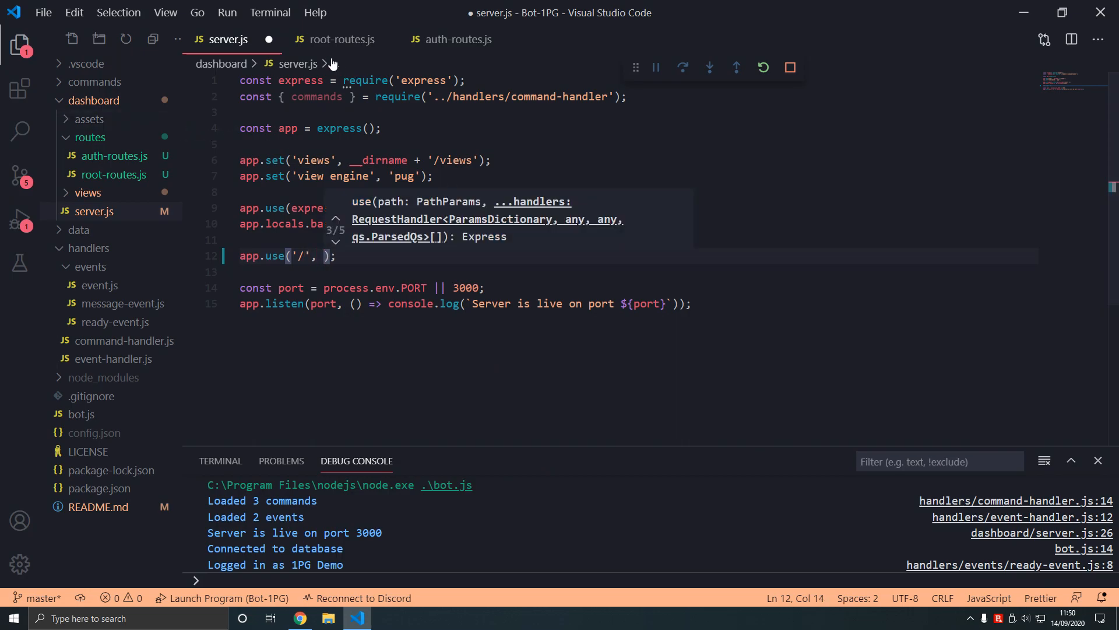
{"action": "left_click", "coordinate": [342, 40]}
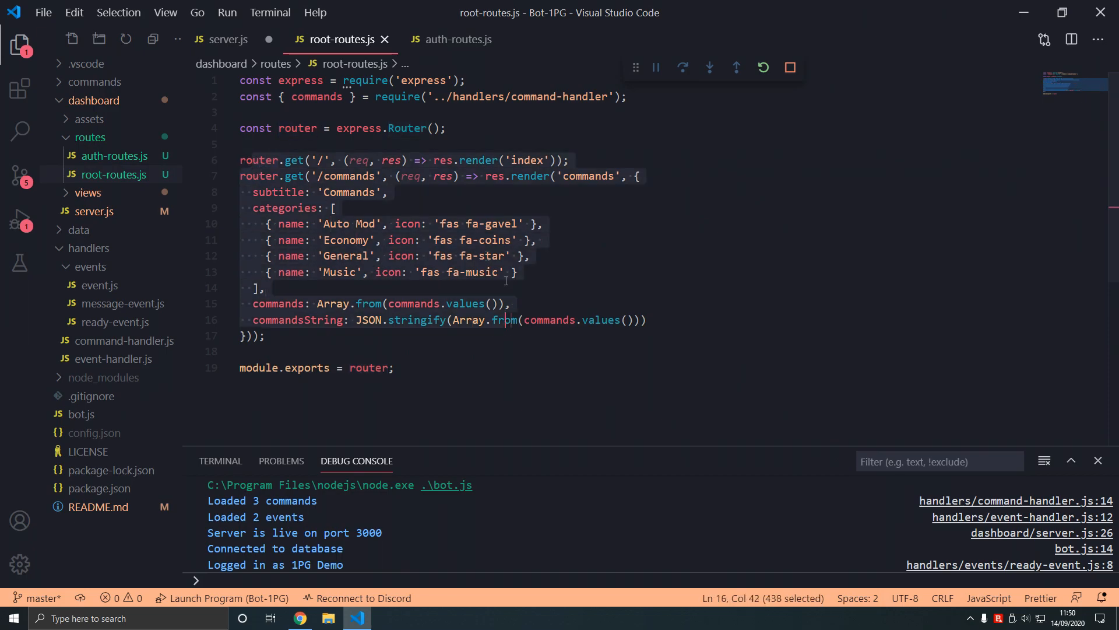
{"action": "left_click", "coordinate": [229, 39]}
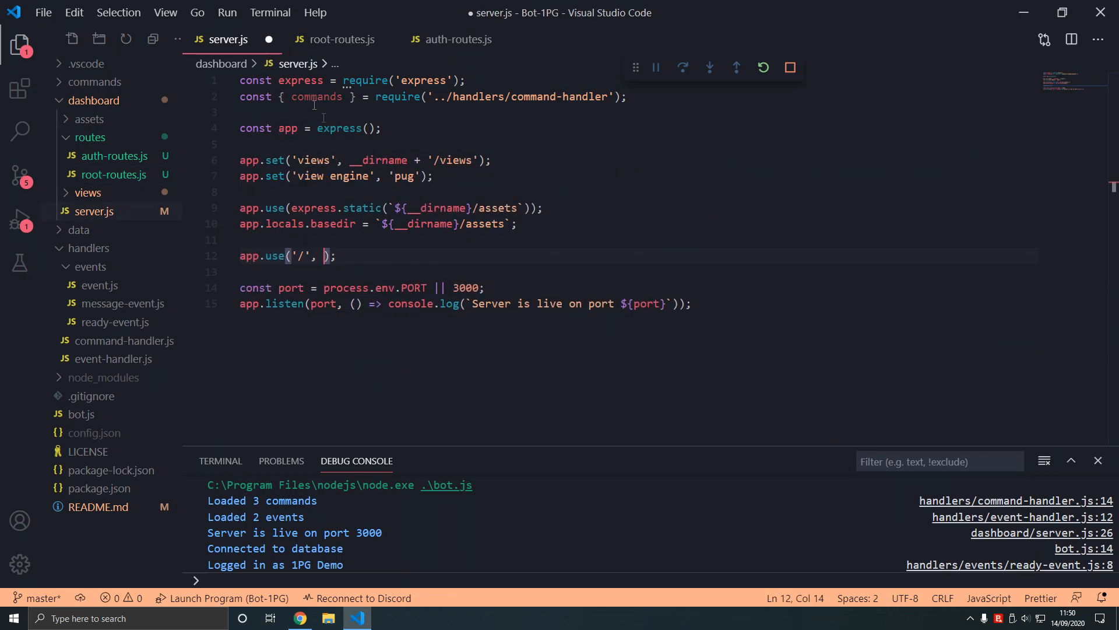
{"action": "type", "text": "rootRoutes"}
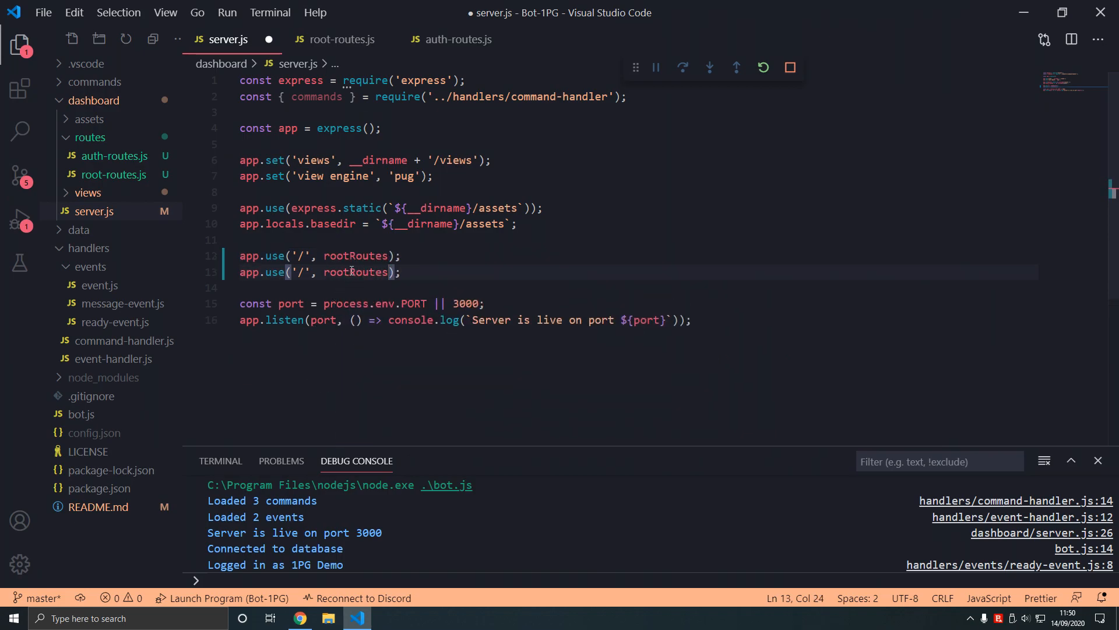
{"action": "type", "text": "authRoutes"}
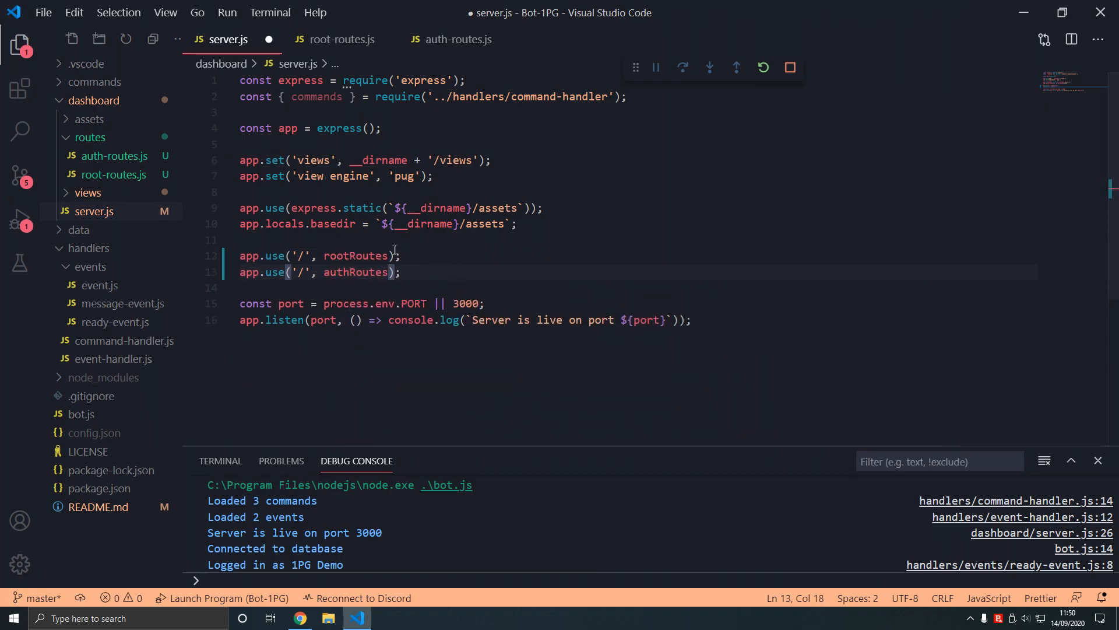
{"action": "type", "text": ", authRoutes"}
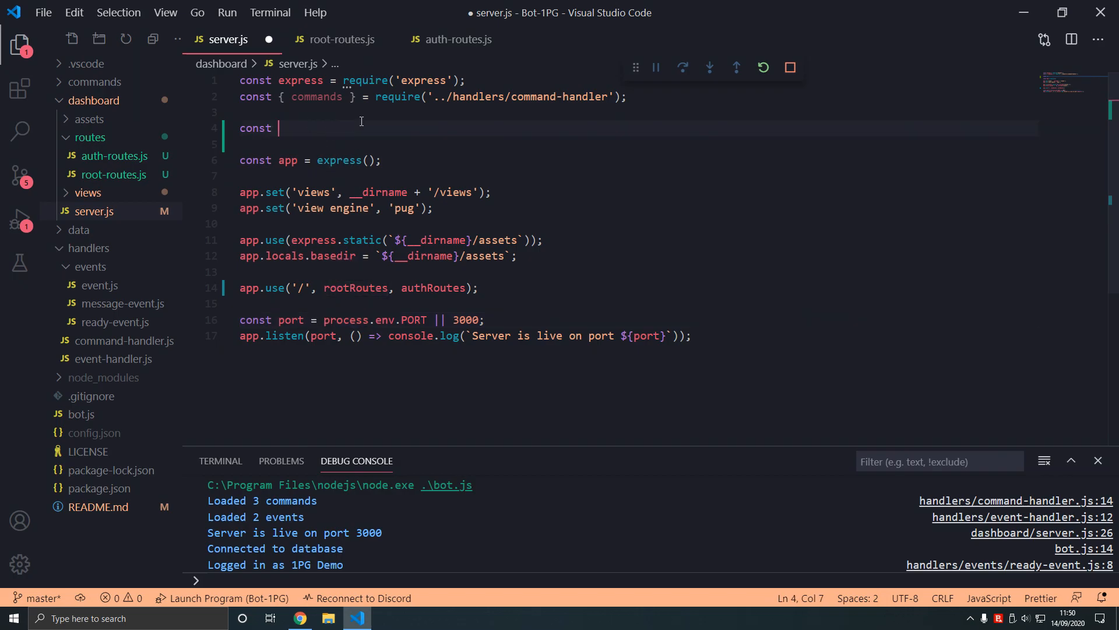
Add const rootRoutes = require('./routes/root-routes') alongside the authRoutes require.
{"action": "type", "text": "rootRoutes ="}
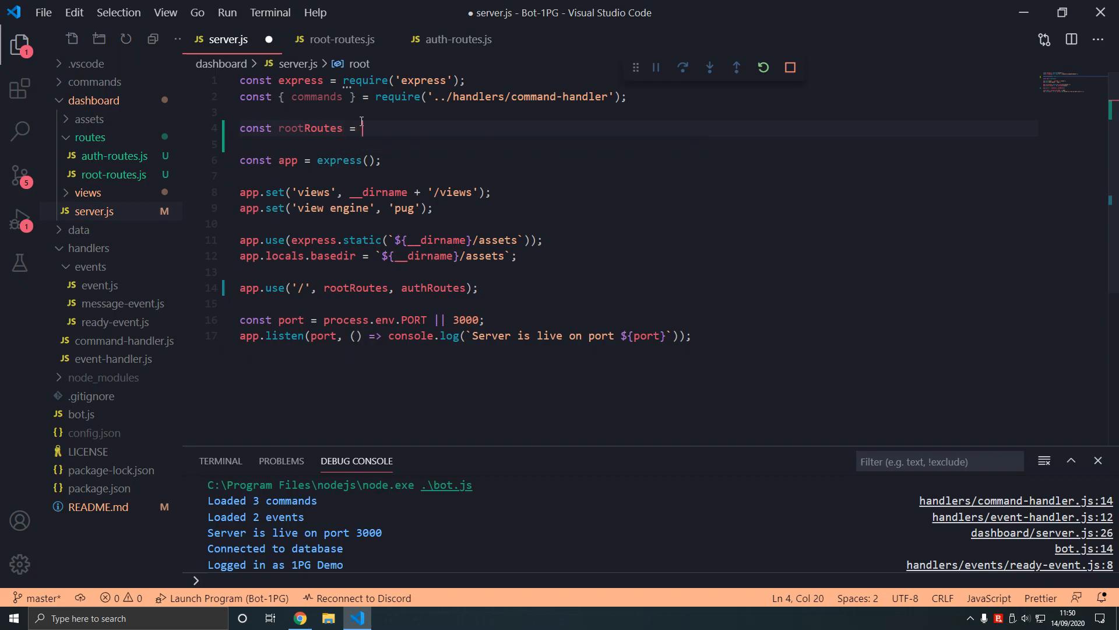
{"action": "type", "text": "require('')"}
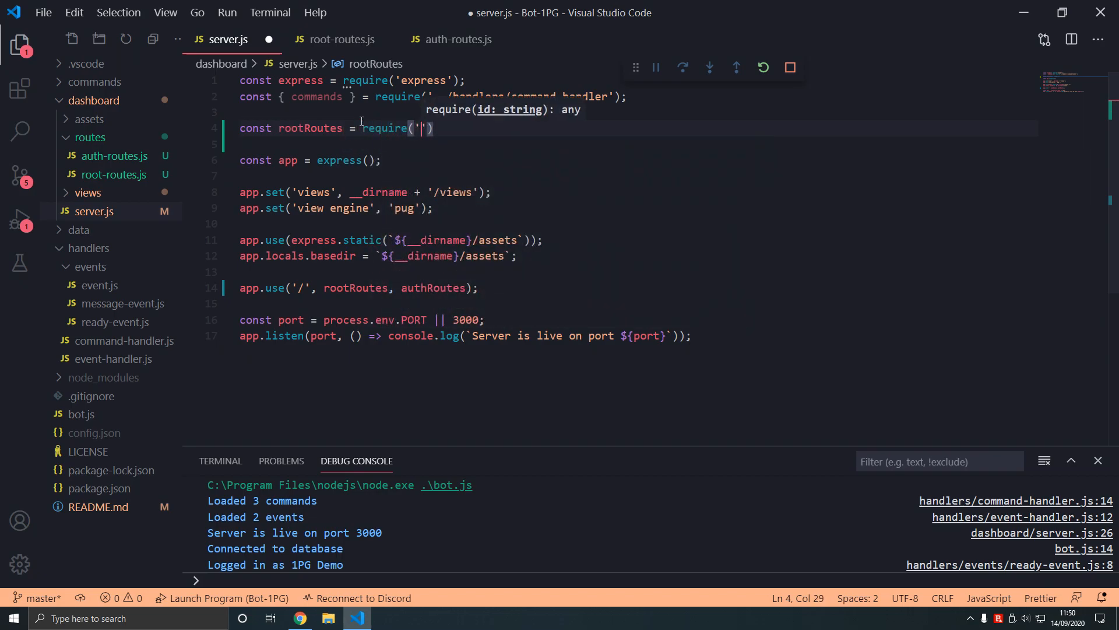
{"action": "type", "text": "./"}
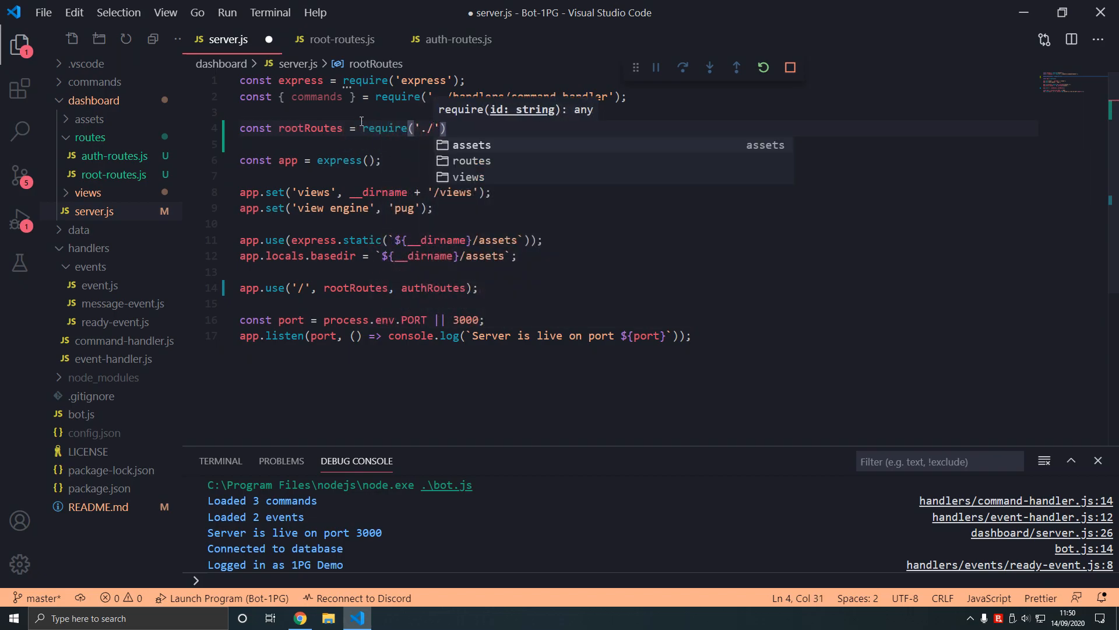
{"action": "type", "text": "routes/root-routes"}
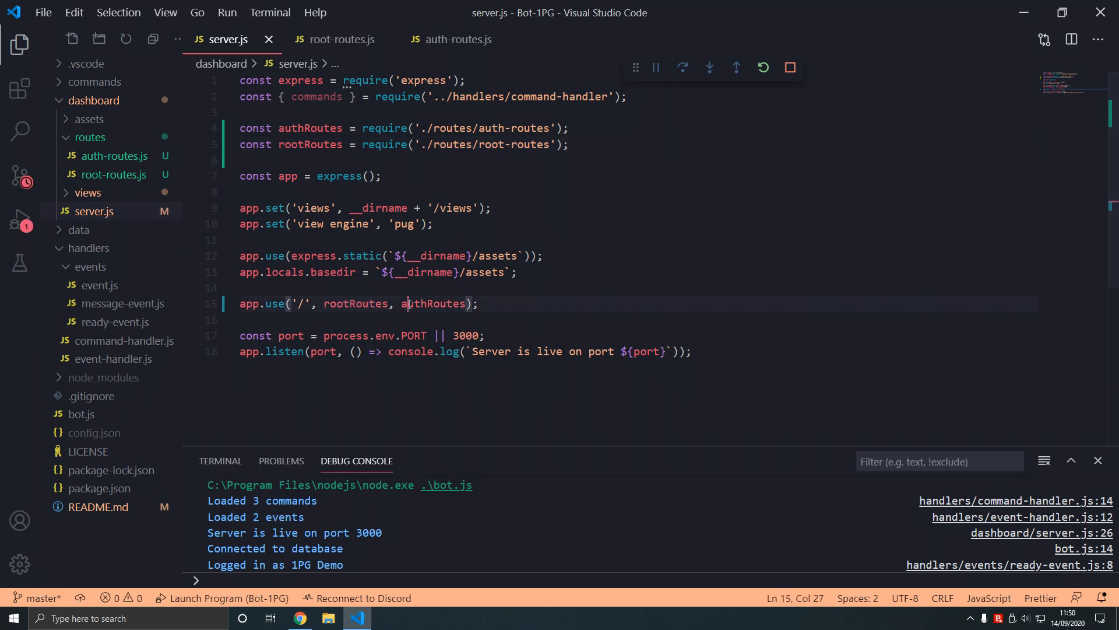
Copy the Express router setup lines from root-routes.js into the empty auth-routes.js with module.exports.
{"action": "double_click", "coordinate": [354, 303]}
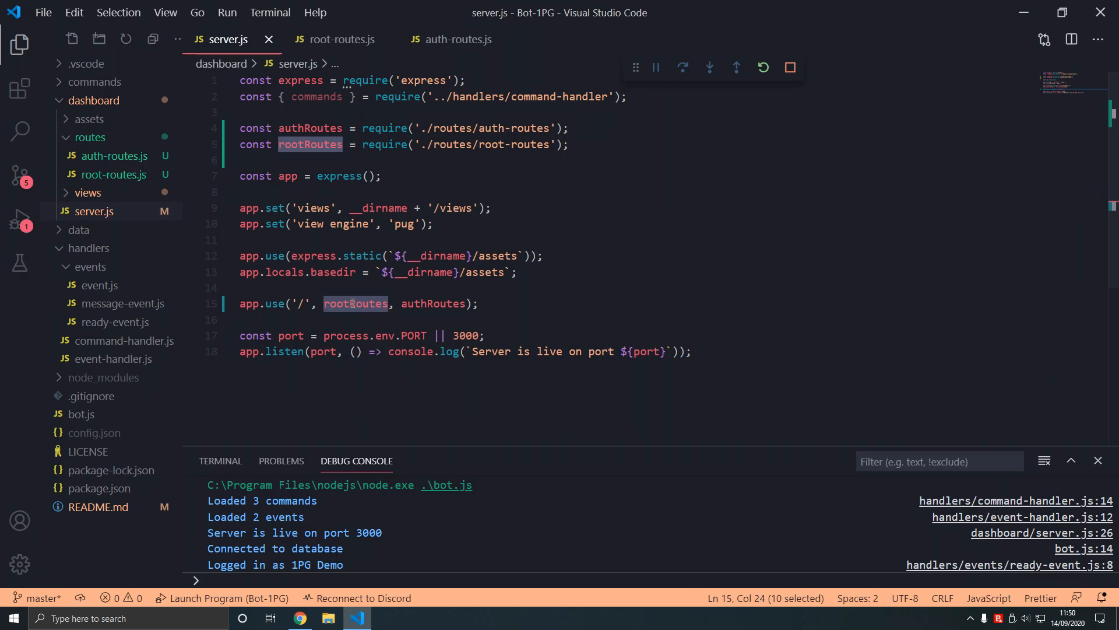
{"action": "left_click", "coordinate": [340, 39]}
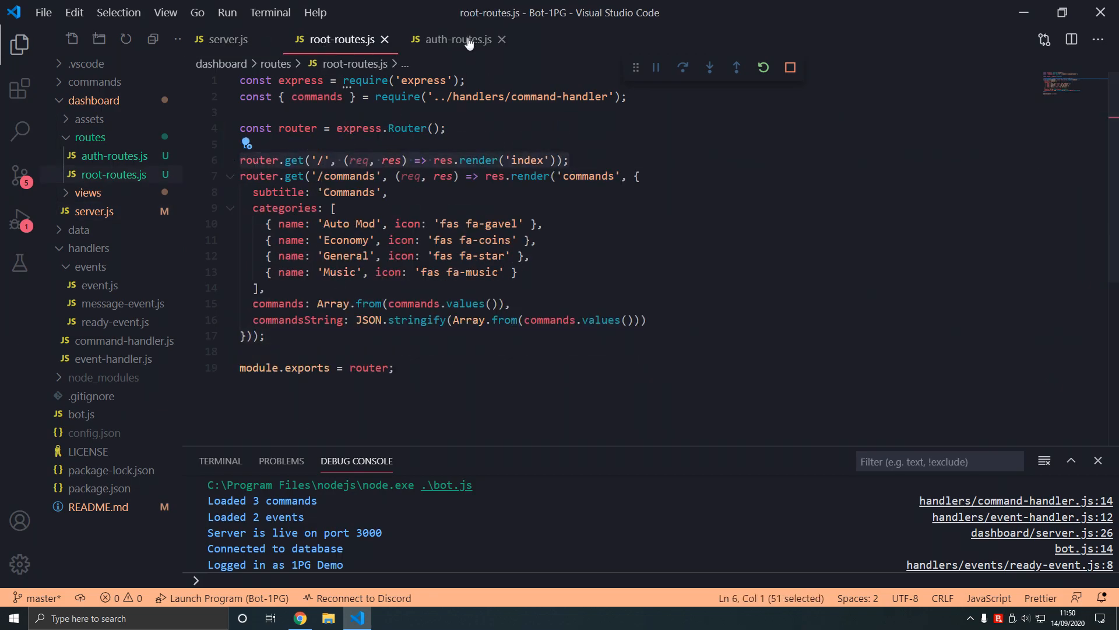
{"action": "left_click", "coordinate": [454, 39]}
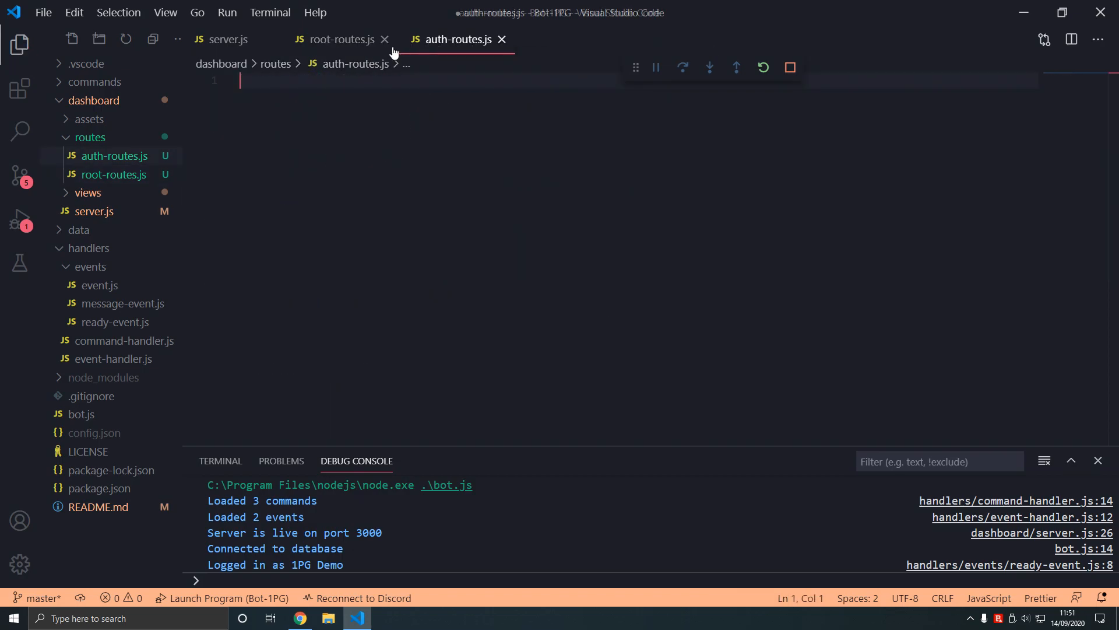
{"action": "left_click", "coordinate": [341, 40]}
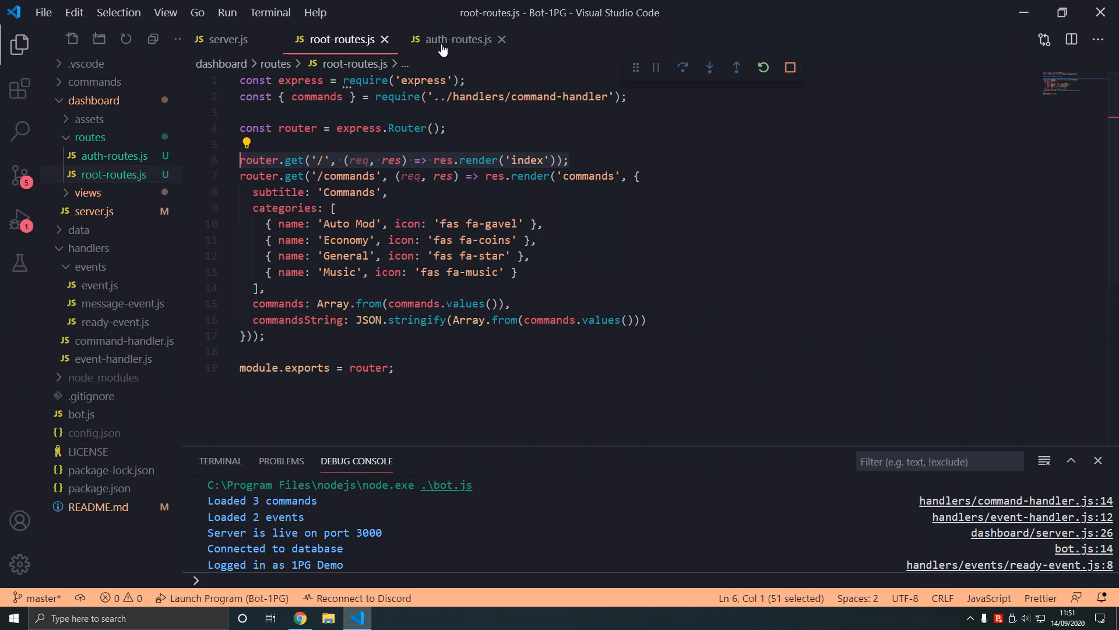
{"action": "left_click", "coordinate": [457, 40]}
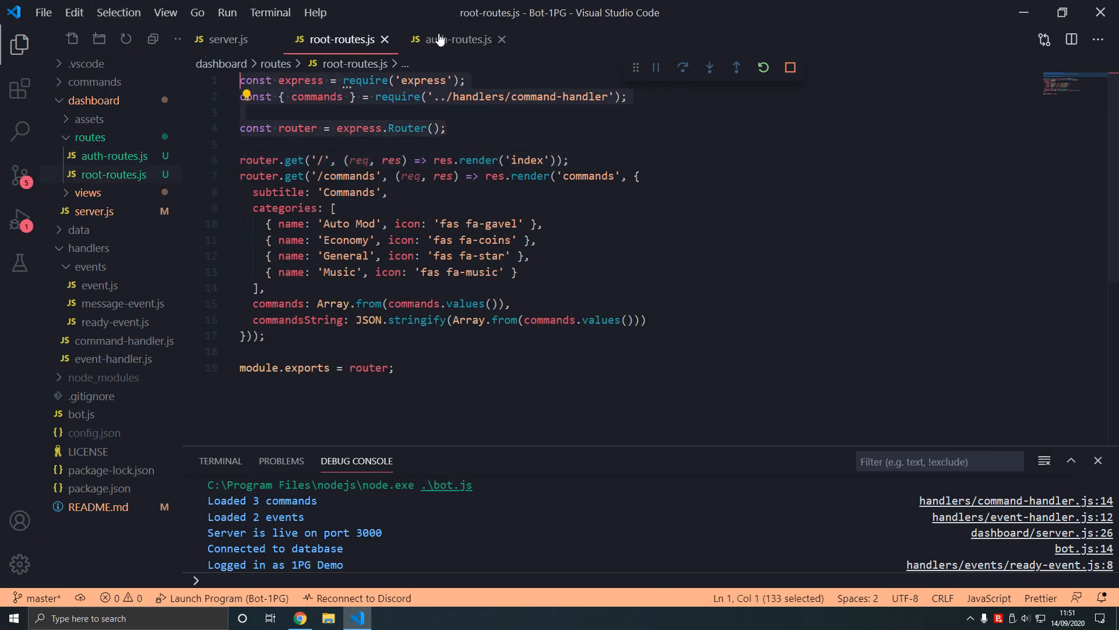
{"action": "left_click", "coordinate": [457, 39]}
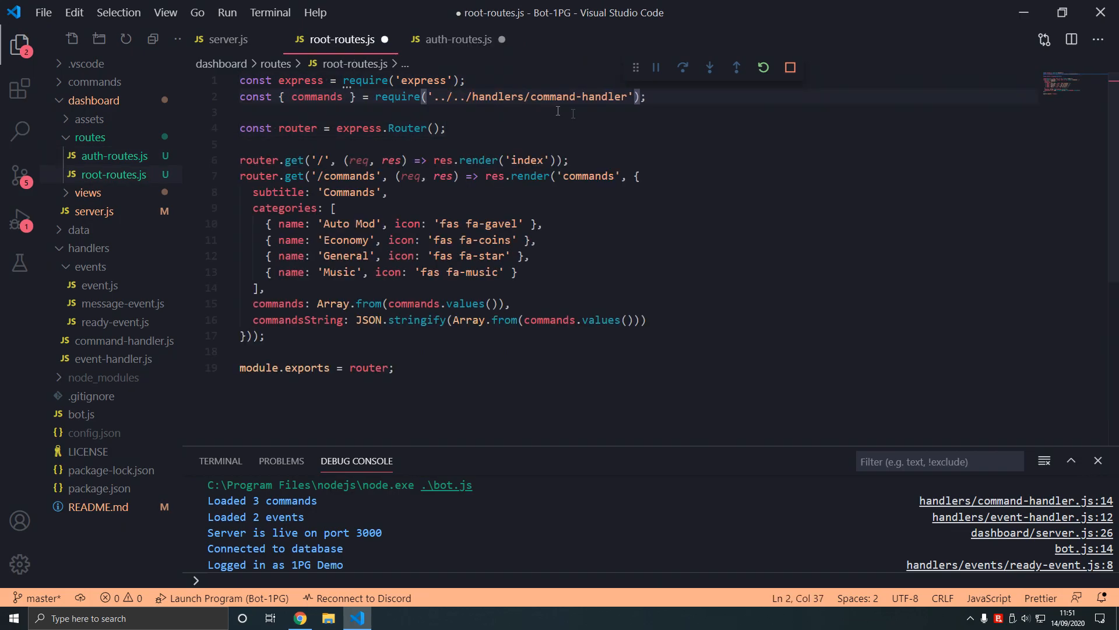
Correct root-routes.js's command-handler path to '../../handlers', save both route files, and return to server.js.
{"action": "key", "text": "Backspace"}
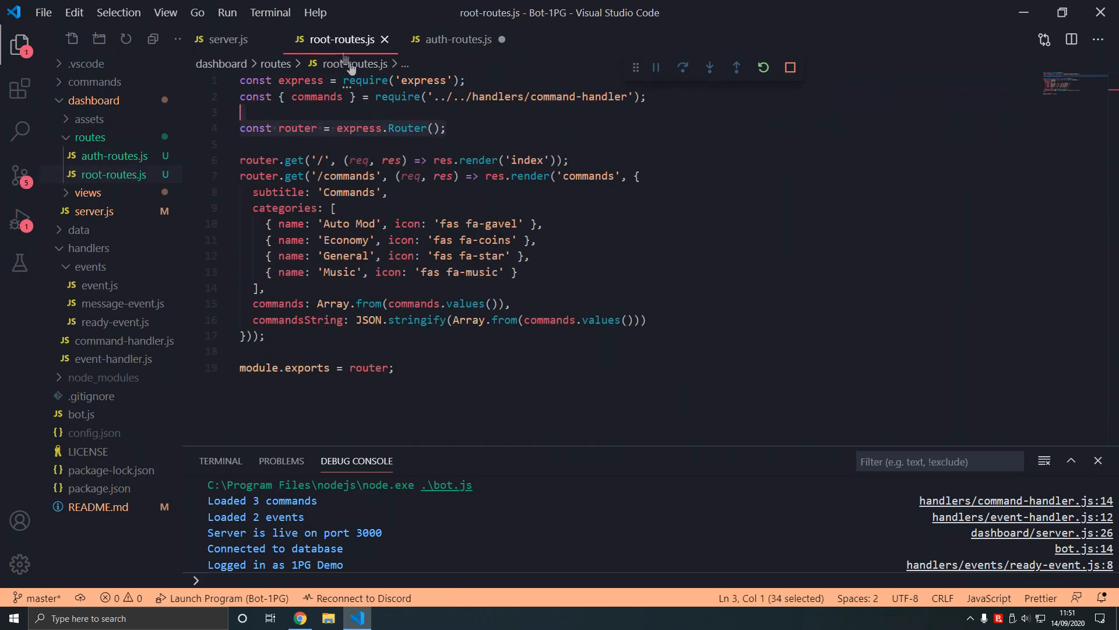
{"action": "left_click", "coordinate": [458, 39]}
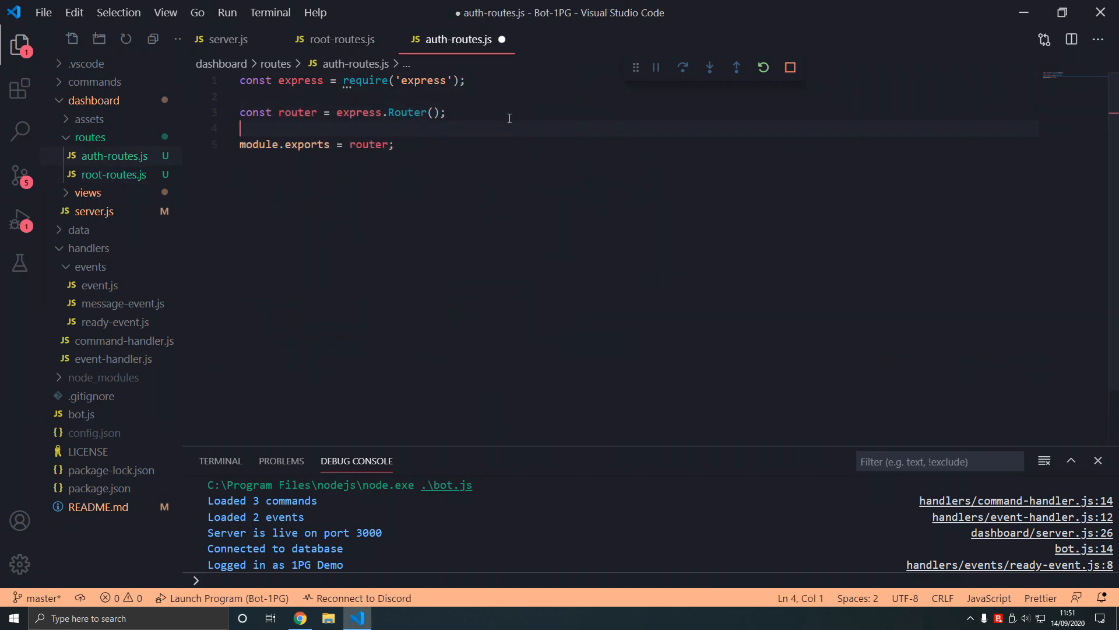
{"action": "left_click", "coordinate": [342, 40]}
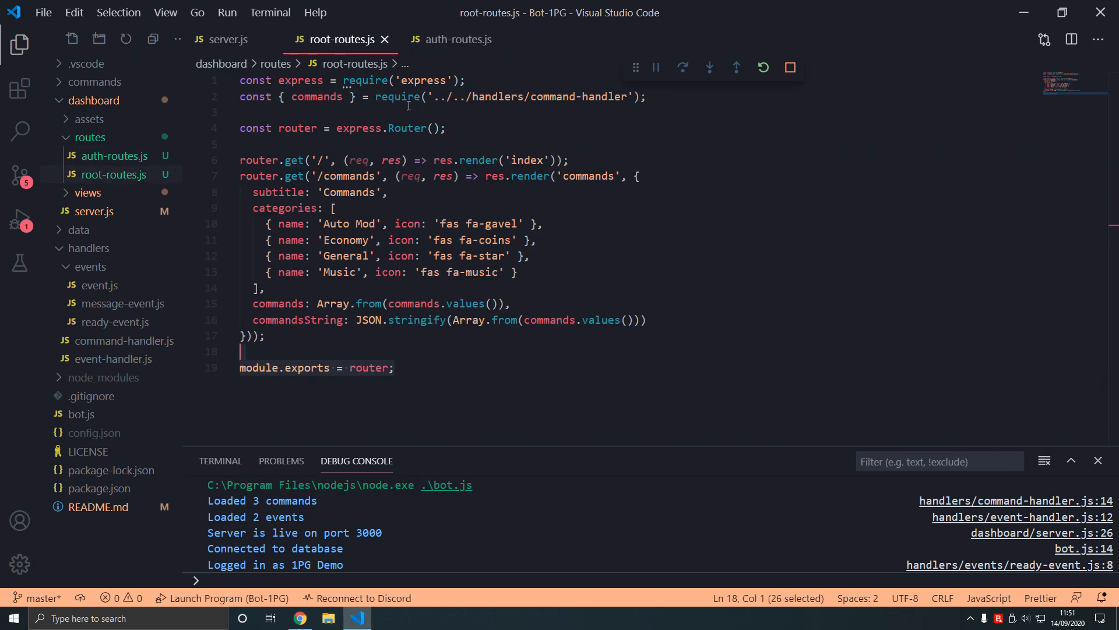
{"action": "left_click", "coordinate": [230, 40]}
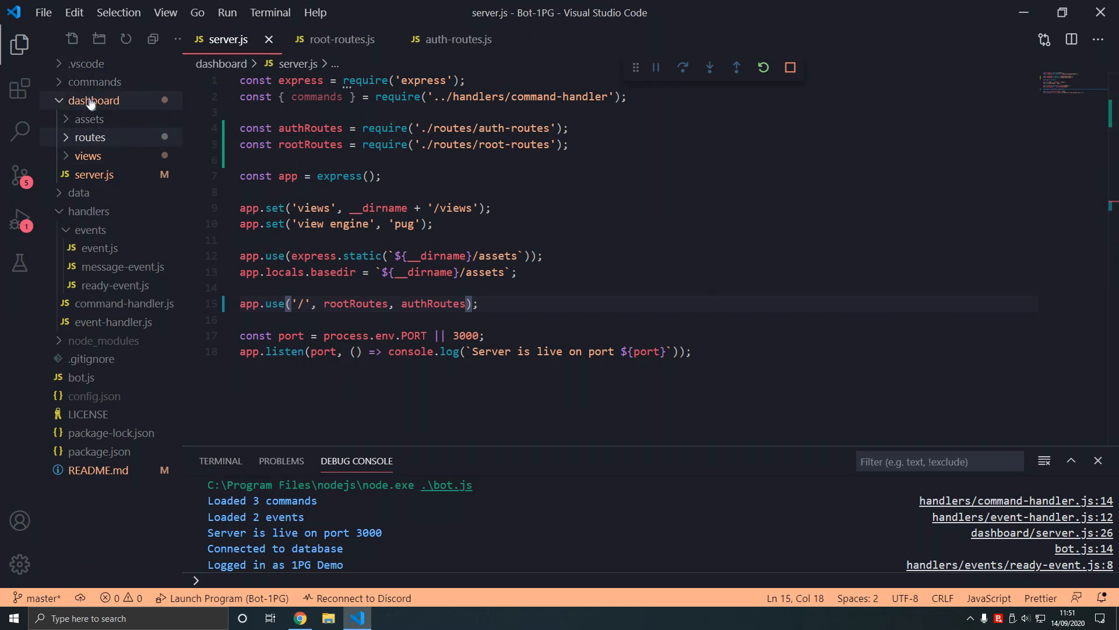
{"action": "mouse_move", "coordinate": [93, 100]}
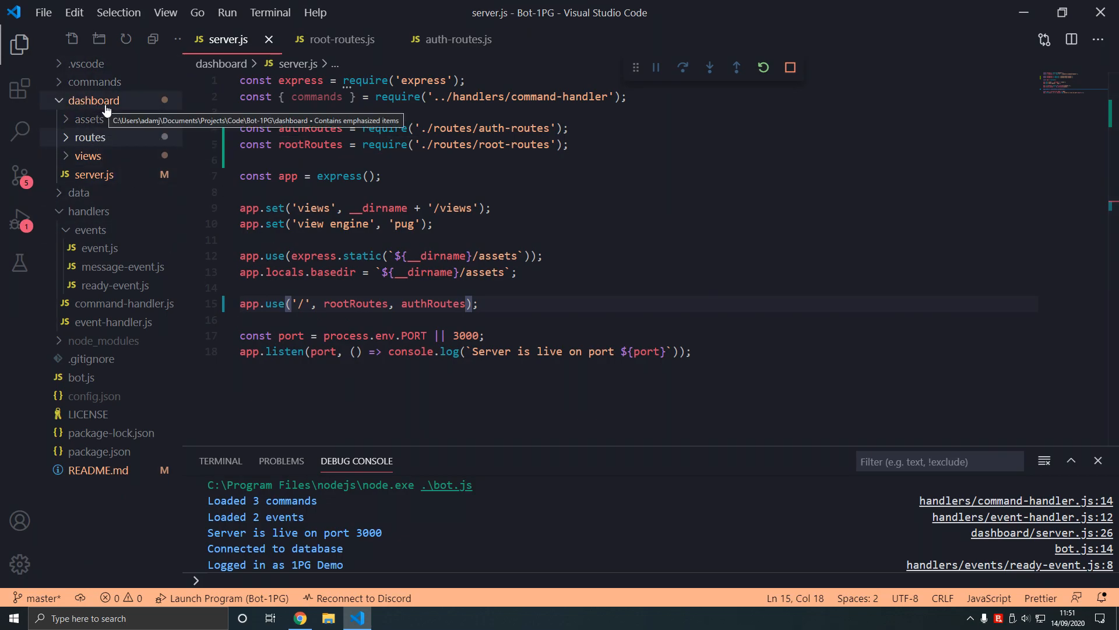
Create dashboard/auth-client.js and paste in the OAuthClient usage snippet from the Disco-OAuth docs.
{"action": "left_click", "coordinate": [93, 100]}
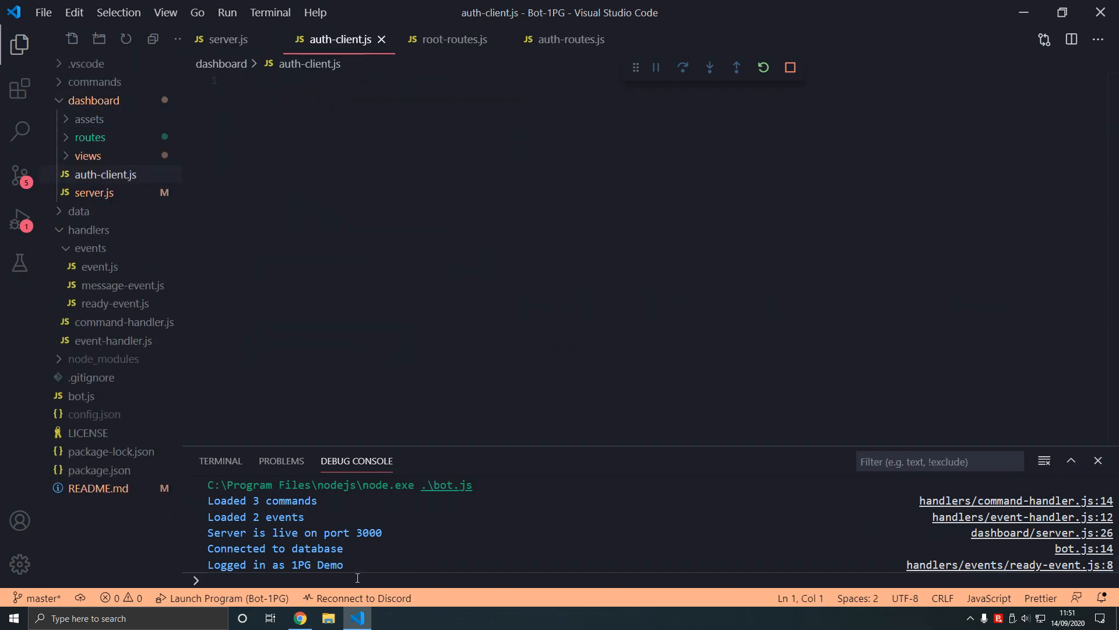
{"action": "left_click", "coordinate": [300, 618]}
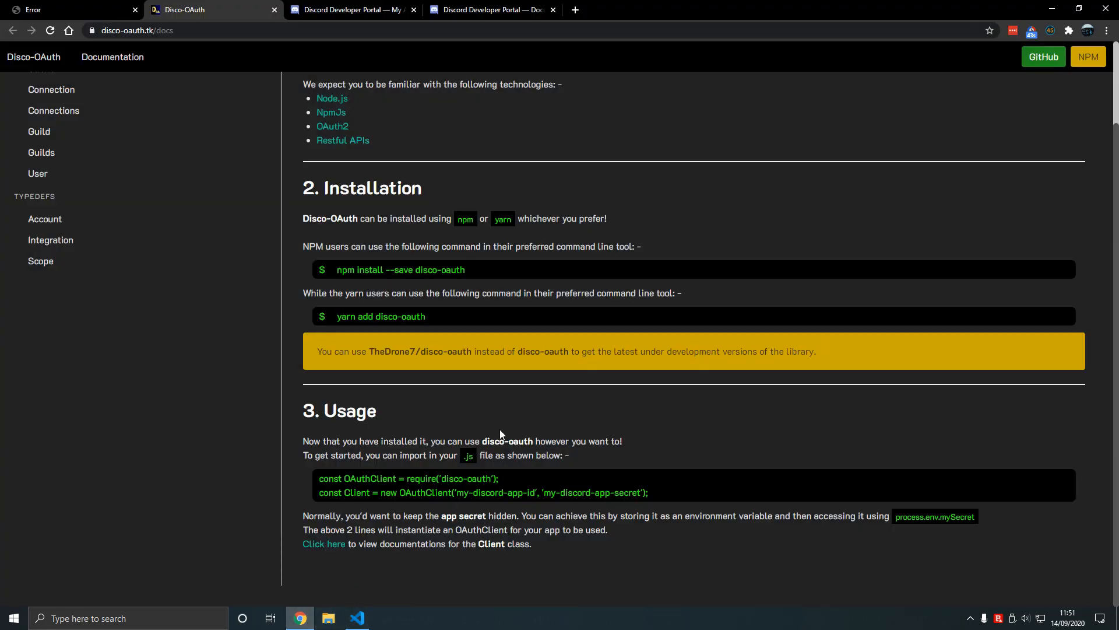
{"action": "left_click_drag", "start_coordinate": [320, 478], "coordinate": [648, 492]}
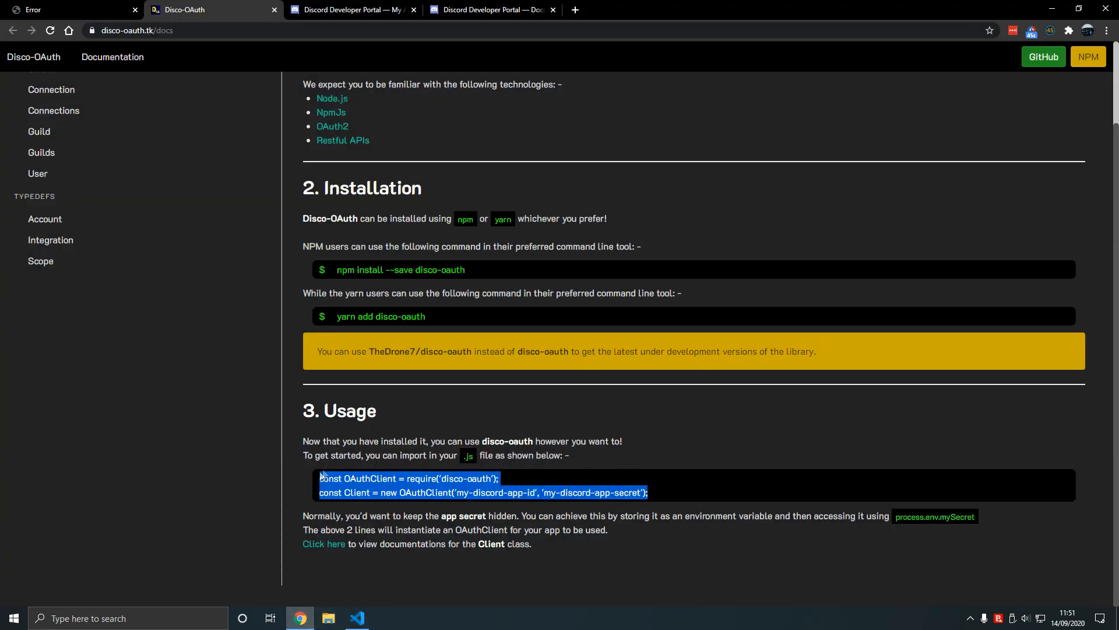
{"action": "left_click", "coordinate": [357, 617]}
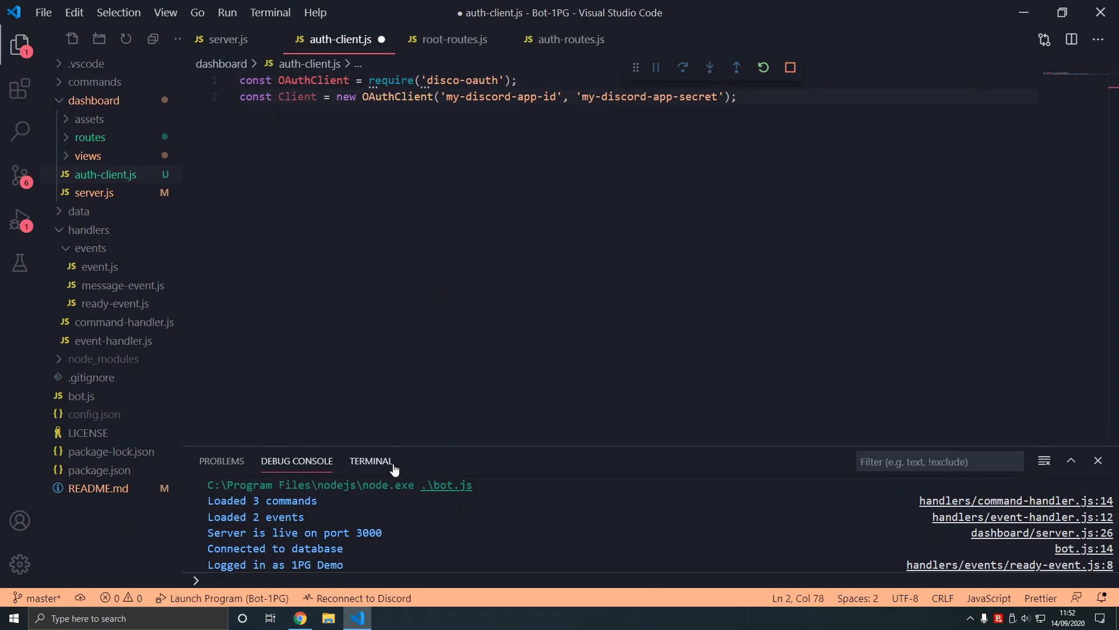
Run npm i -S disco-oauth in the integrated terminal to install the package.
{"action": "left_click", "coordinate": [371, 460]}
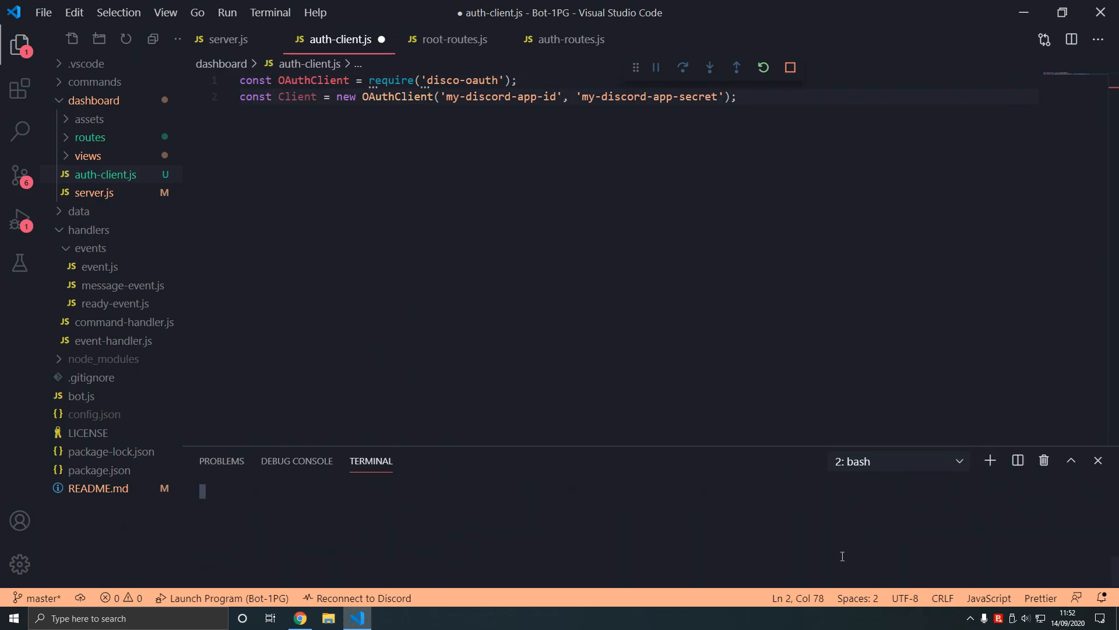
{"action": "type", "text": "npm"}
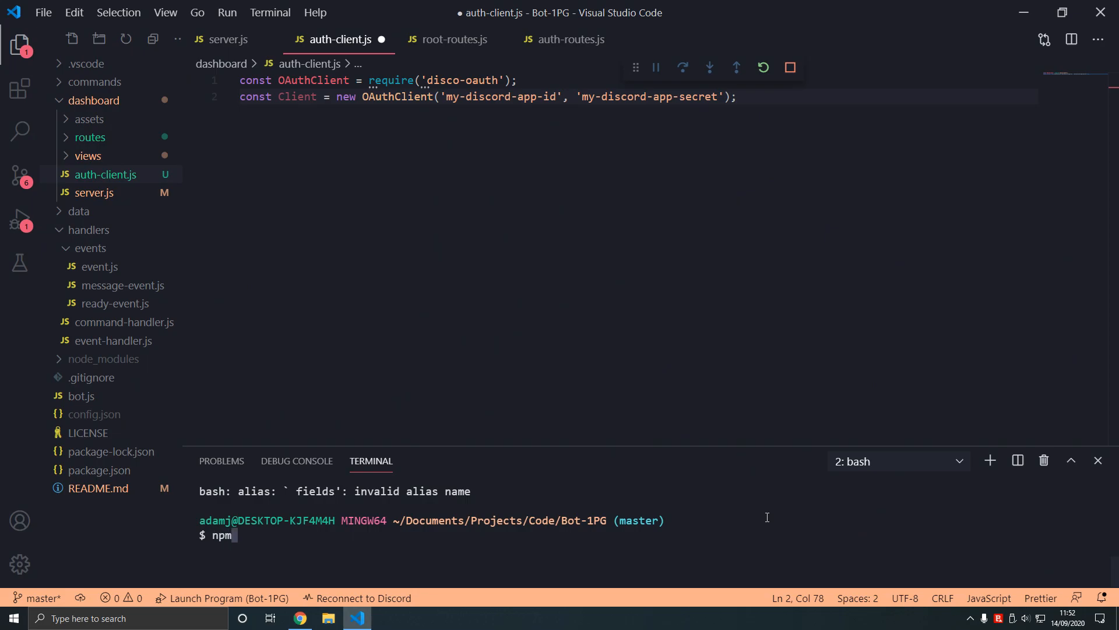
{"action": "type", "text": "i -S dis"}
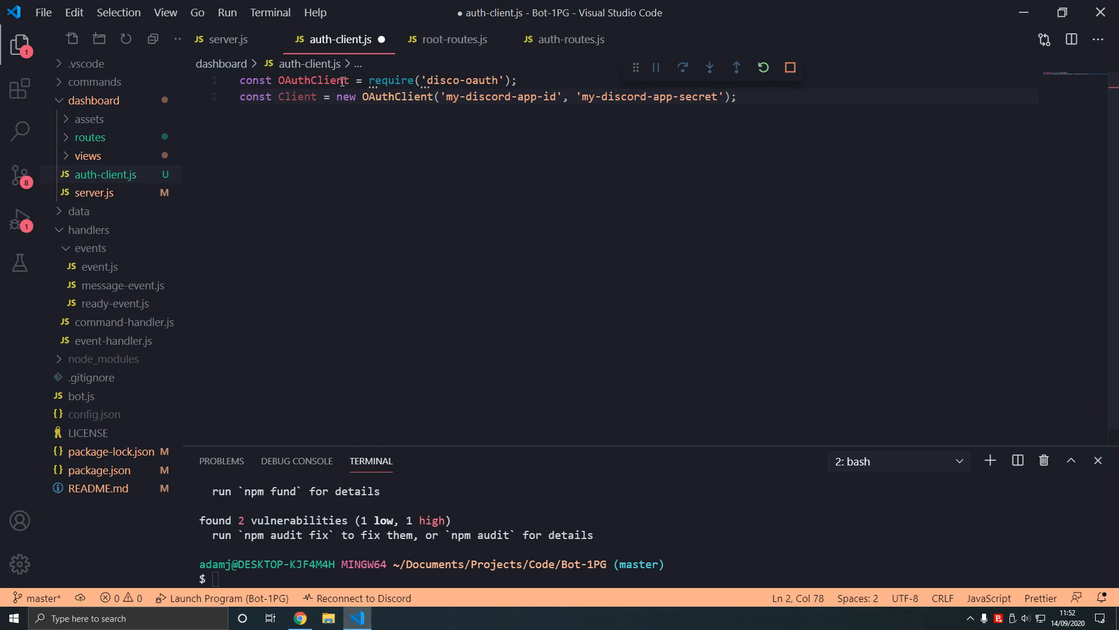
{"action": "type", "text": "m"}
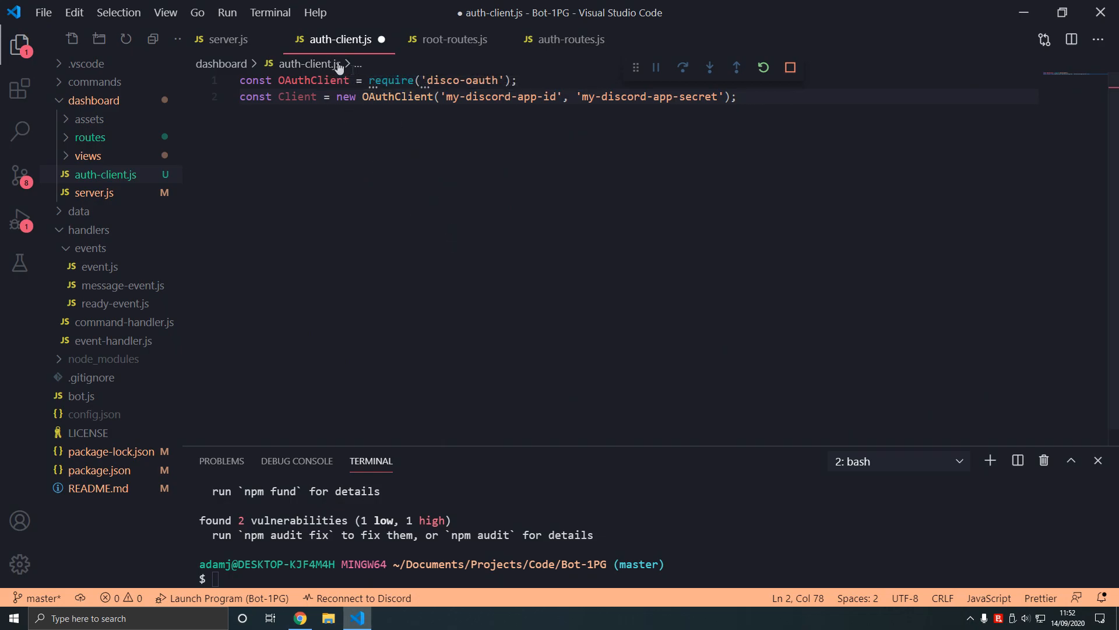
Add module.exports = Client; and require '../config.json' as config at the top of auth-client.js.
{"action": "type", "text": "m"}
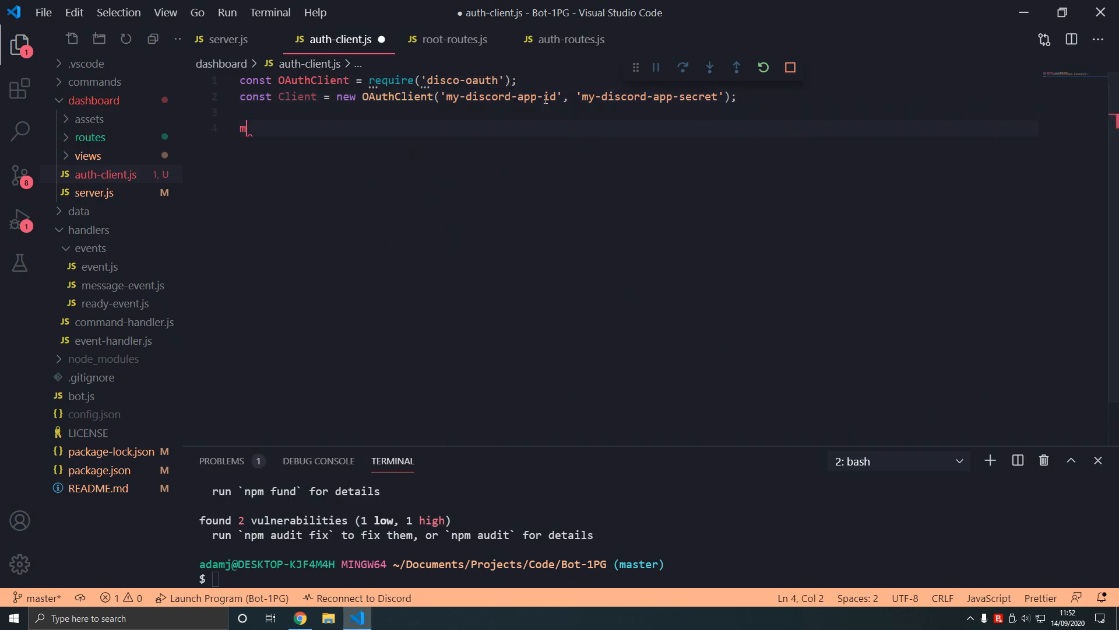
{"action": "type", "text": "odule.exports"}
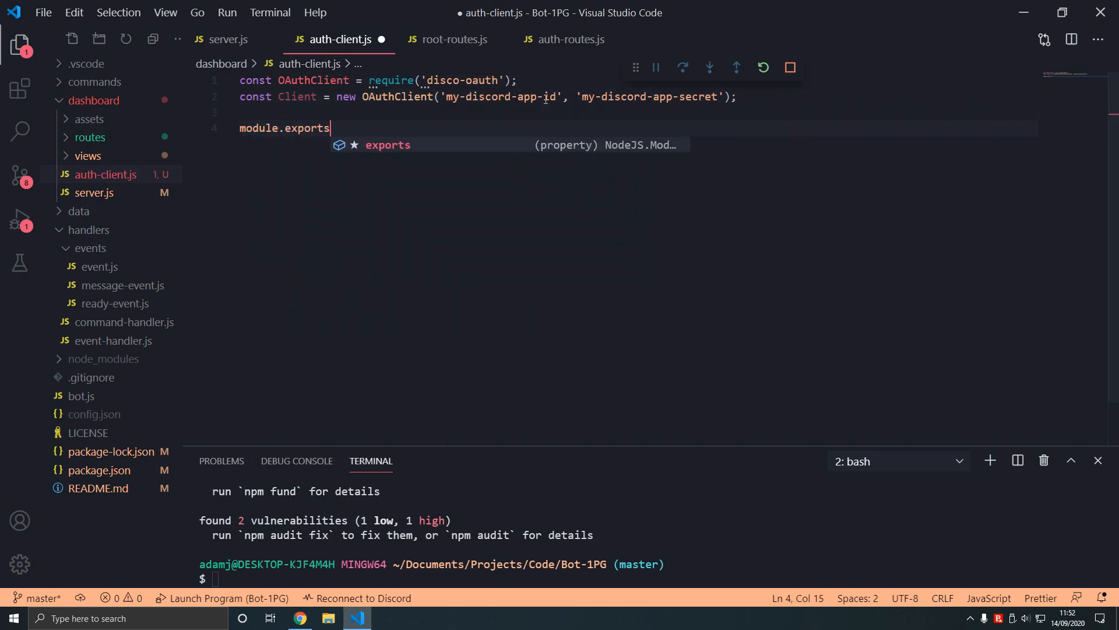
{"action": "type", "text": "= Client;"}
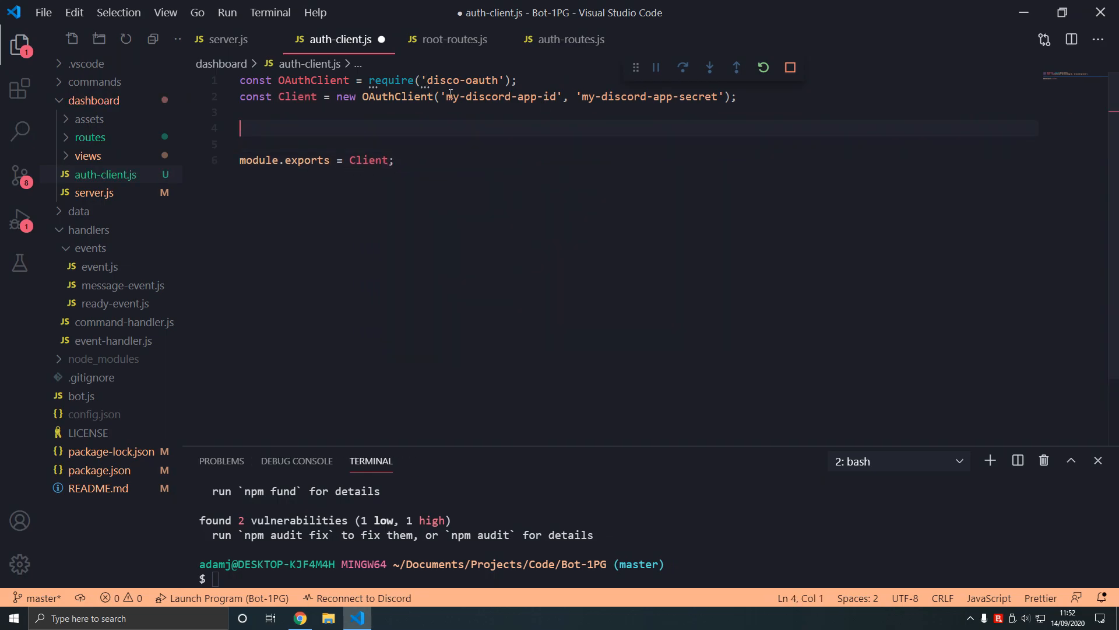
{"action": "double_click", "coordinate": [474, 97]}
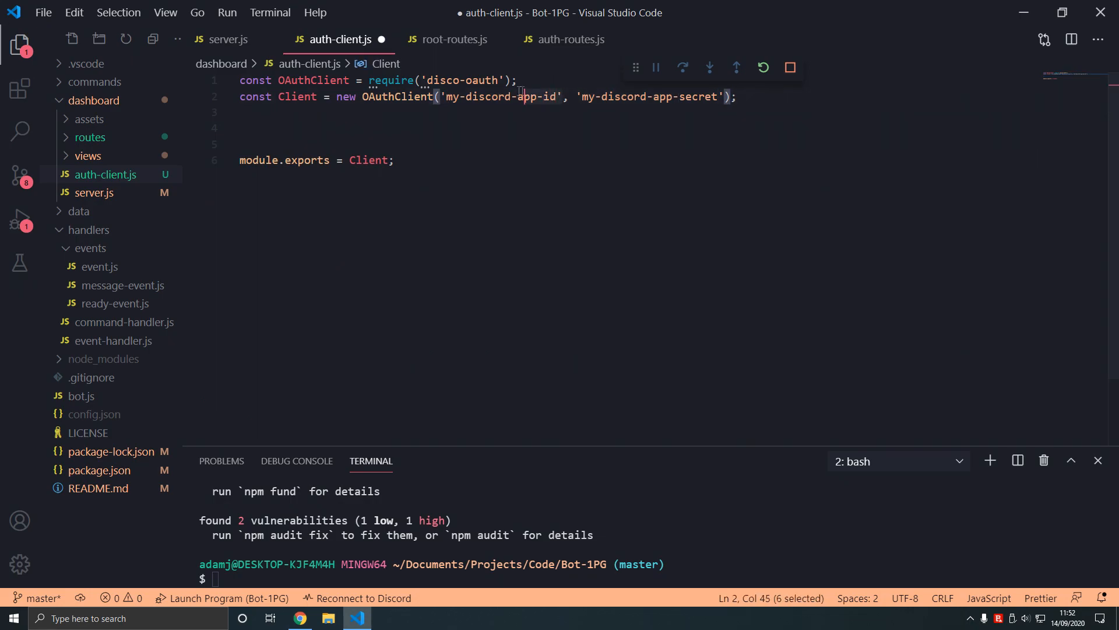
{"action": "left_click_drag", "start_coordinate": [520, 97], "coordinate": [564, 97]}
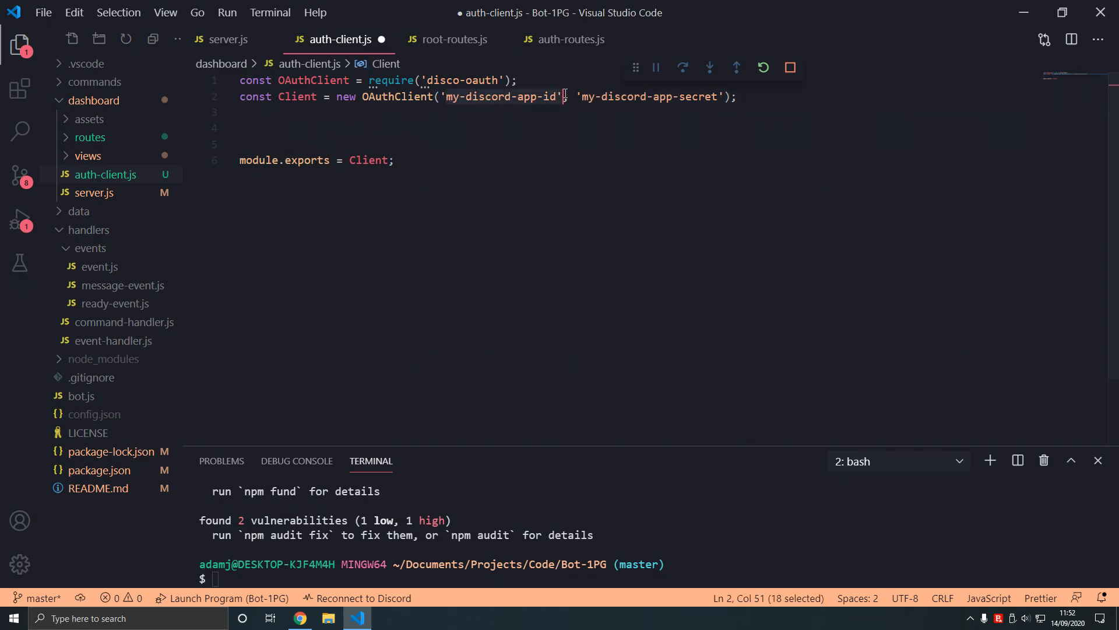
{"action": "type", "text": "123012832389123283"}
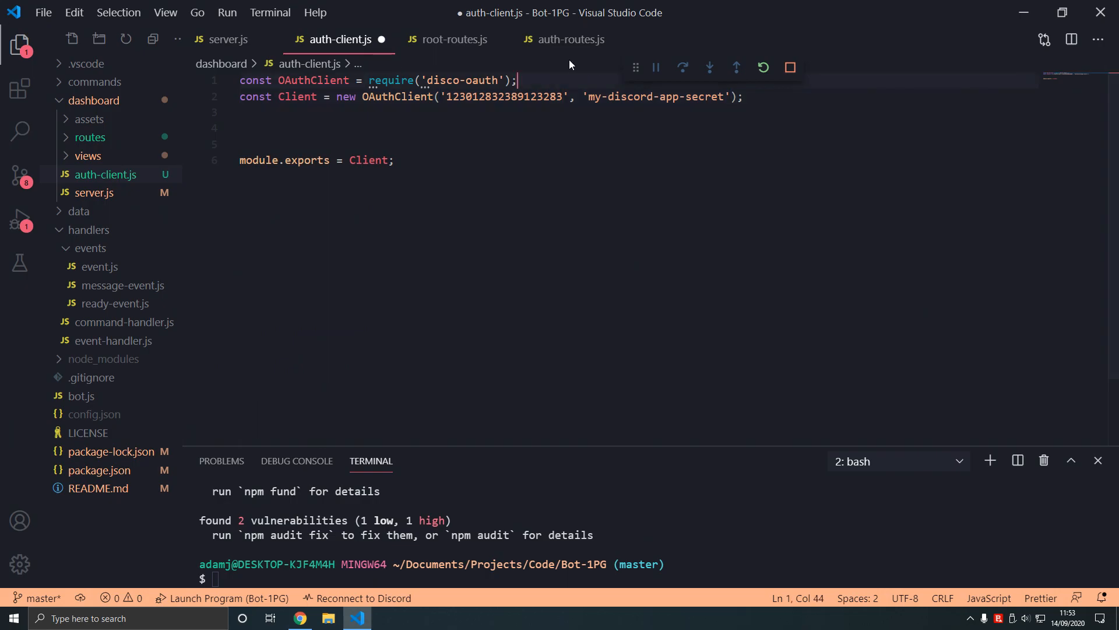
{"action": "type", "text": "const config = require("}
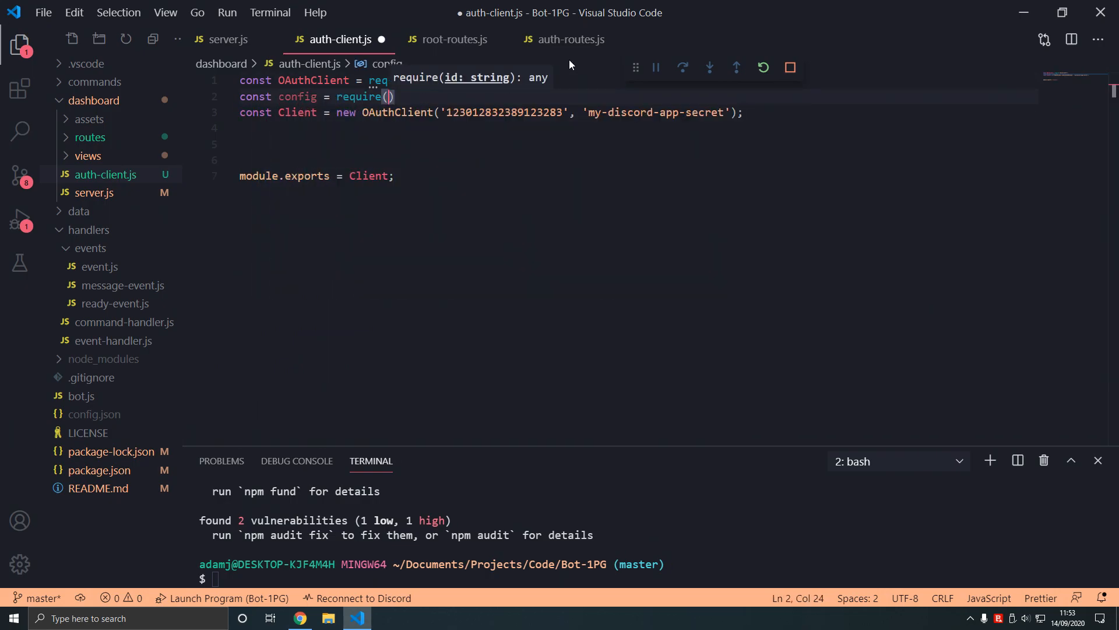
{"action": "type", "text": "../config.json'"}
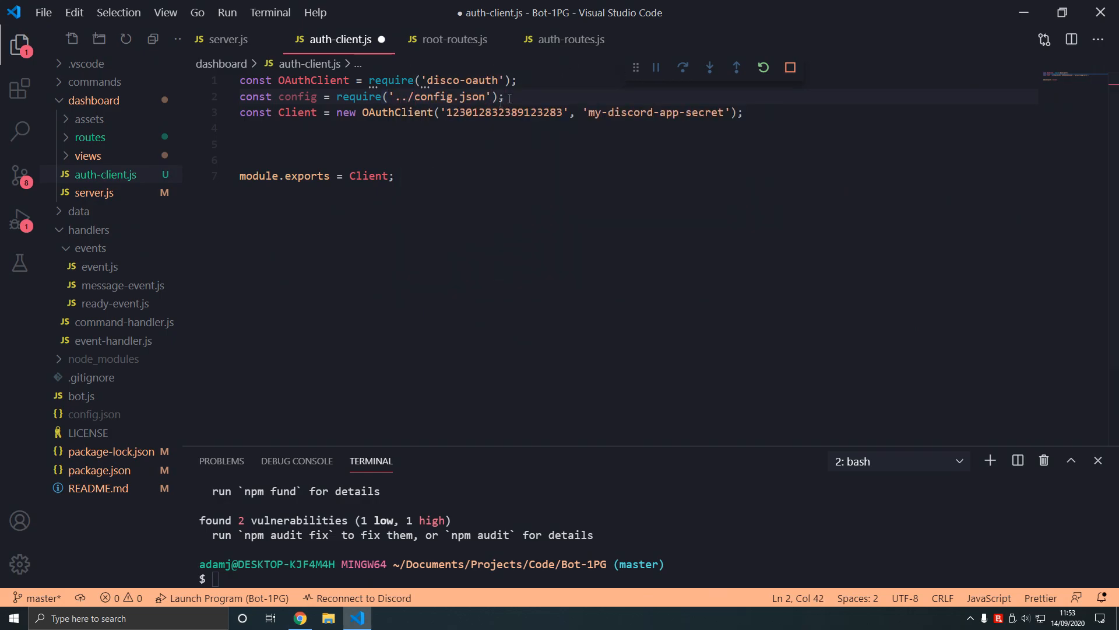
Build the OAuthClient from config.bot.id and config.bot.secret instead of the placeholder strings.
{"action": "left_click", "coordinate": [241, 112]}
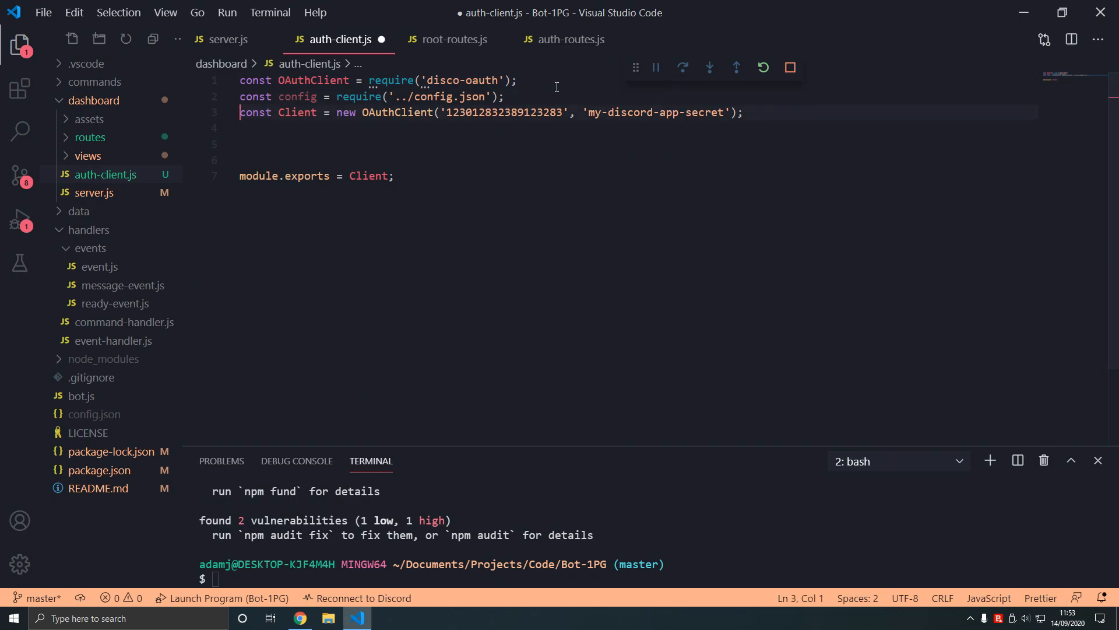
{"action": "key", "text": "Enter"}
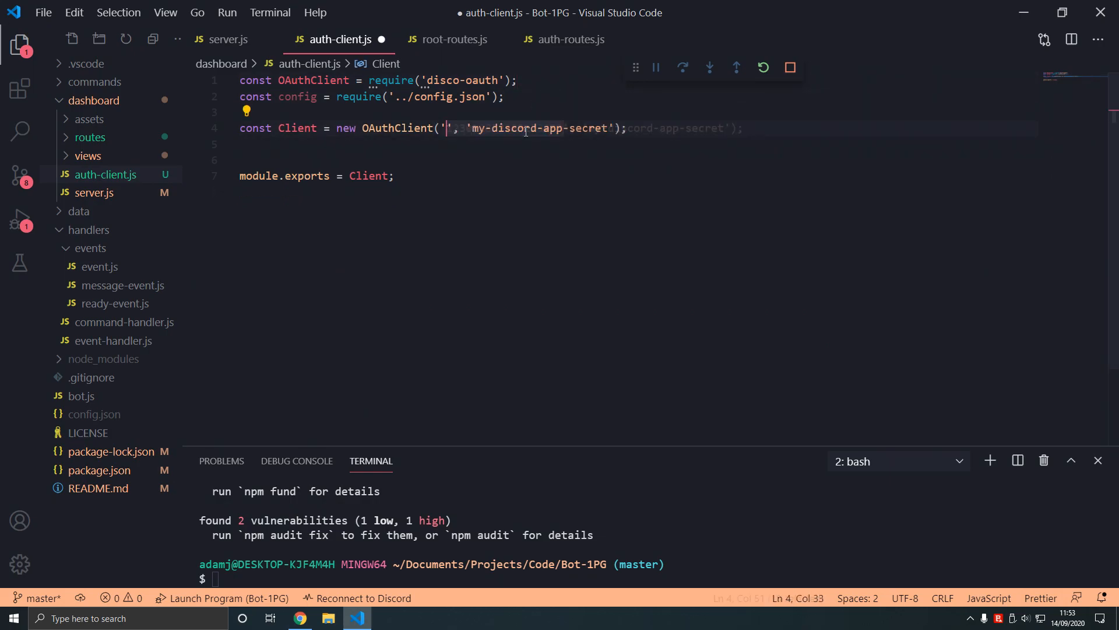
{"action": "type", "text": "config.bot.id"}
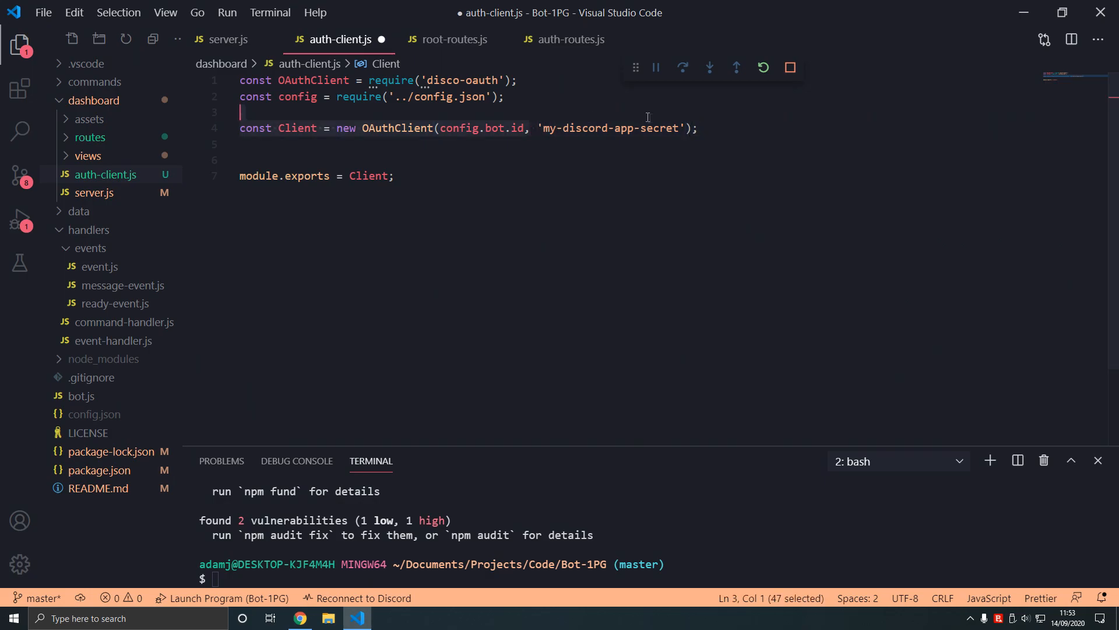
{"action": "type", "text": "config"}
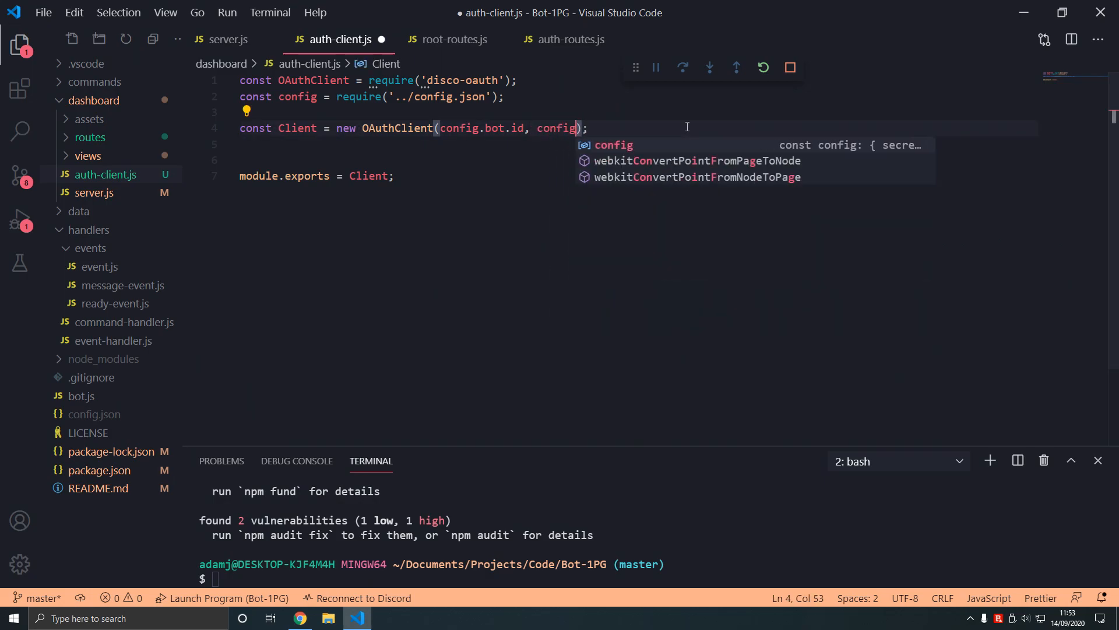
{"action": "type", "text": ".bot."}
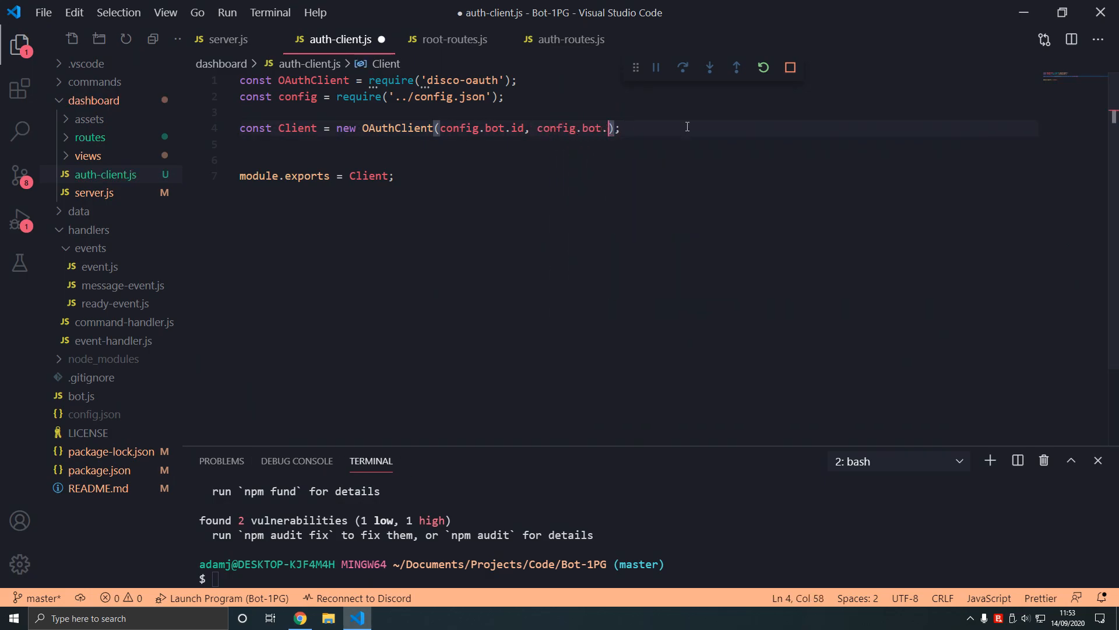
{"action": "type", "text": "secret"}
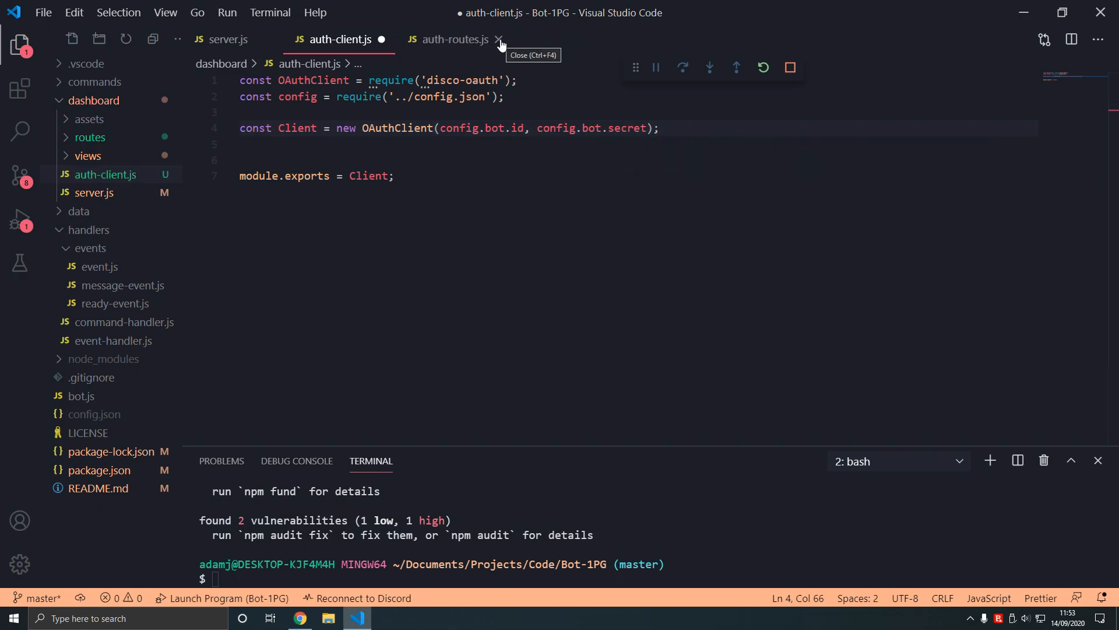
Quick-open config.json and compare its empty bot id with auth-client.js.
{"action": "type", "text": "conf"}
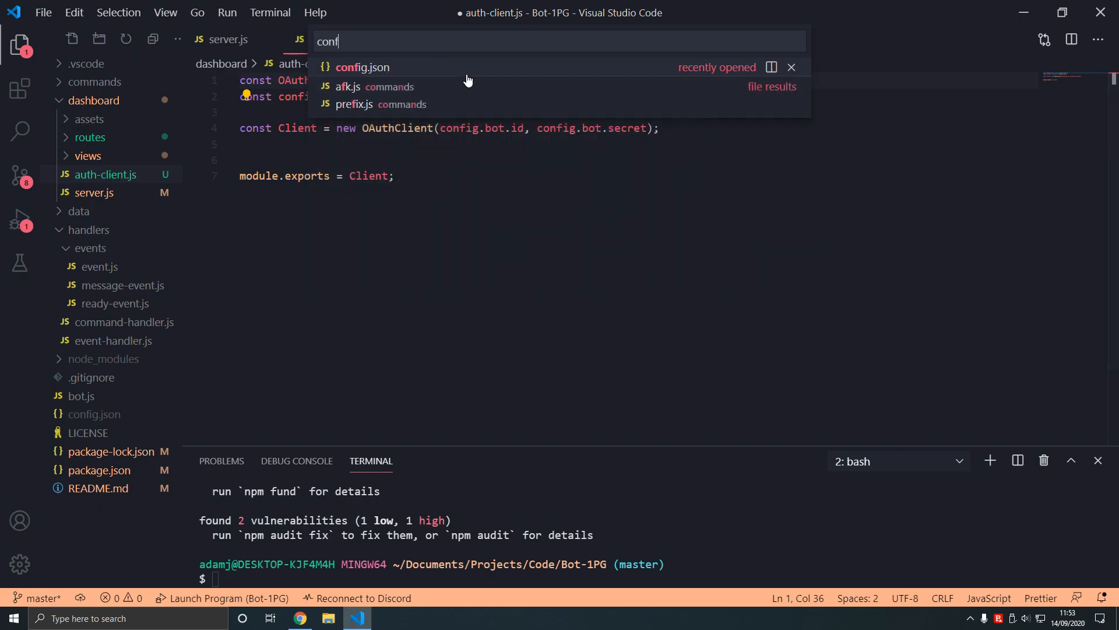
{"action": "left_click", "coordinate": [364, 67]}
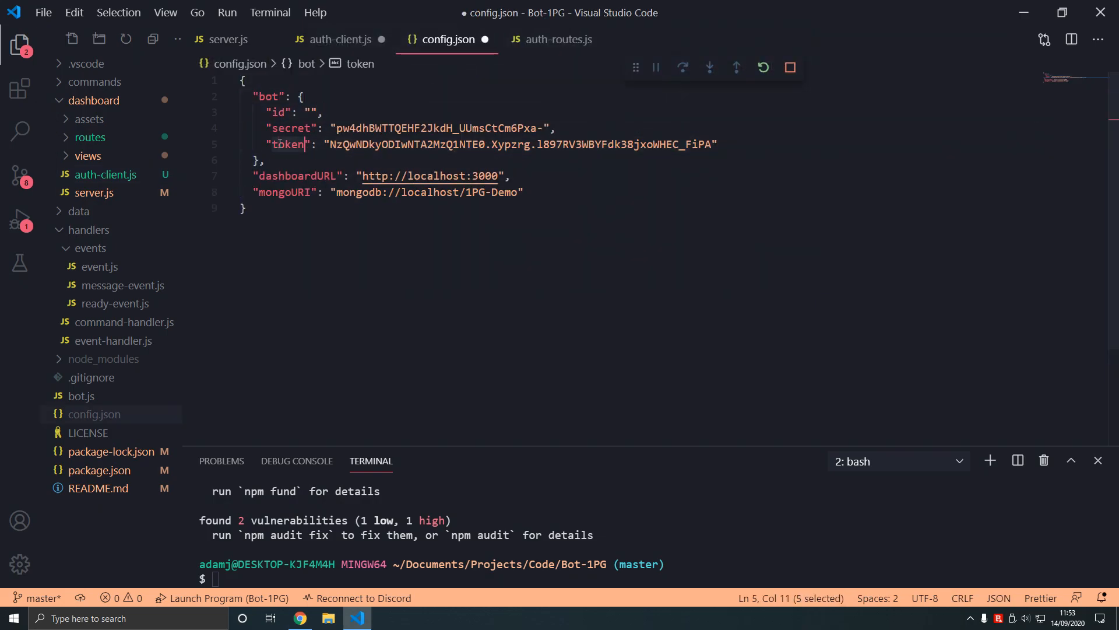
{"action": "left_click", "coordinate": [340, 40]}
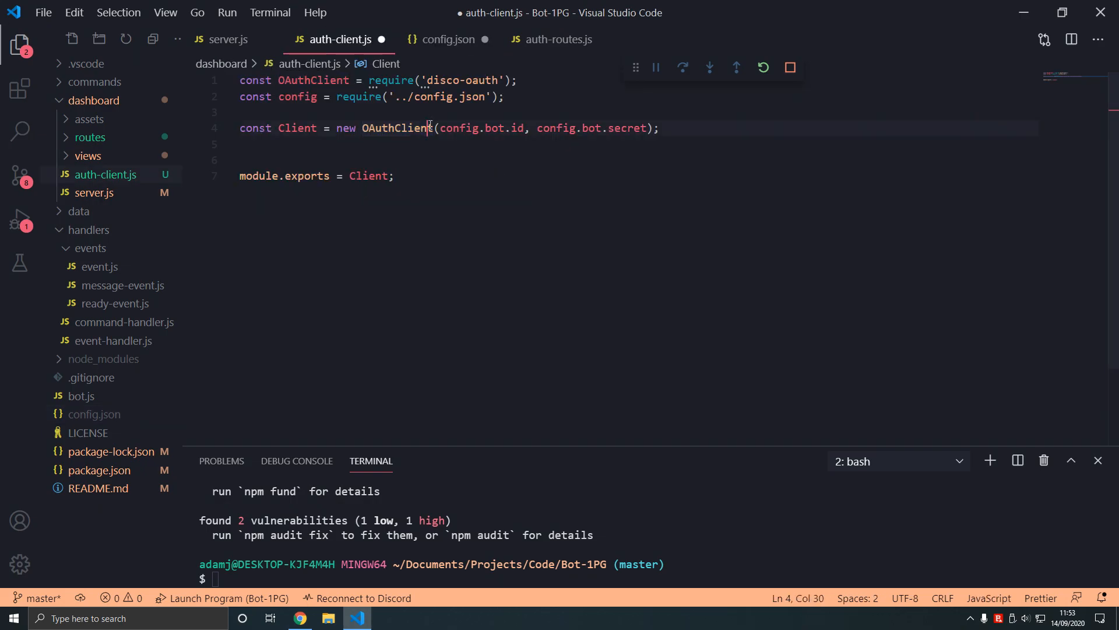
{"action": "left_click", "coordinate": [448, 40]}
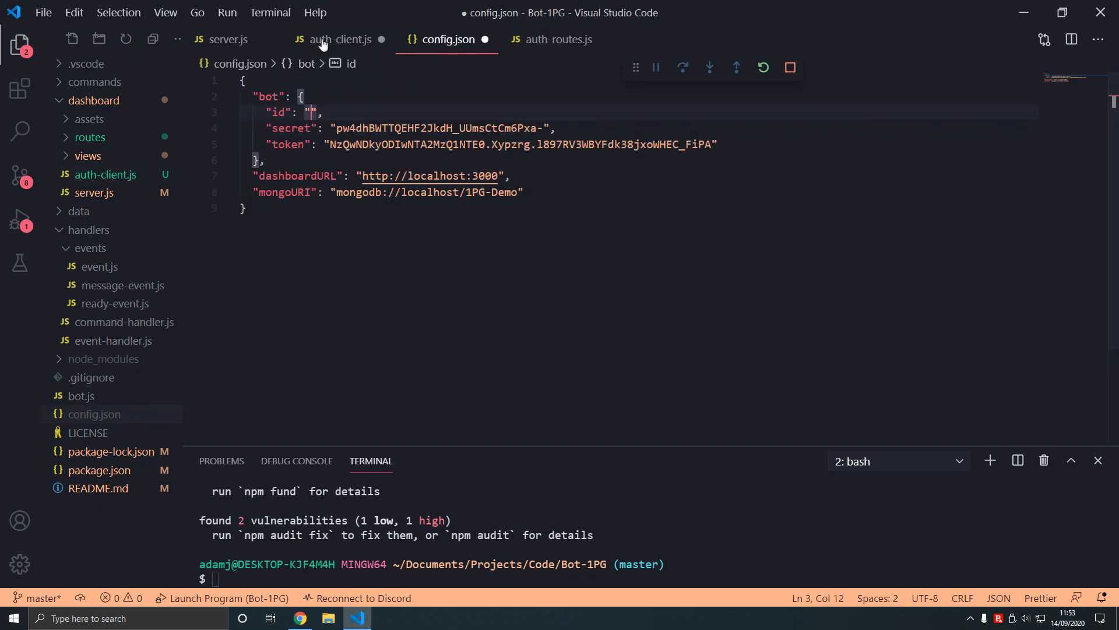
{"action": "left_click", "coordinate": [341, 40]}
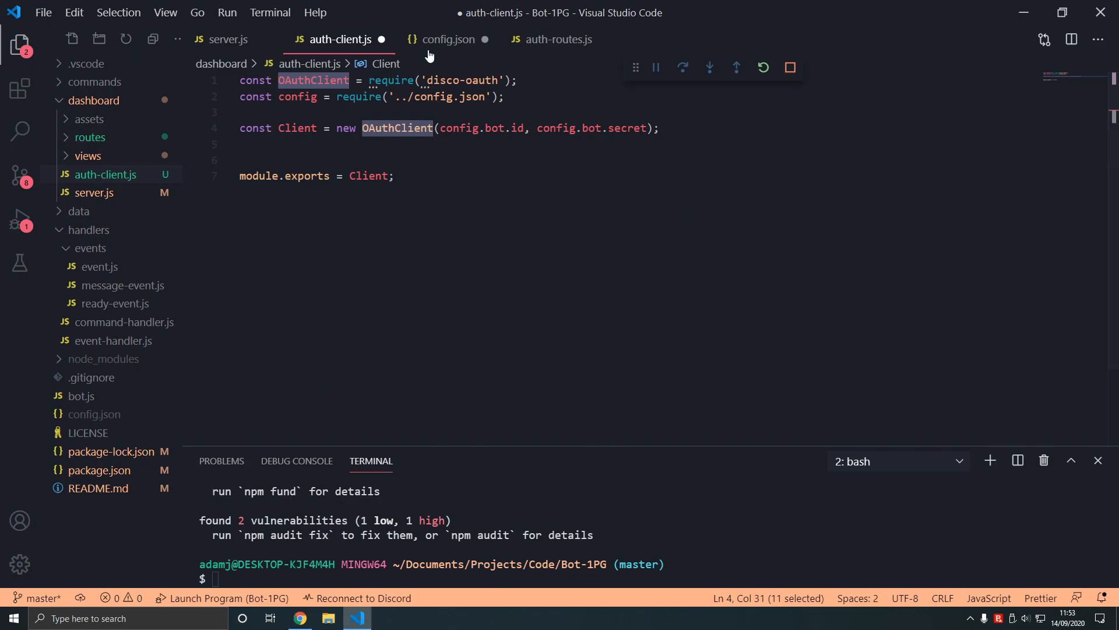
{"action": "left_click", "coordinate": [300, 618]}
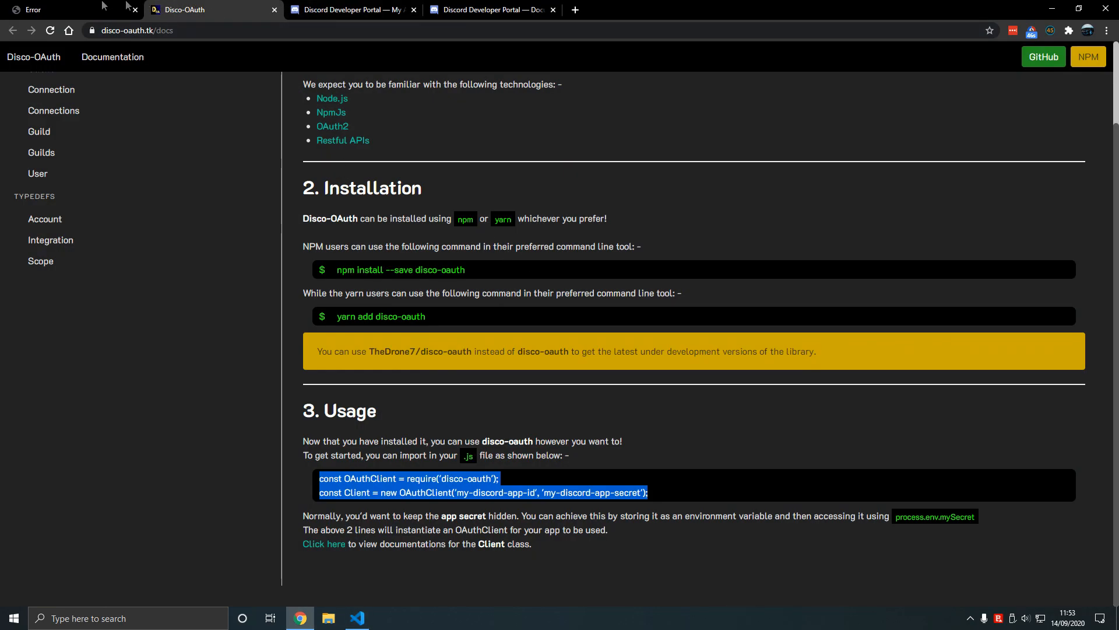
{"action": "left_click", "coordinate": [349, 11]}
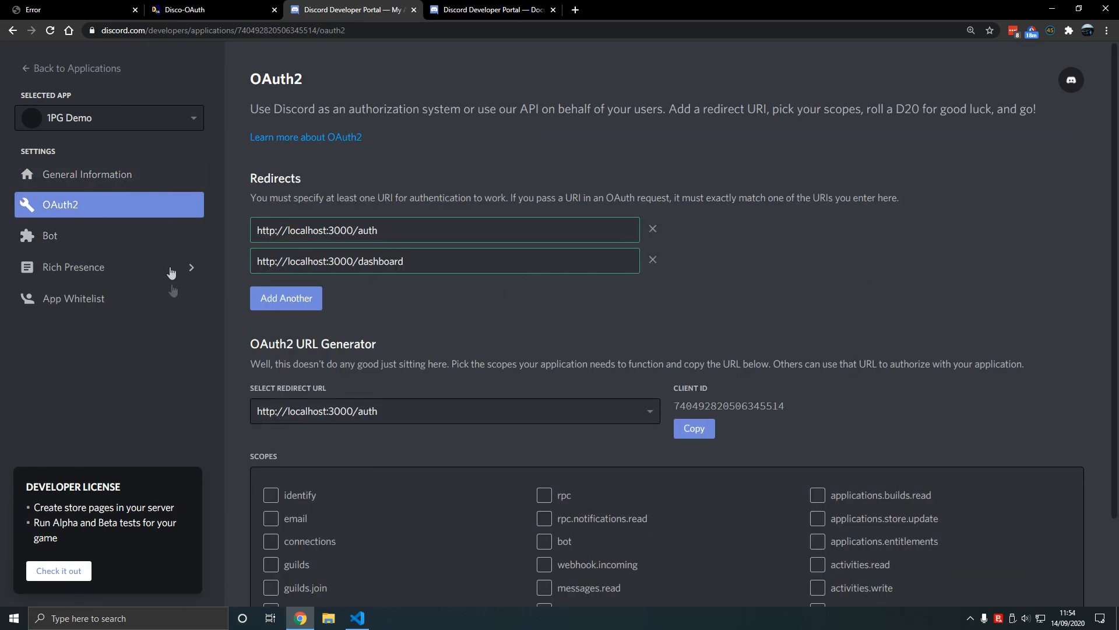
{"action": "left_click", "coordinate": [87, 174]}
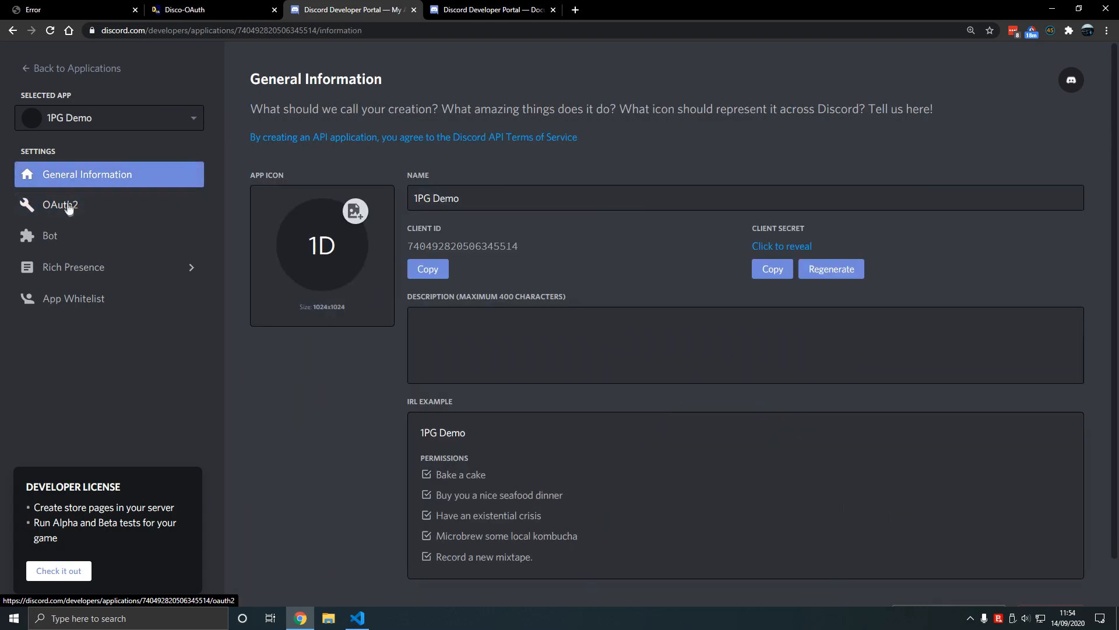
{"action": "left_click", "coordinate": [61, 205]}
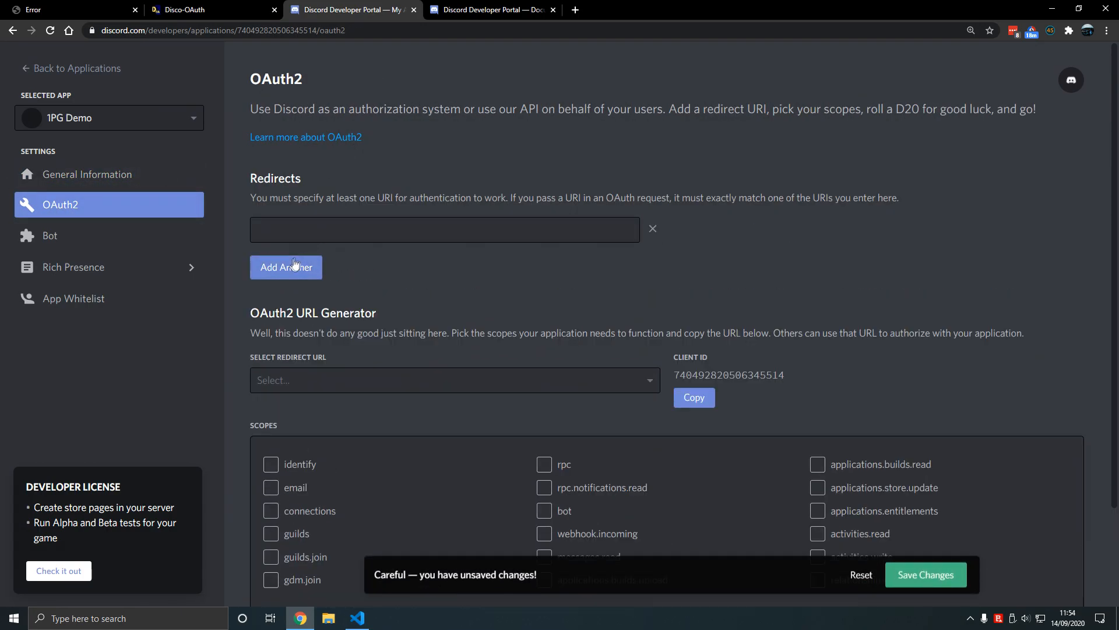
{"action": "type", "text": "http://"}
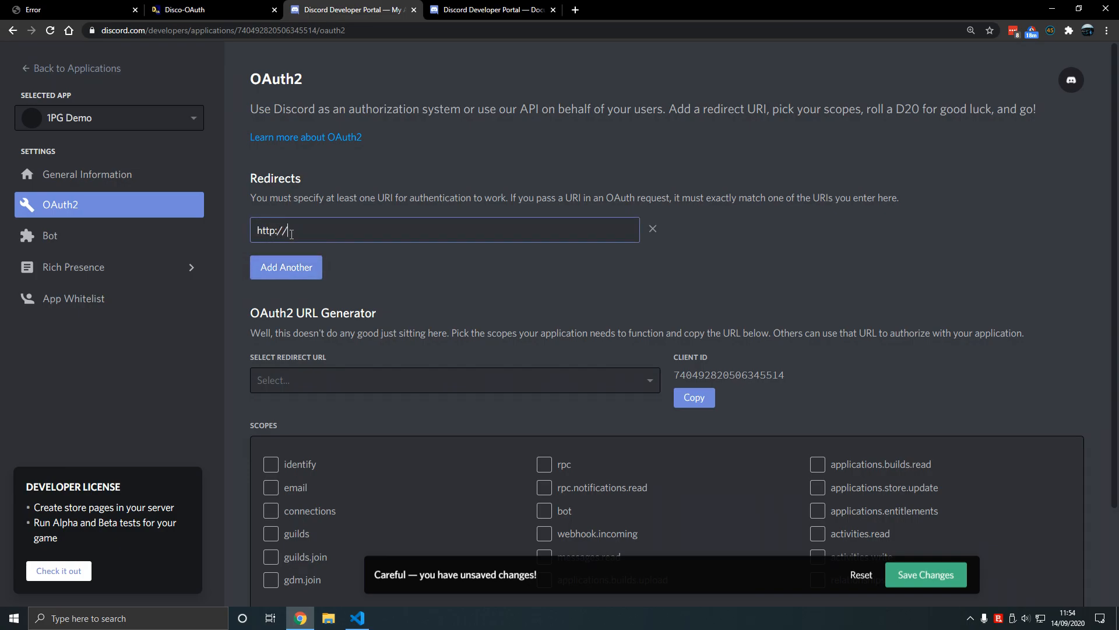
{"action": "type", "text": "localhost"}
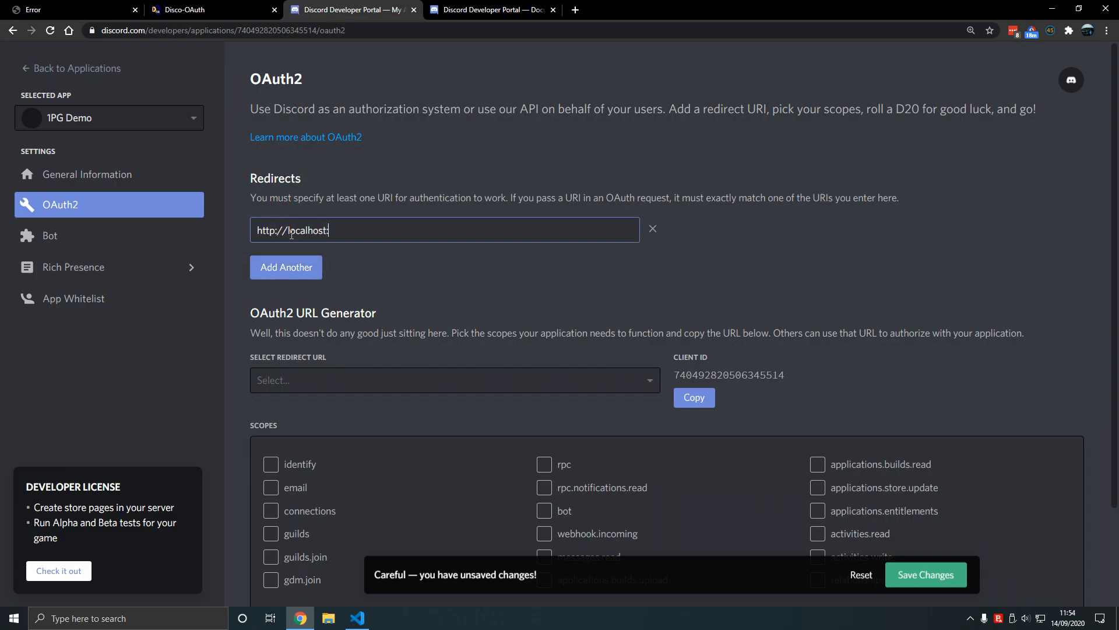
{"action": "type", "text": ":3000/auth"}
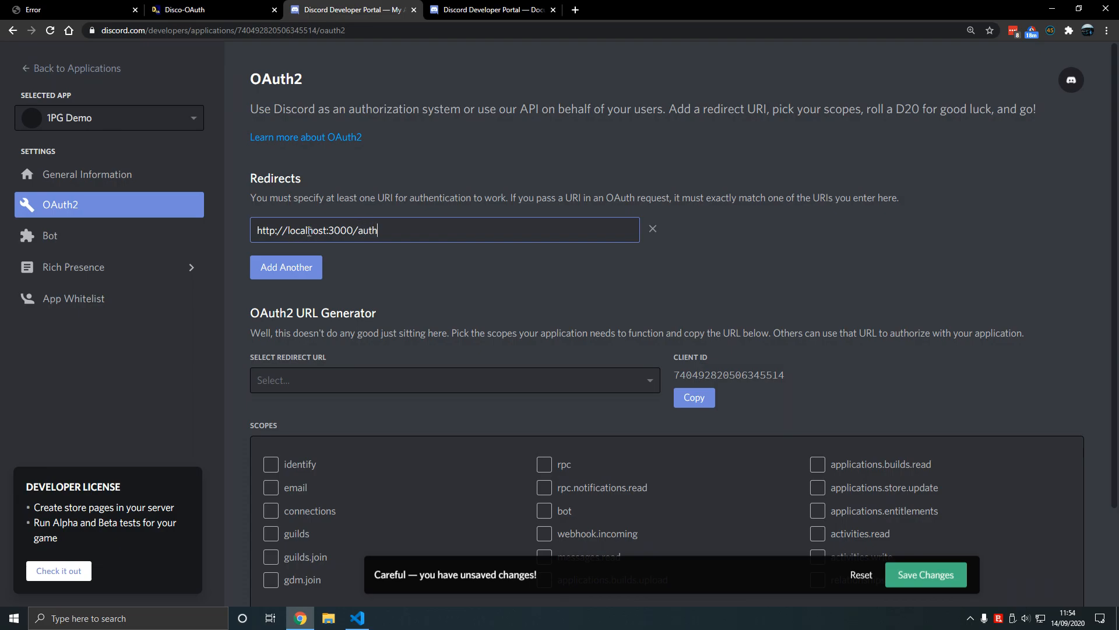
{"action": "left_click", "coordinate": [285, 267]}
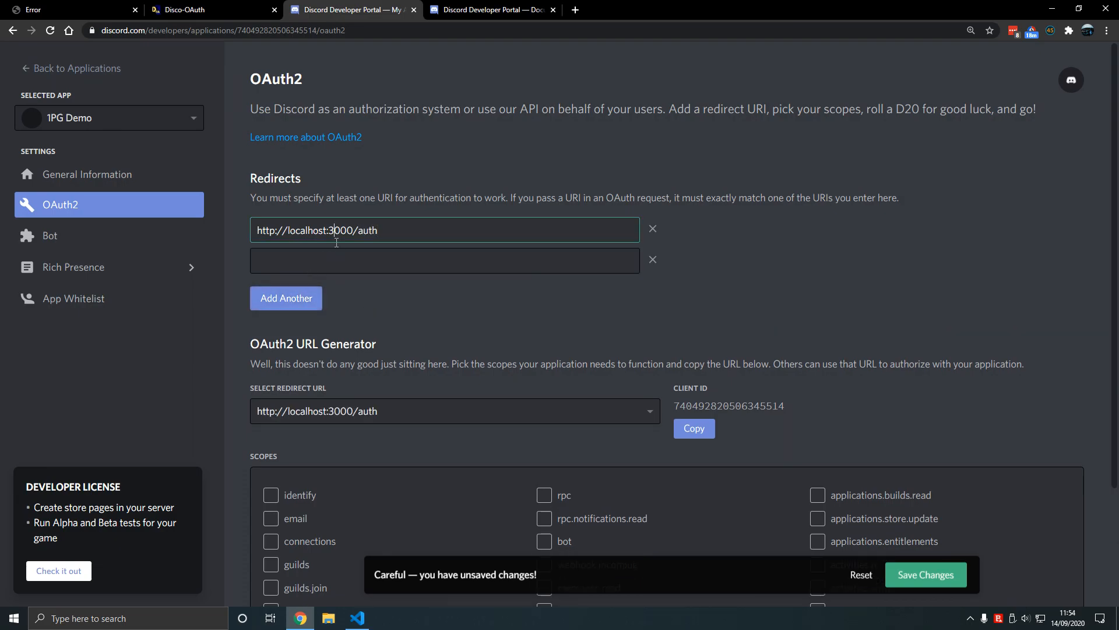
{"action": "type", "text": "http://localhost:3000/auth"}
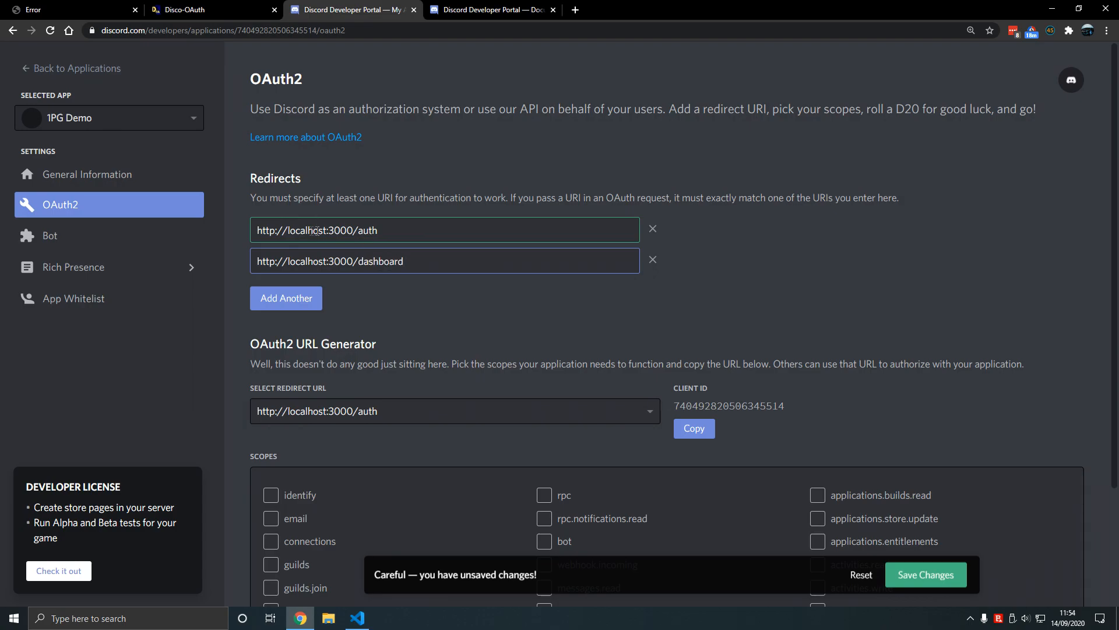
{"action": "double_click", "coordinate": [269, 230]}
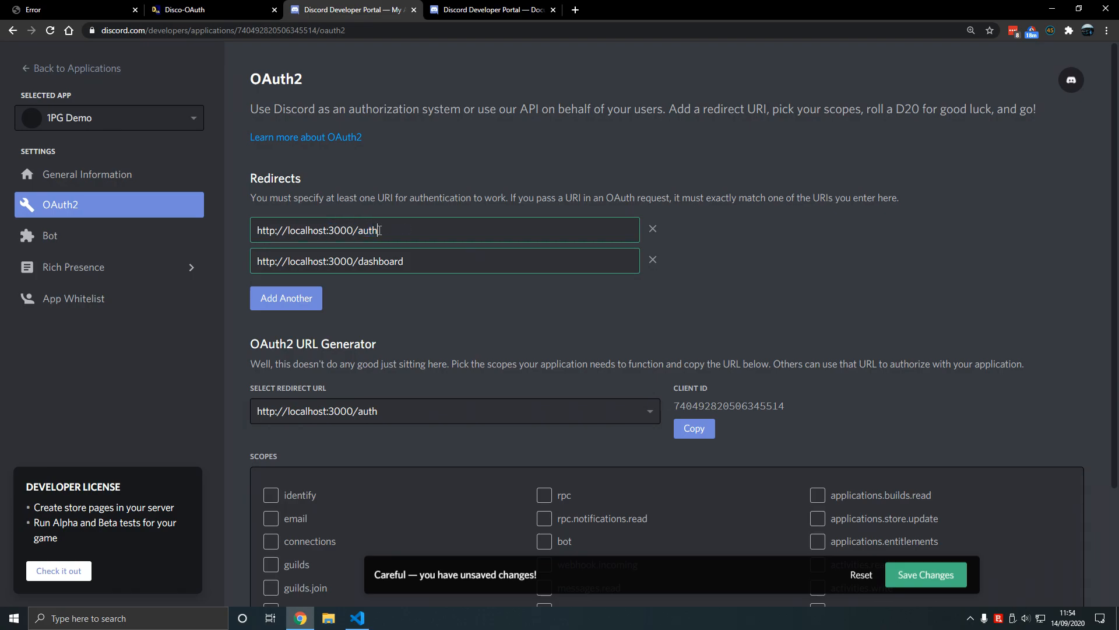
{"action": "triple_click", "coordinate": [329, 260]}
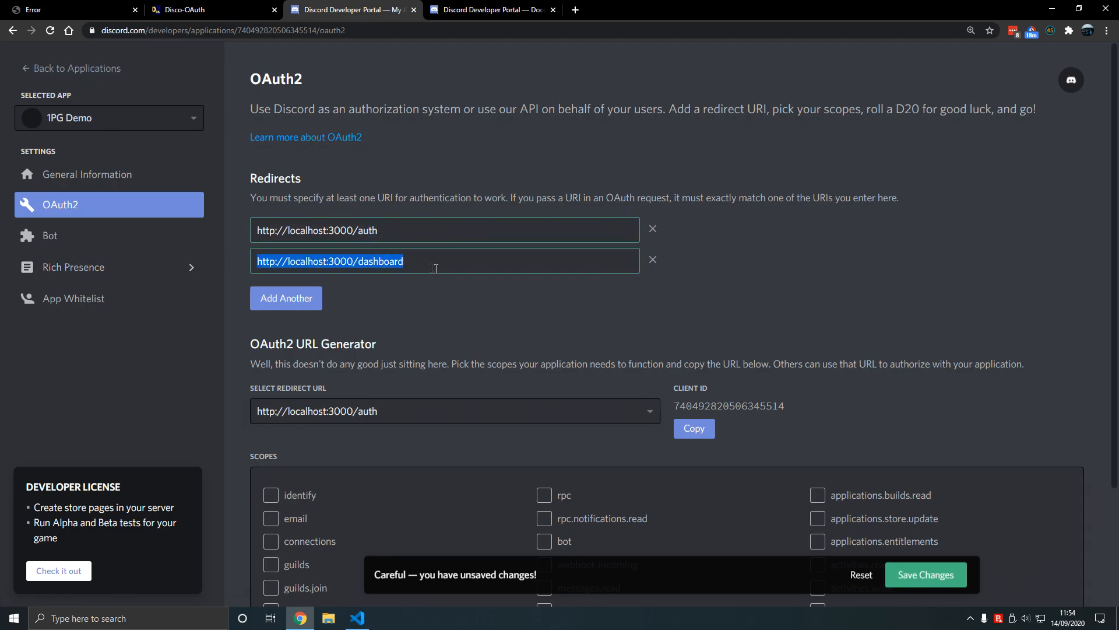
{"action": "left_click", "coordinate": [403, 260]}
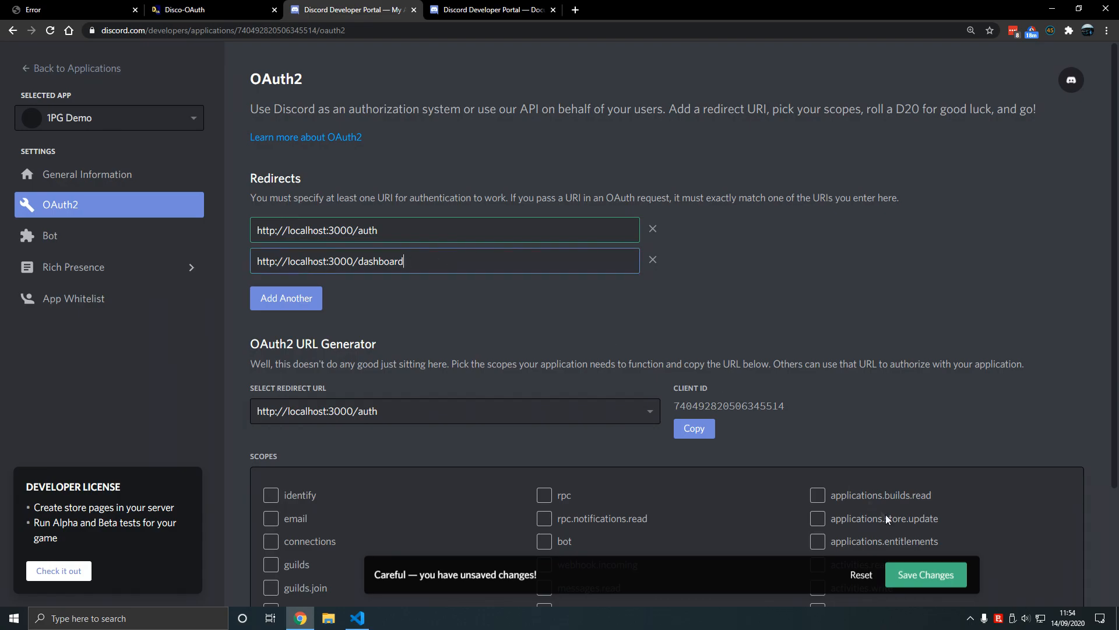
{"action": "left_click", "coordinate": [924, 573]}
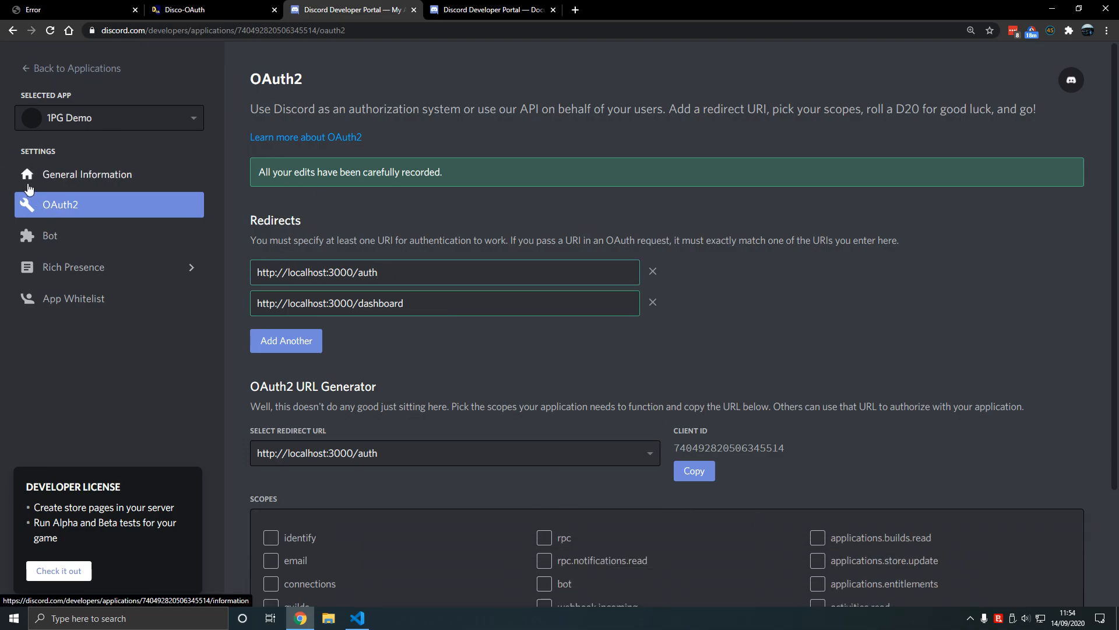
{"action": "double_click", "coordinate": [380, 303]}
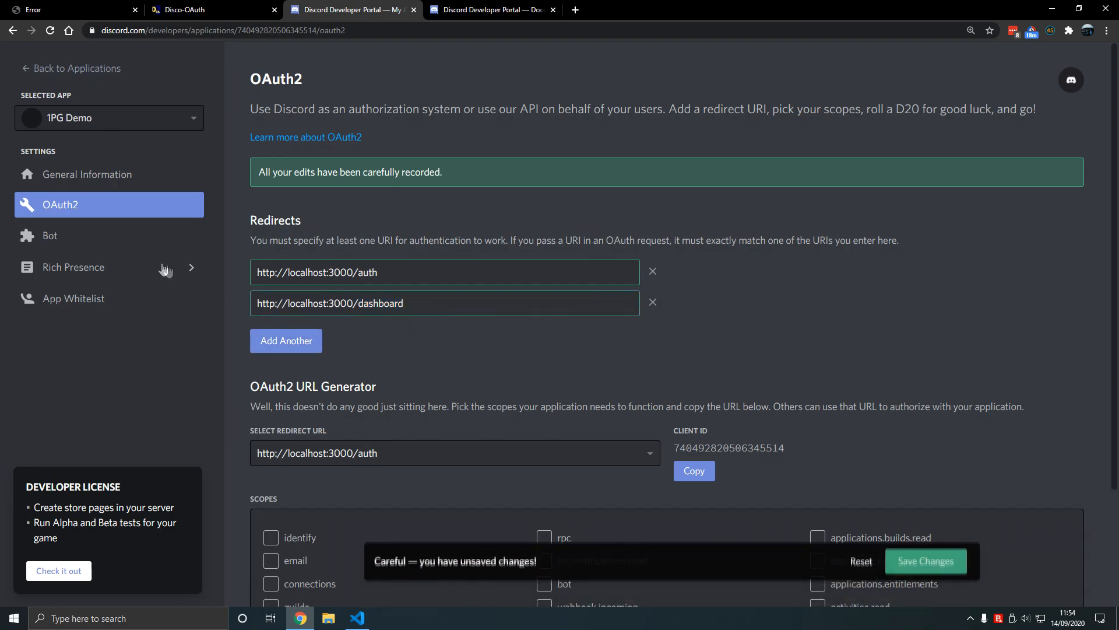
{"action": "left_click", "coordinate": [87, 174]}
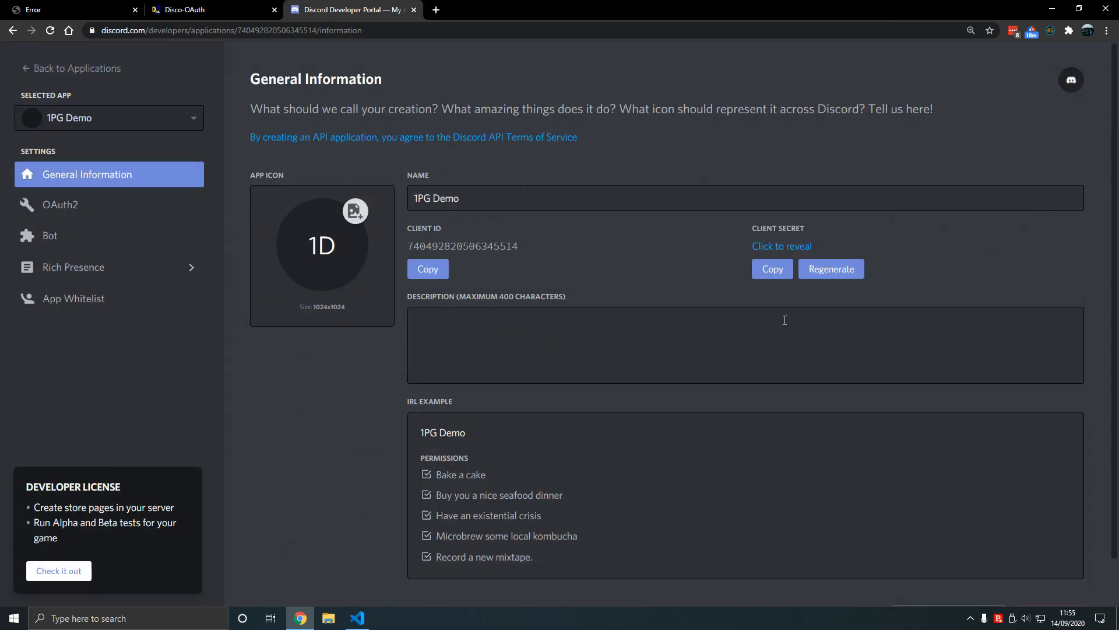
{"action": "left_click", "coordinate": [428, 269]}
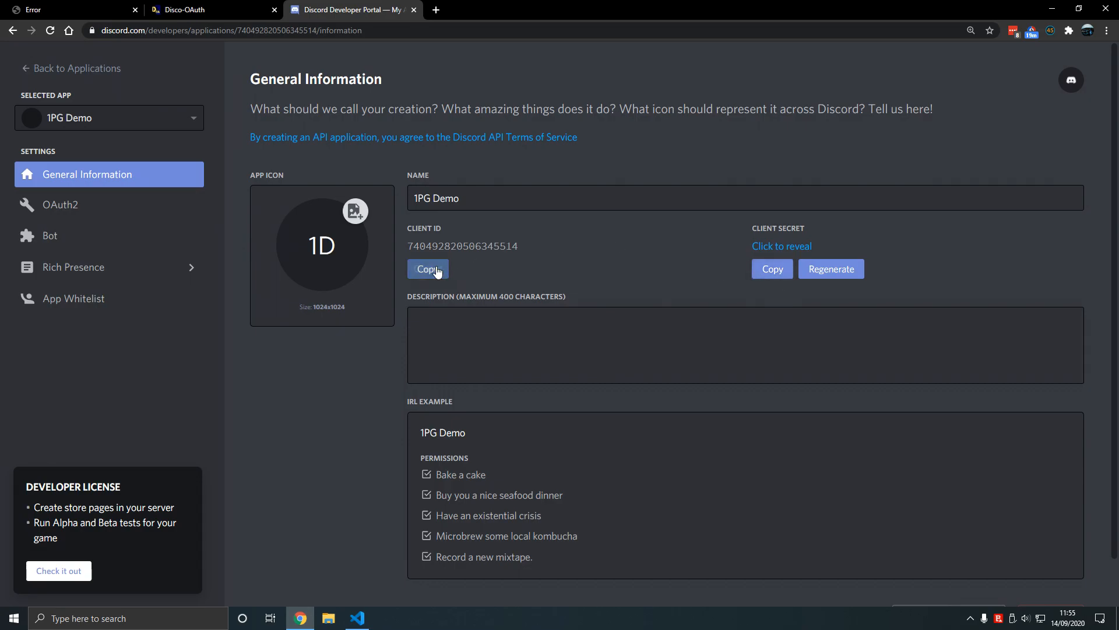
{"action": "left_click", "coordinate": [356, 618]}
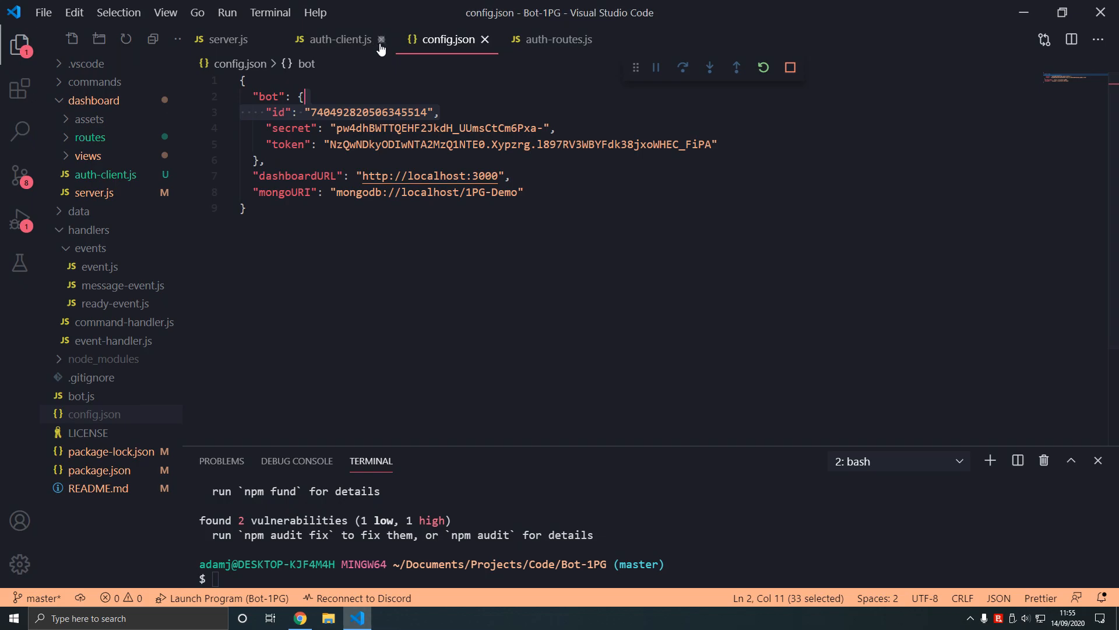
{"action": "left_click", "coordinate": [553, 39]}
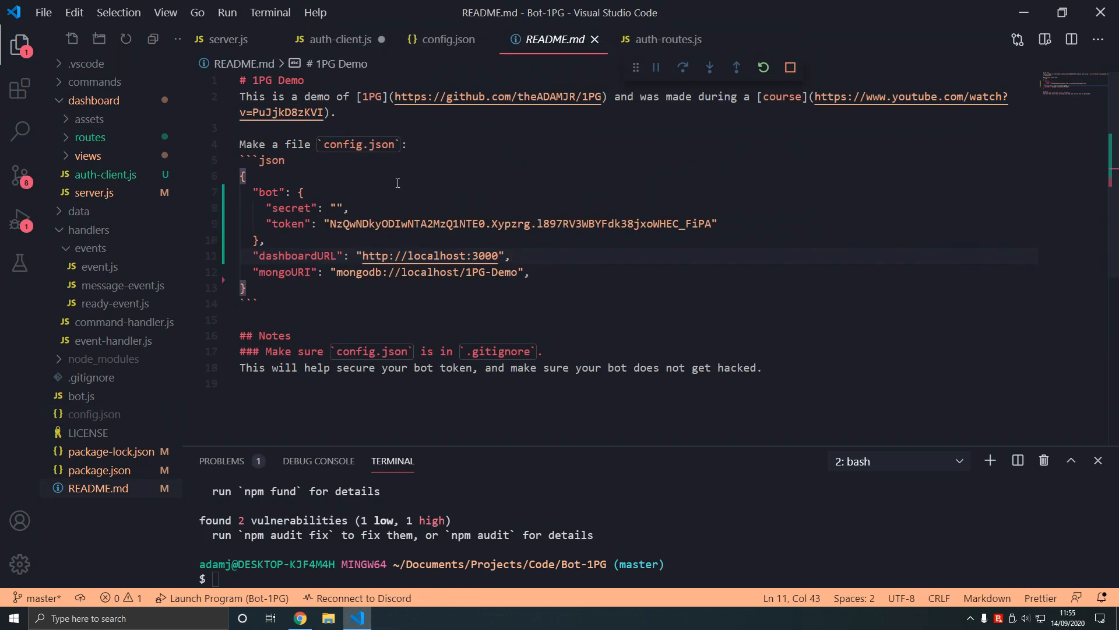
{"action": "type", "text": "\"id\": \"740492820506345514\","}
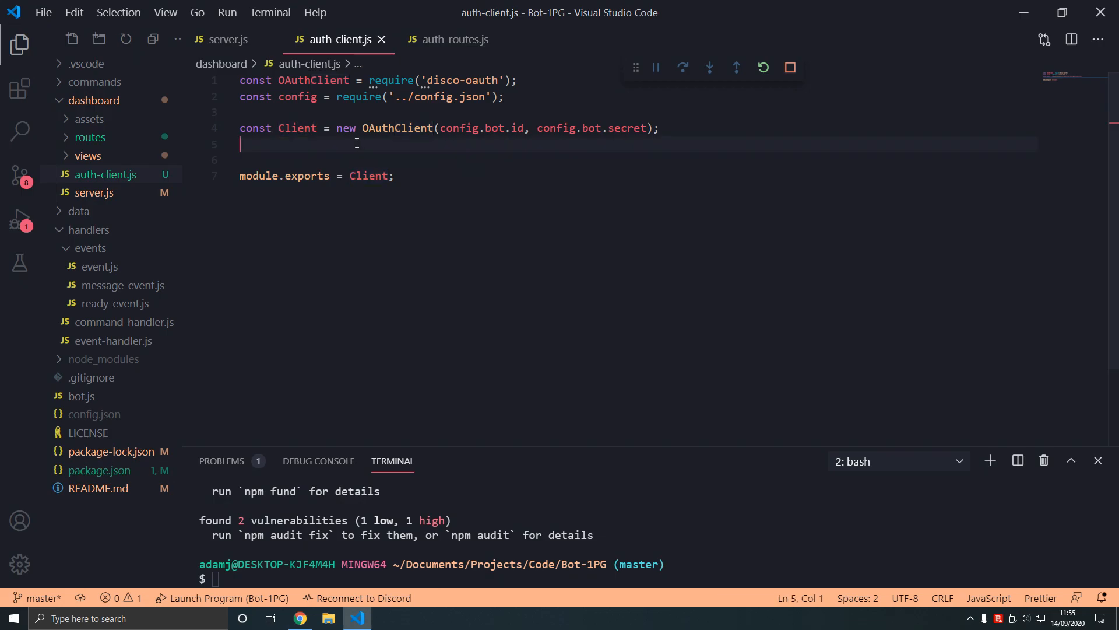
Add client.setRedirect(`${config.dashboardURL}/dashboard`); and export the lowercase client.
{"action": "type", "text": "Client"}
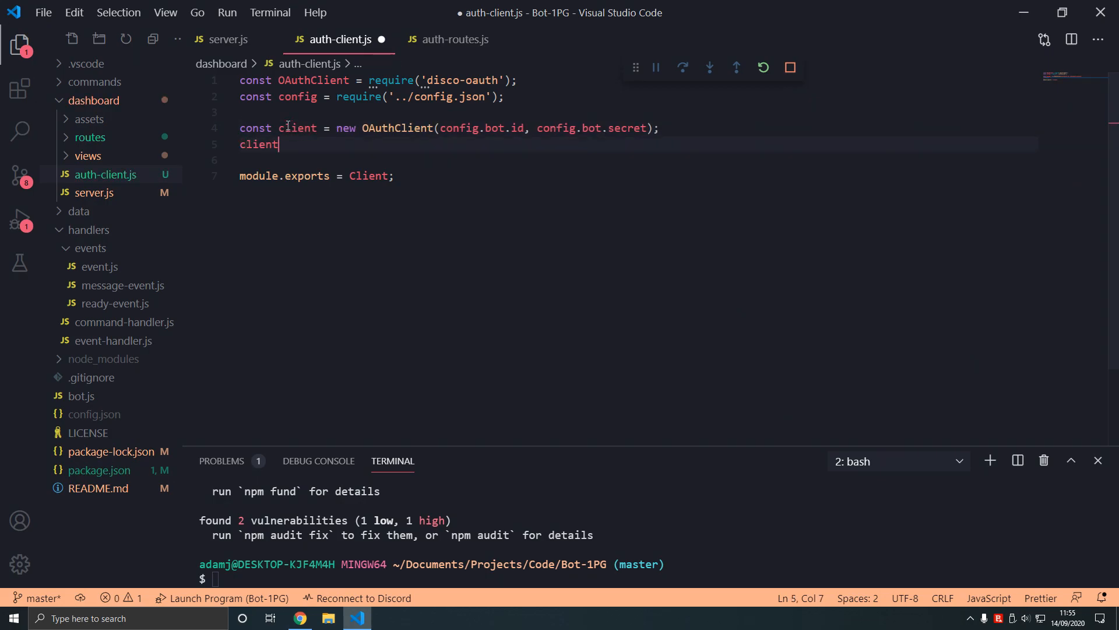
{"action": "type", "text": "."}
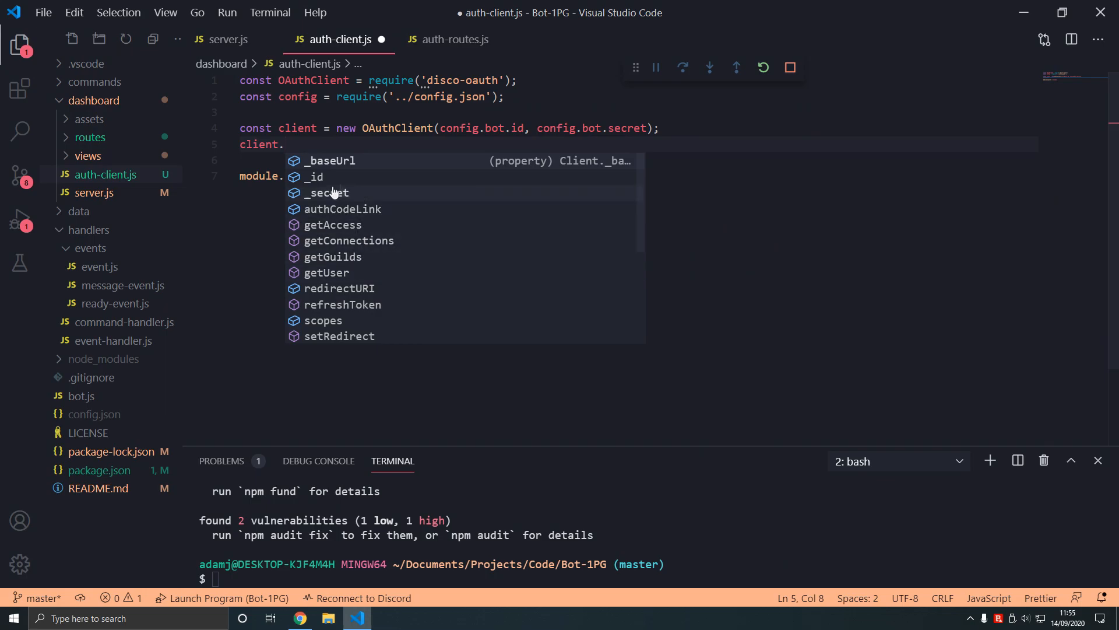
{"action": "mouse_move", "coordinate": [417, 234]}
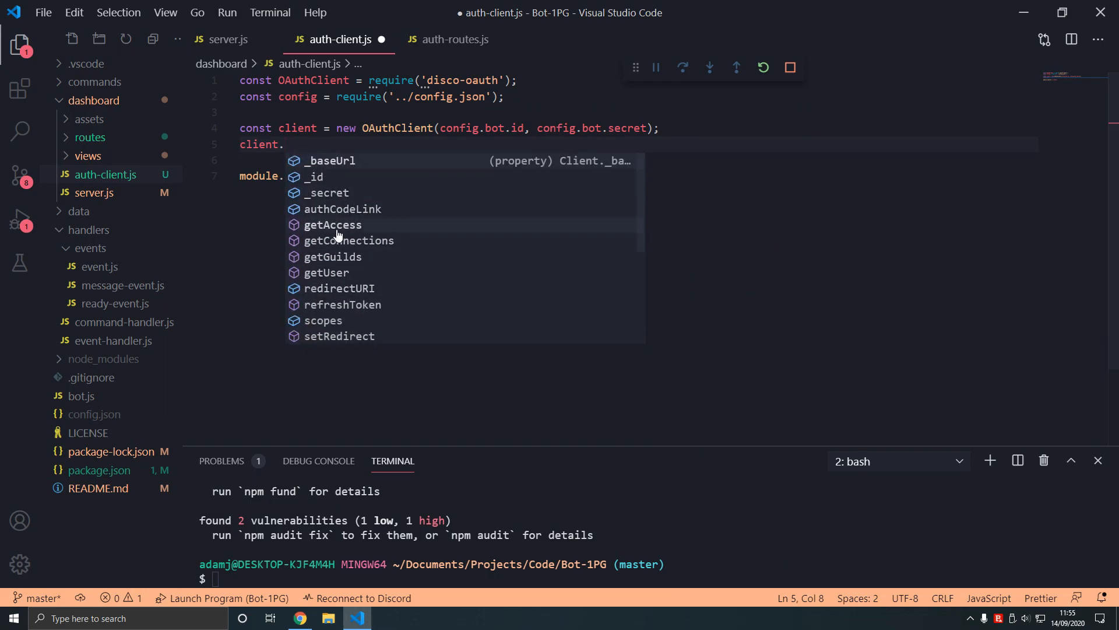
{"action": "mouse_move", "coordinate": [330, 229]}
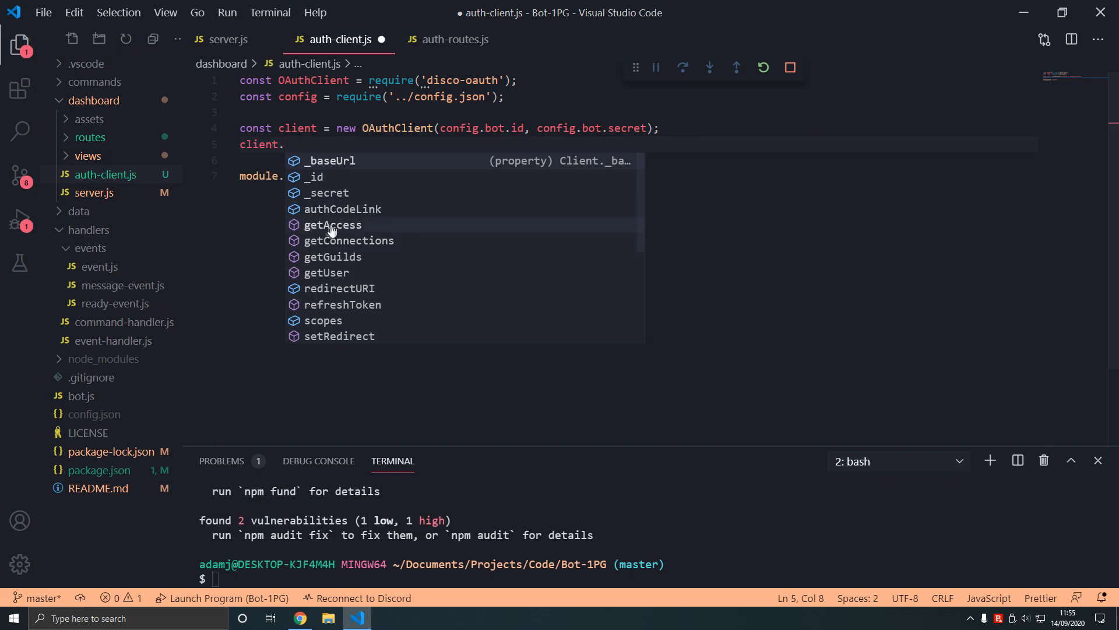
{"action": "mouse_move", "coordinate": [326, 271]}
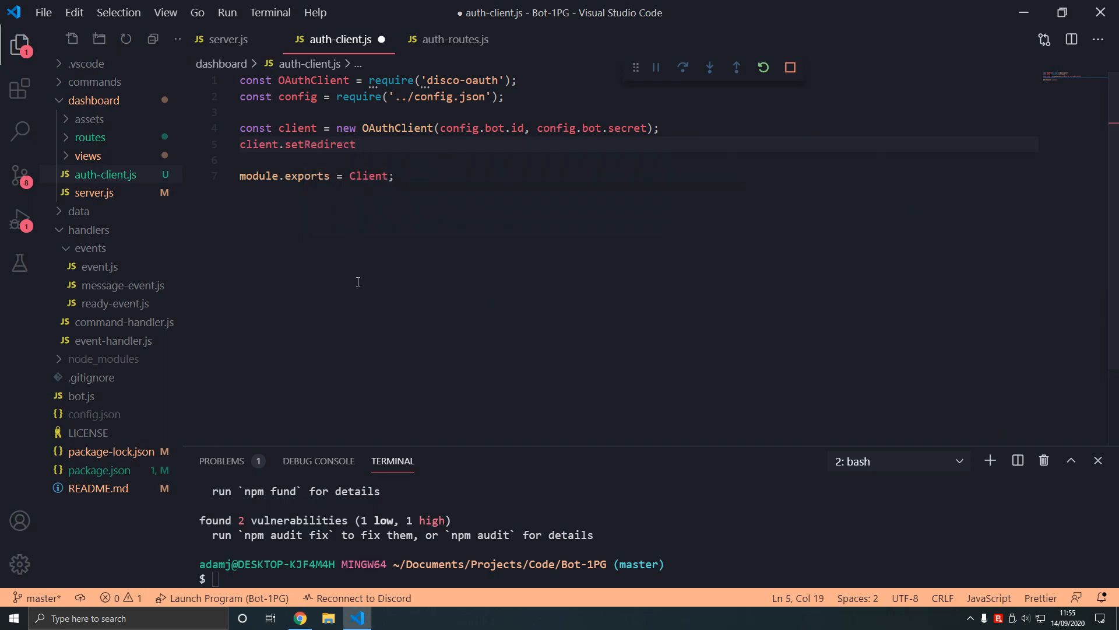
{"action": "type", "text": "("}
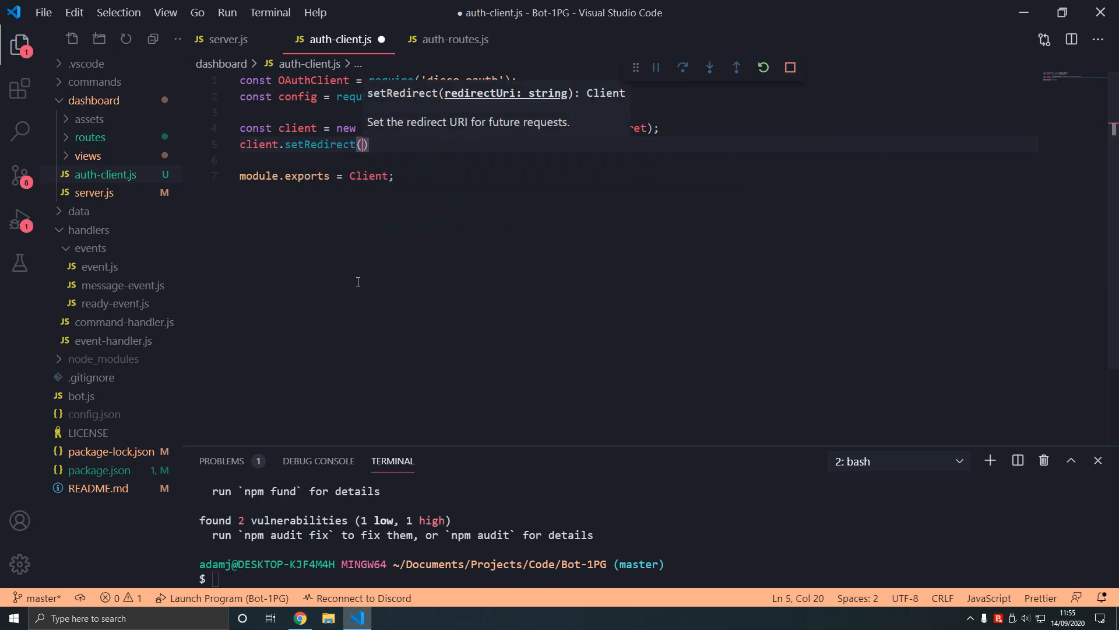
{"action": "type", "text": "''"}
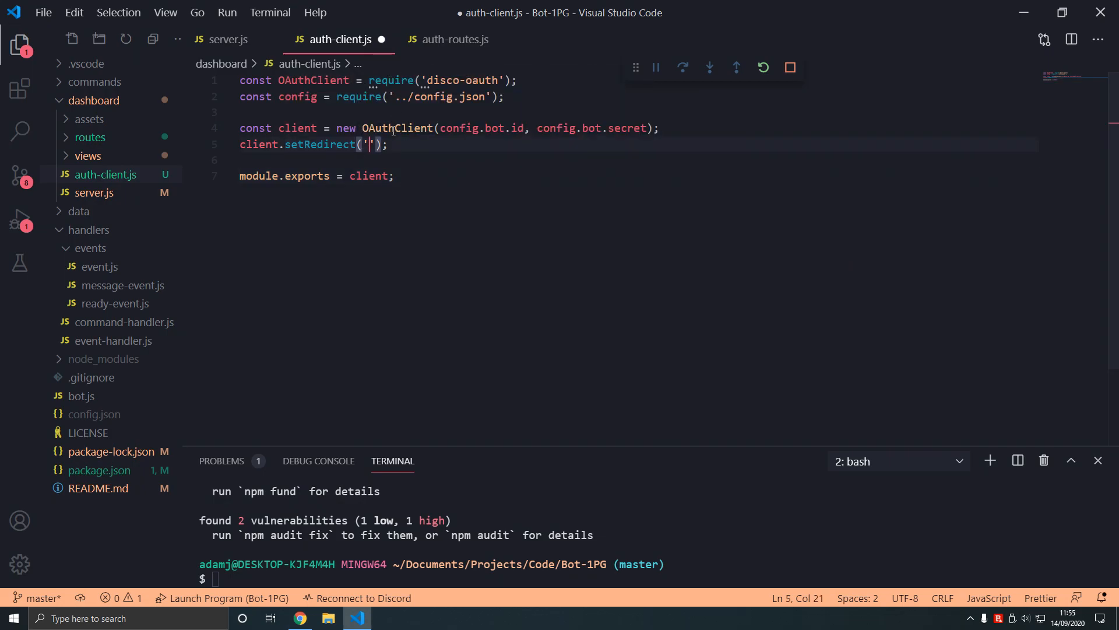
{"action": "key", "text": "Backspace"}
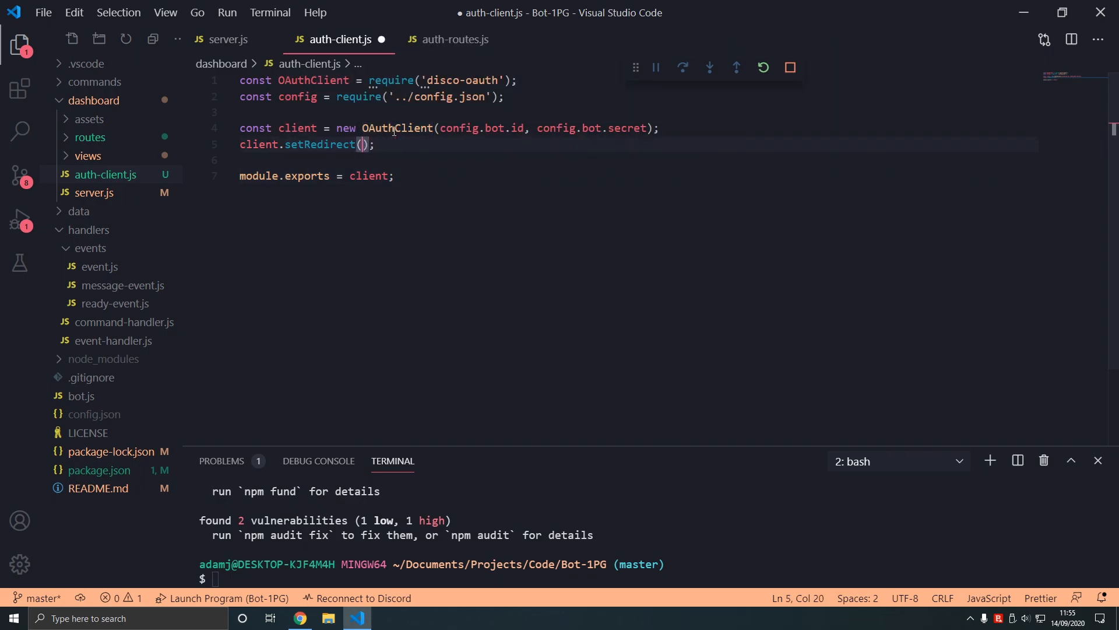
{"action": "type", "text": "config.dashboardURL"}
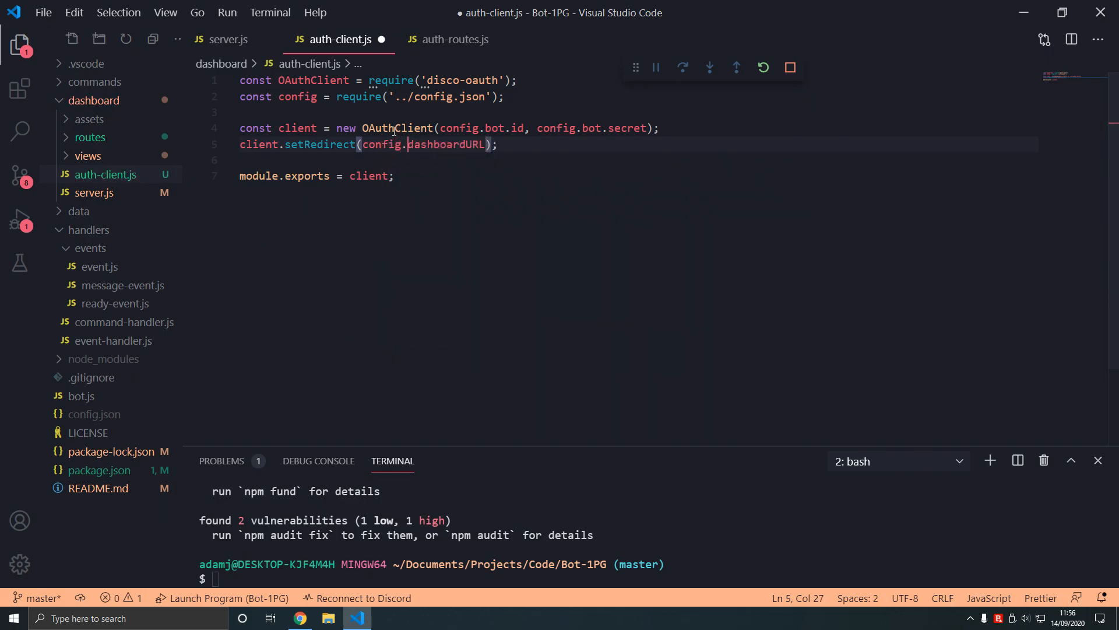
{"action": "type", "text": "`${"}
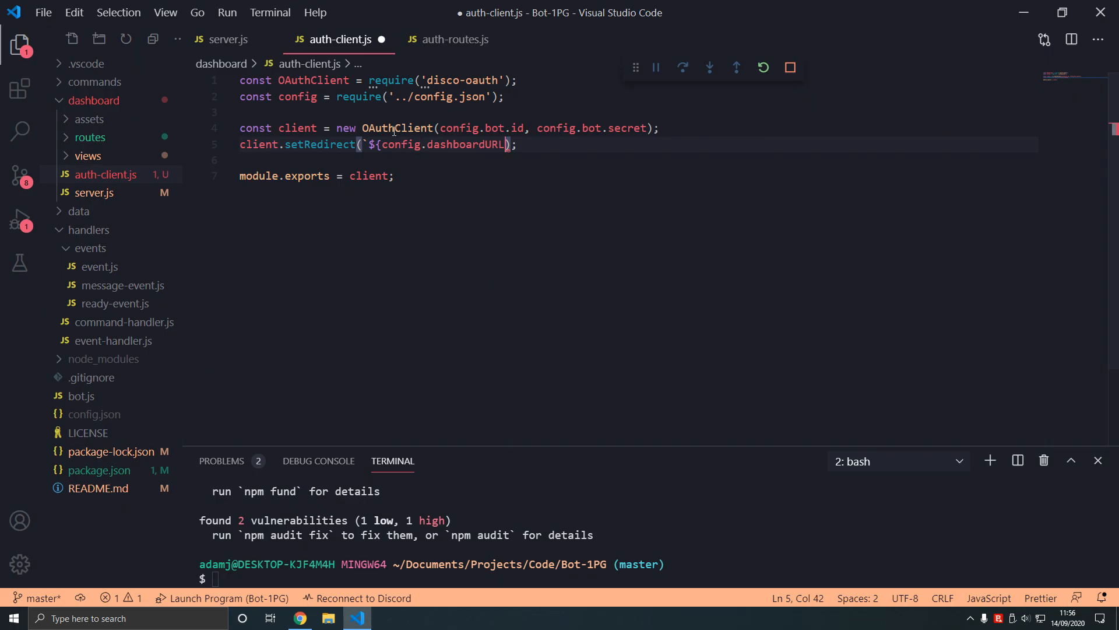
{"action": "type", "text": "/dashboard"}
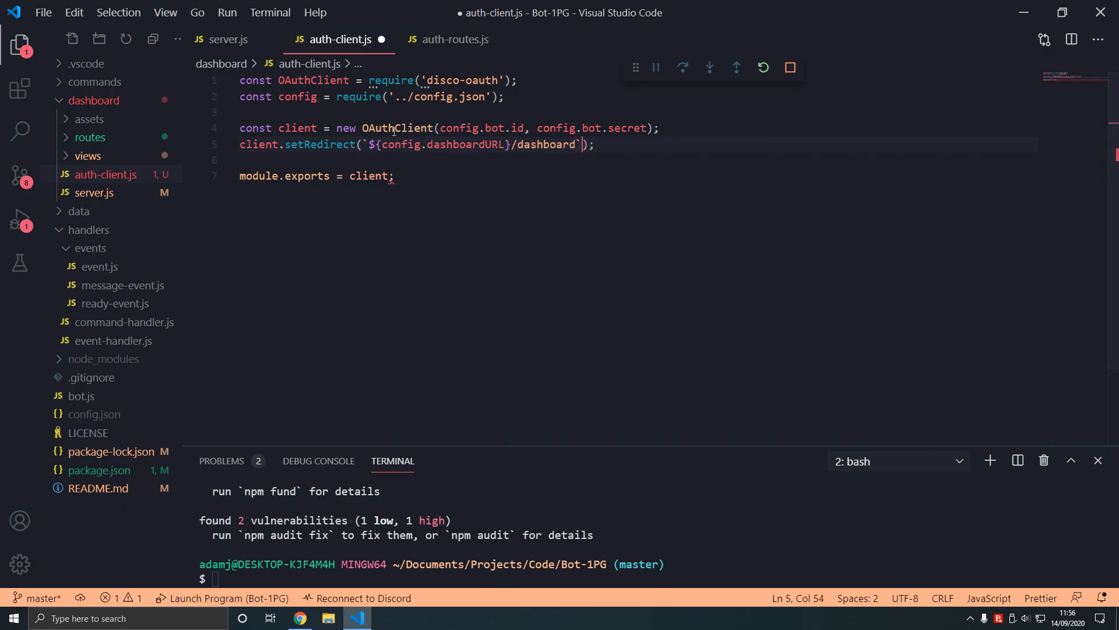
{"action": "key", "text": "Enter"}
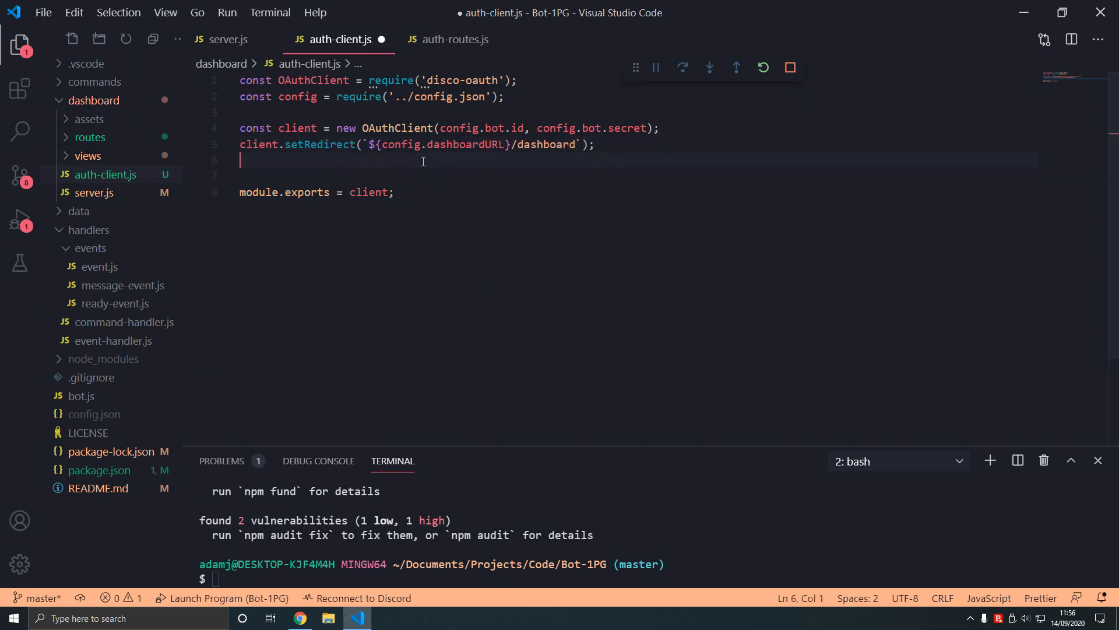
Add client.setScopes('identify', 'guilds'); and save auth-client.js.
{"action": "type", "text": "client."}
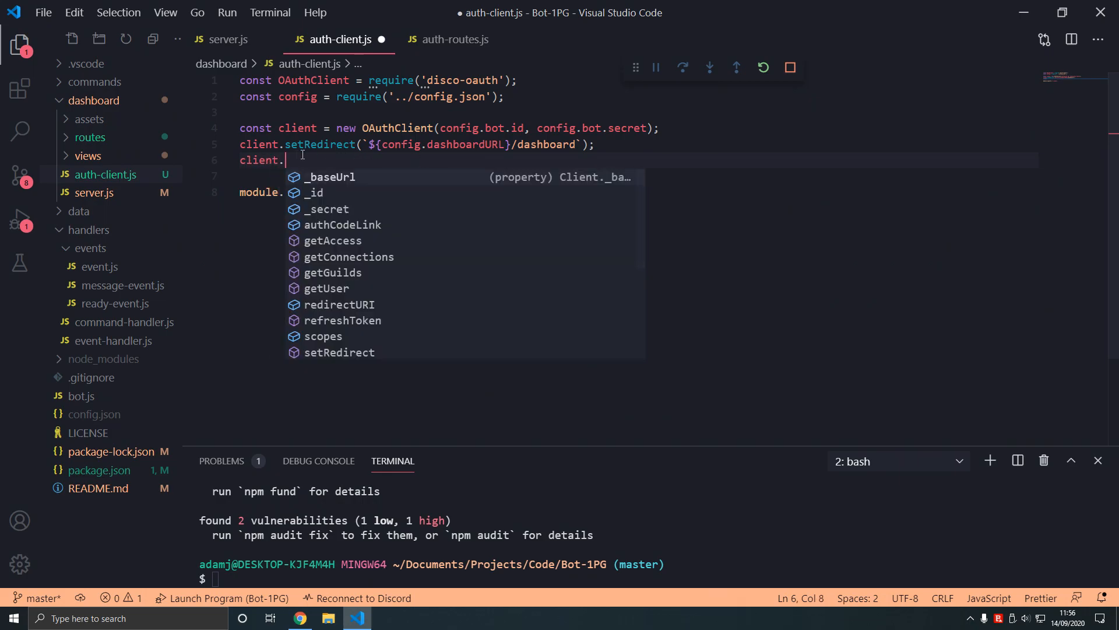
{"action": "key", "text": "Escape"}
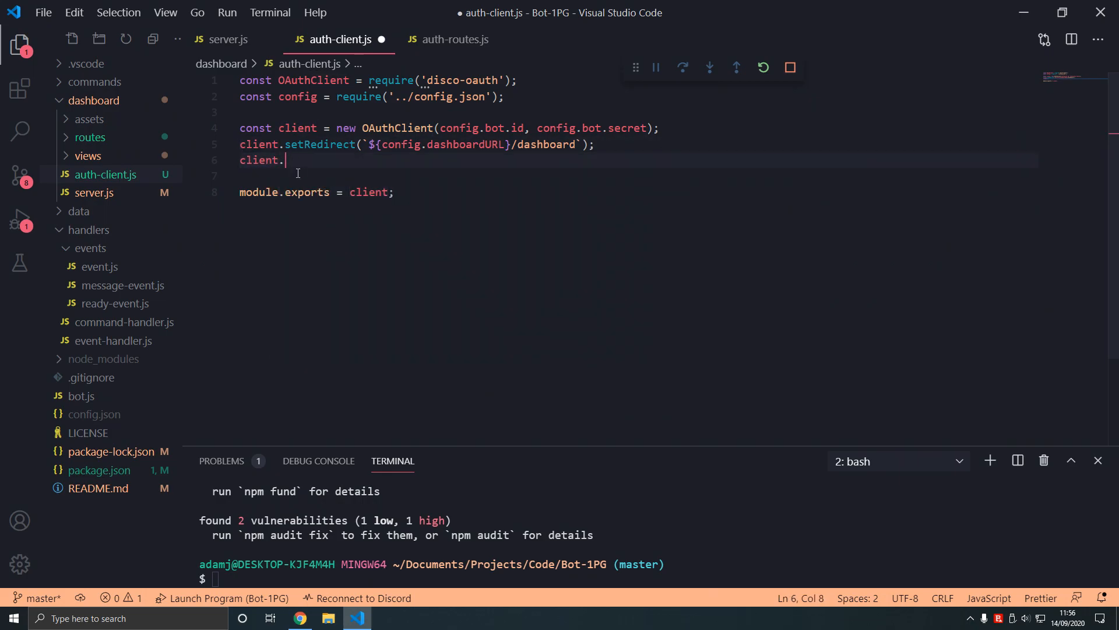
{"action": "type", "text": "."}
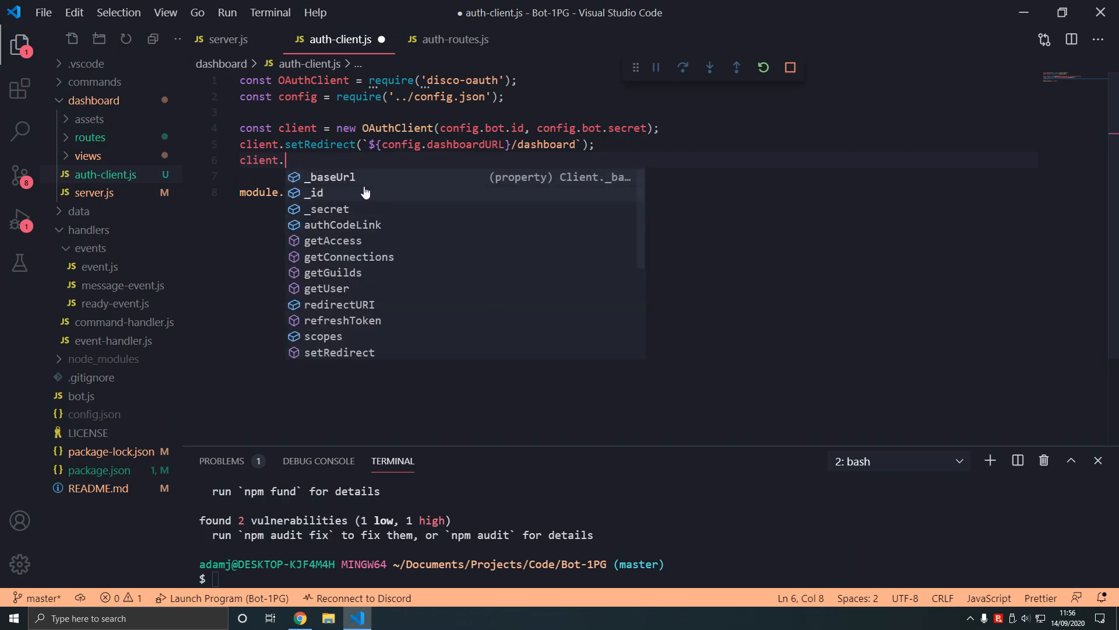
{"action": "type", "text": "setScopes"}
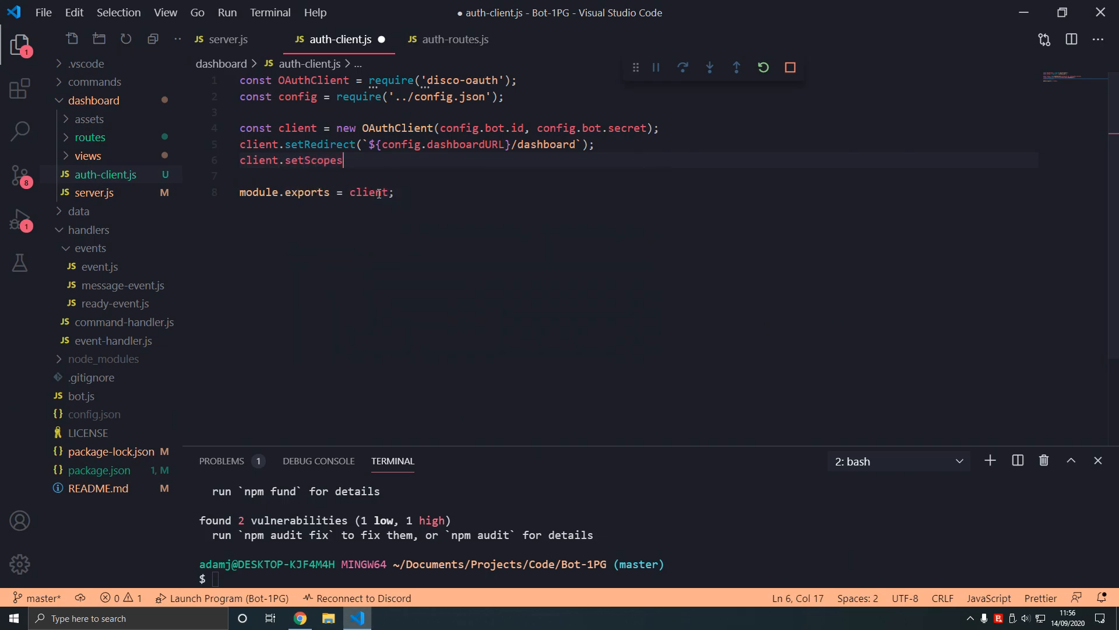
{"action": "type", "text": "("}
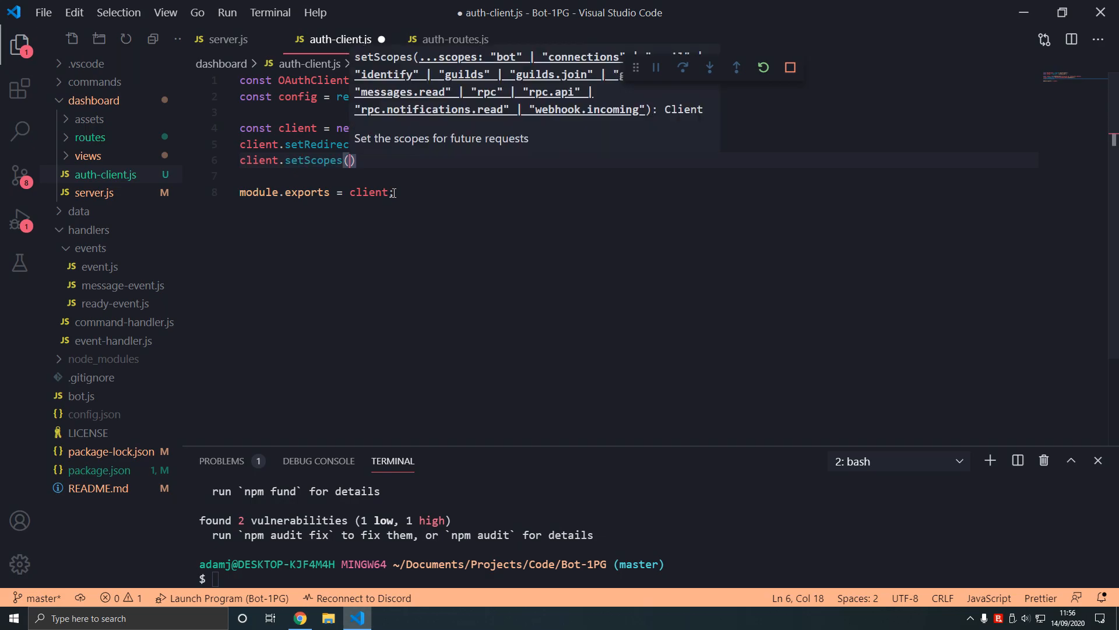
{"action": "type", "text": "'i'"}
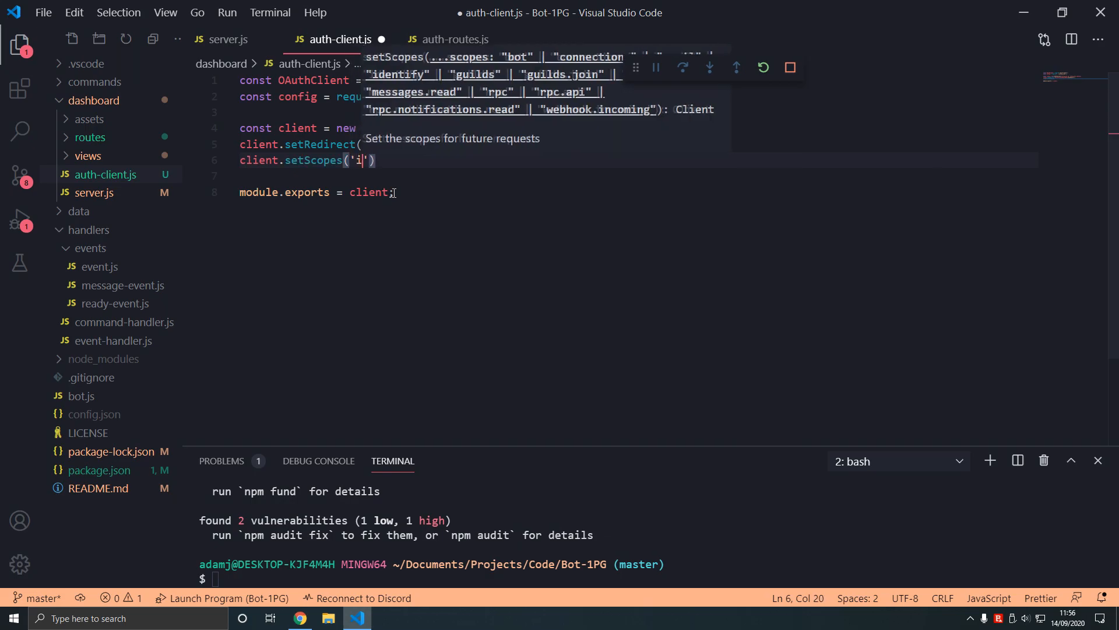
{"action": "type", "text": "dentify',"}
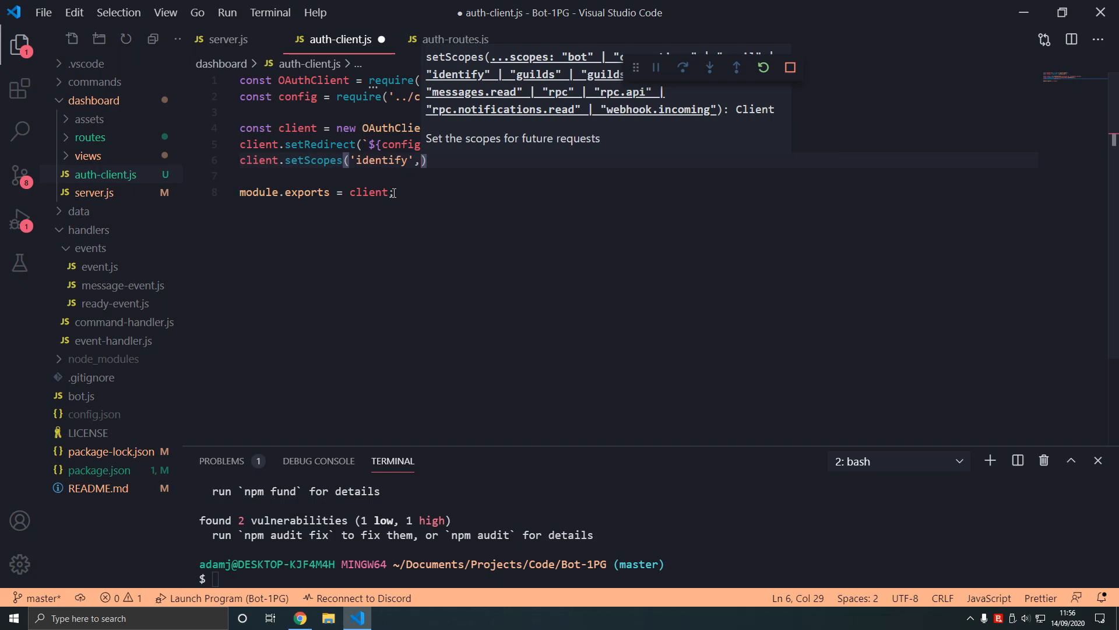
{"action": "type", "text": "'guilds'"}
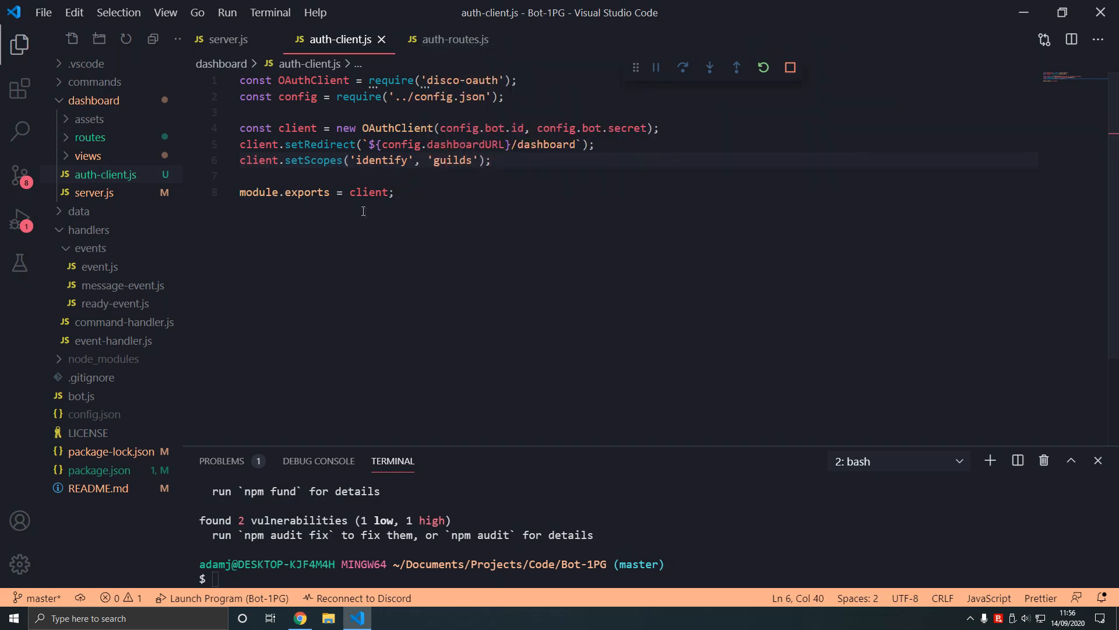
{"action": "double_click", "coordinate": [369, 193]}
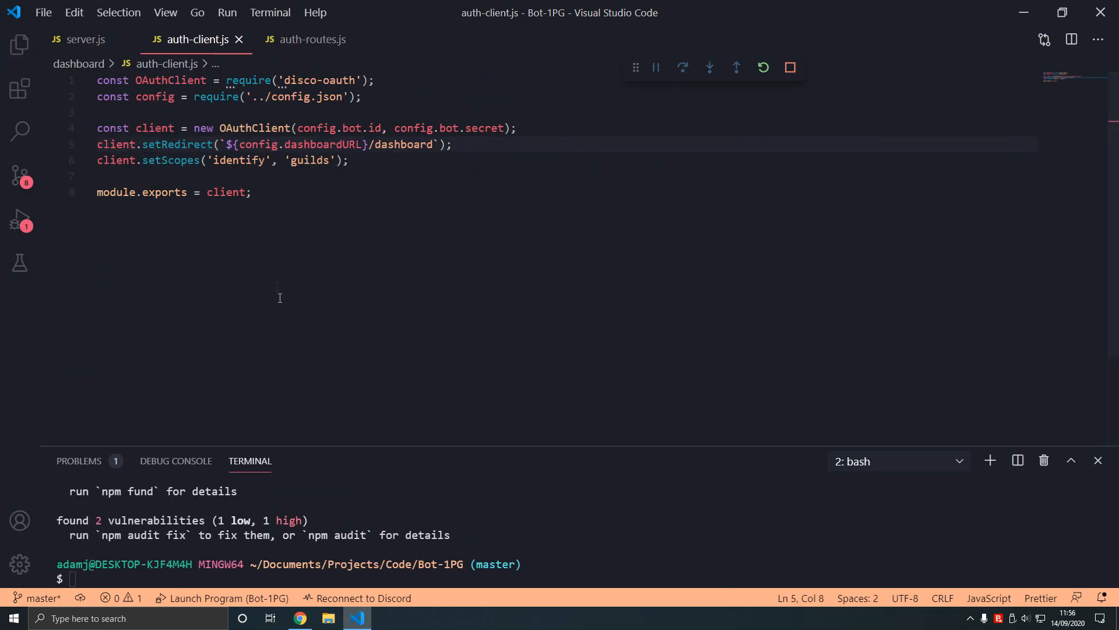
{"action": "left_click", "coordinate": [154, 400]}
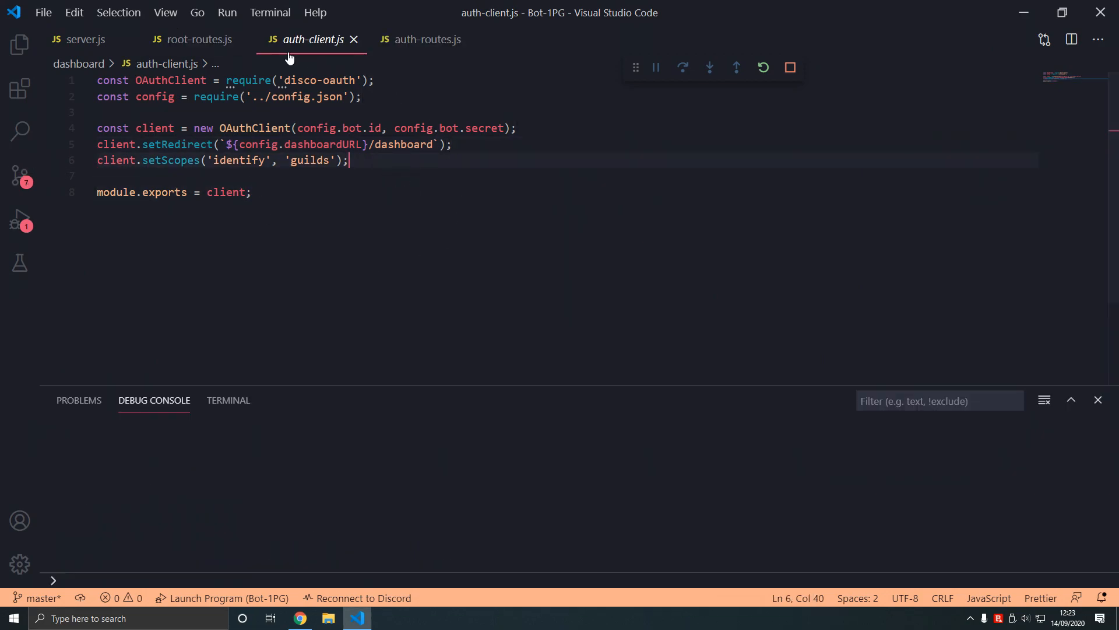
{"action": "double_click", "coordinate": [404, 144]}
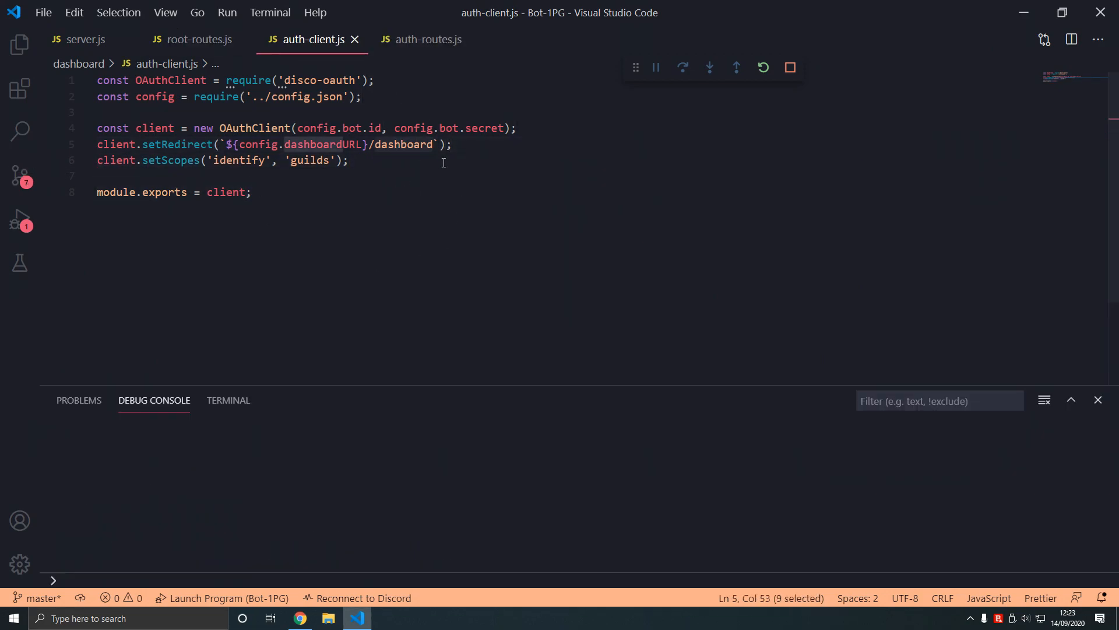
{"action": "type", "text": "auth"}
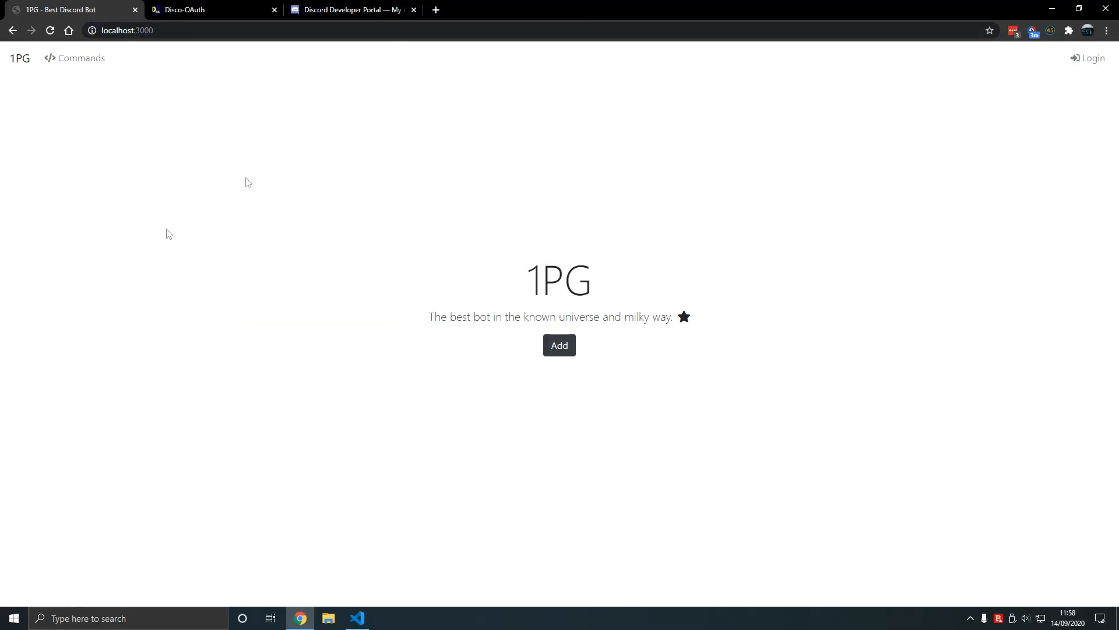
{"action": "mouse_move", "coordinate": [850, 347]}
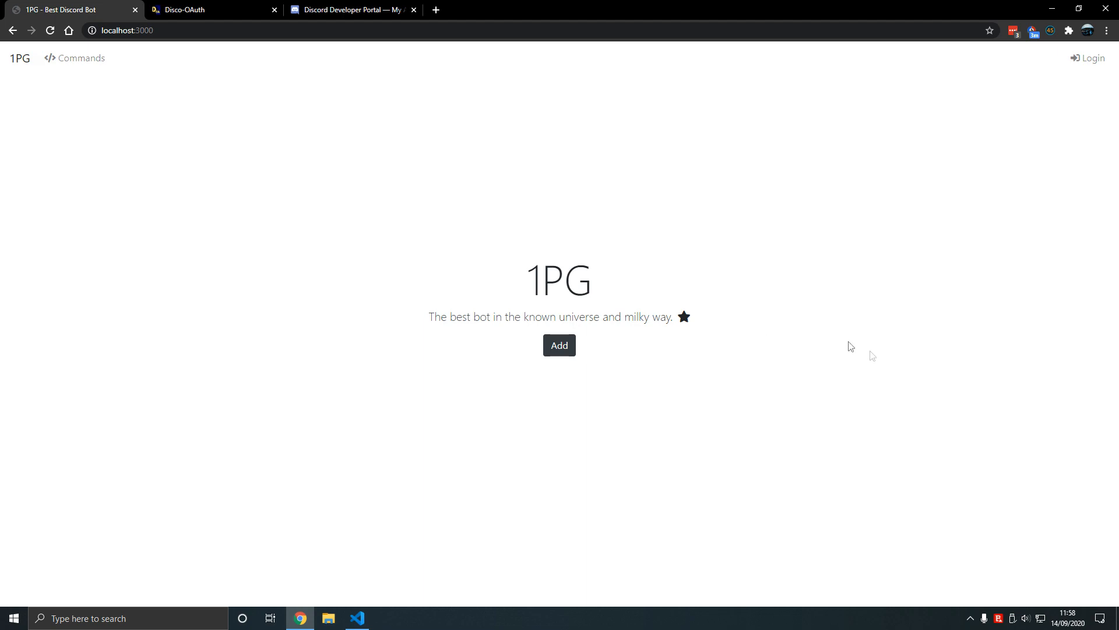
{"action": "left_click", "coordinate": [357, 618]}
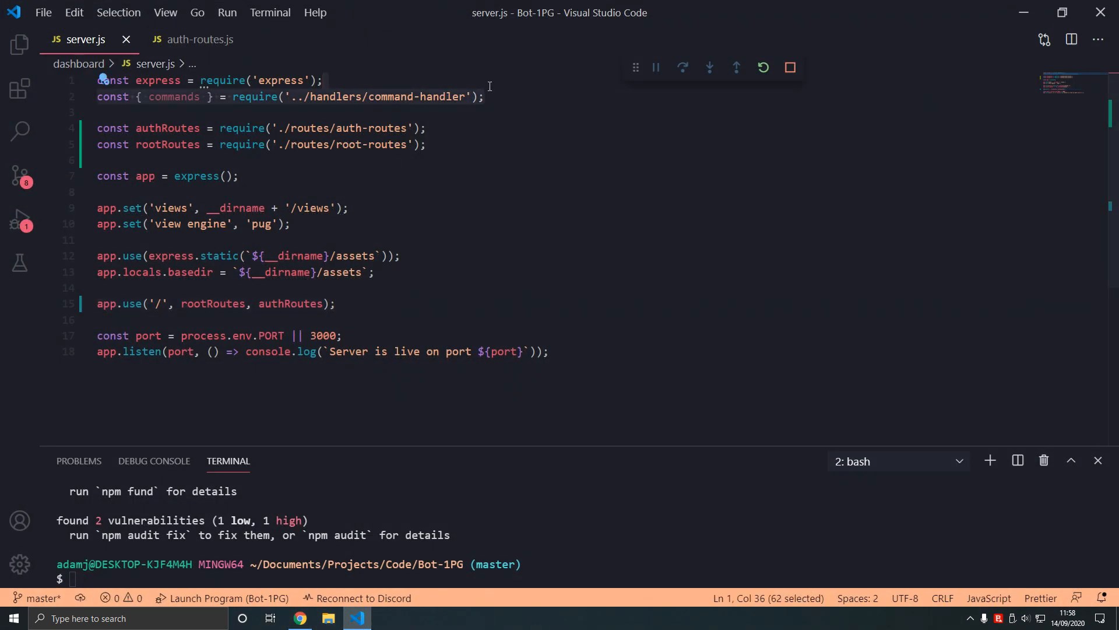
{"action": "left_click", "coordinate": [200, 40]}
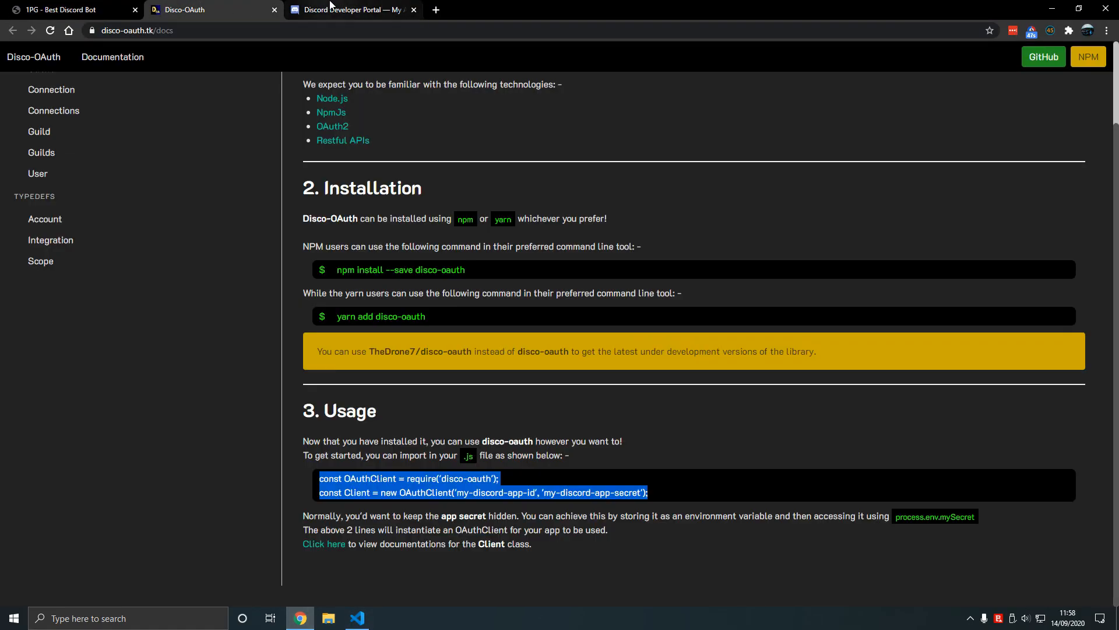
{"action": "left_click", "coordinate": [67, 9]}
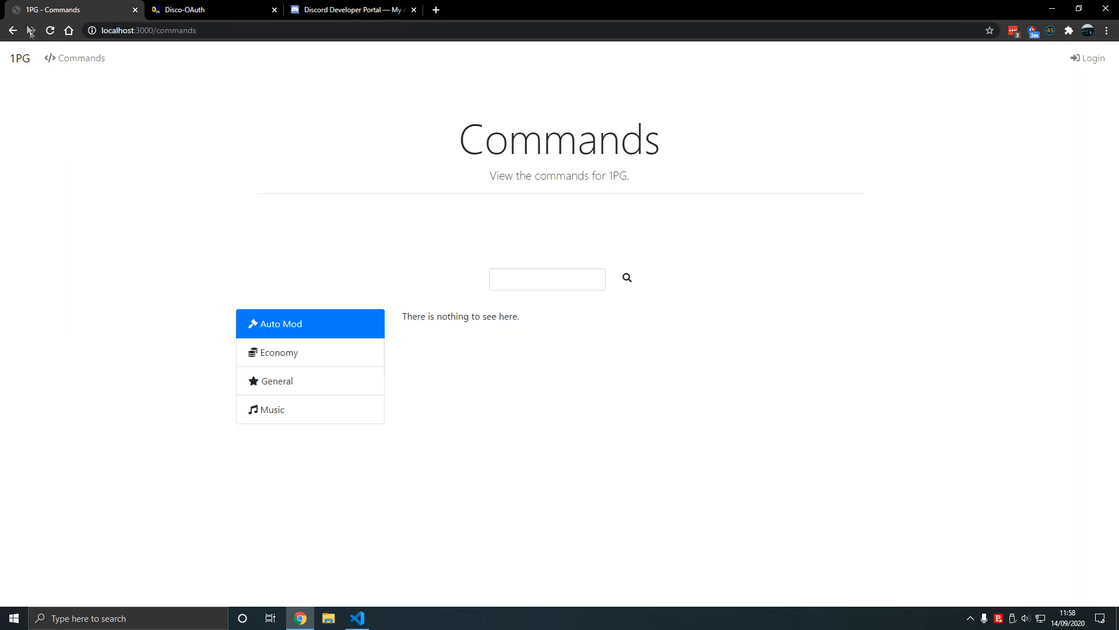
{"action": "left_click", "coordinate": [20, 58]}
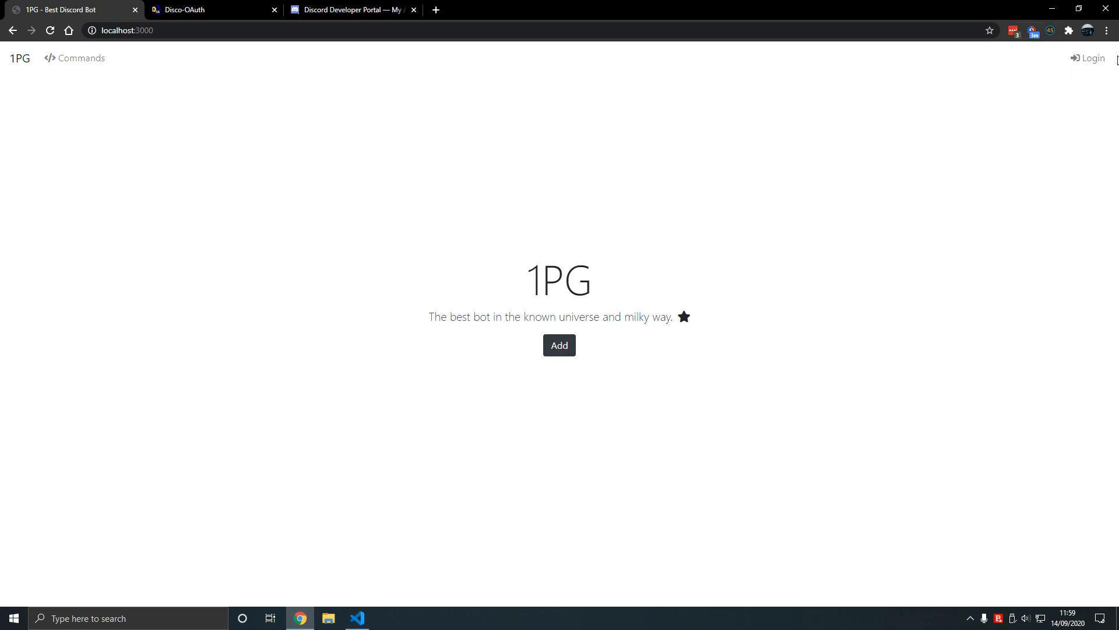
{"action": "mouse_move", "coordinate": [373, 277]}
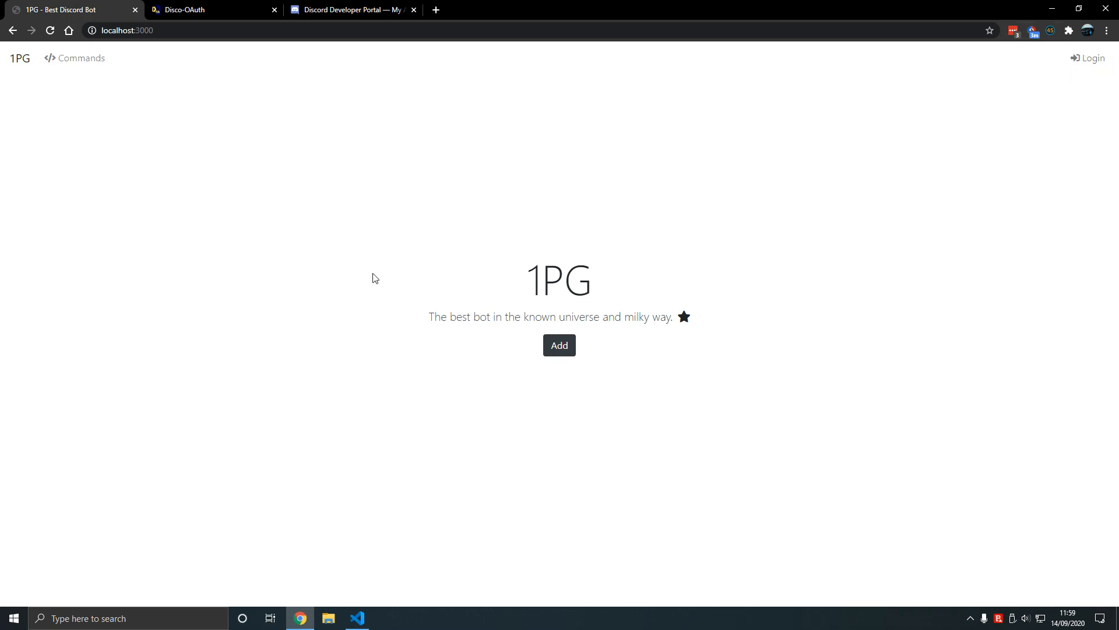